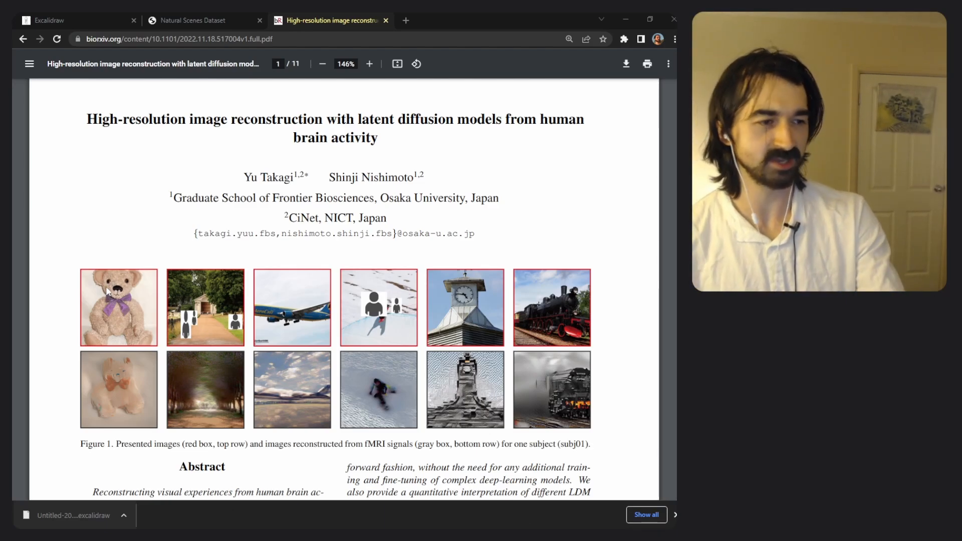
mouse_move(116, 383)
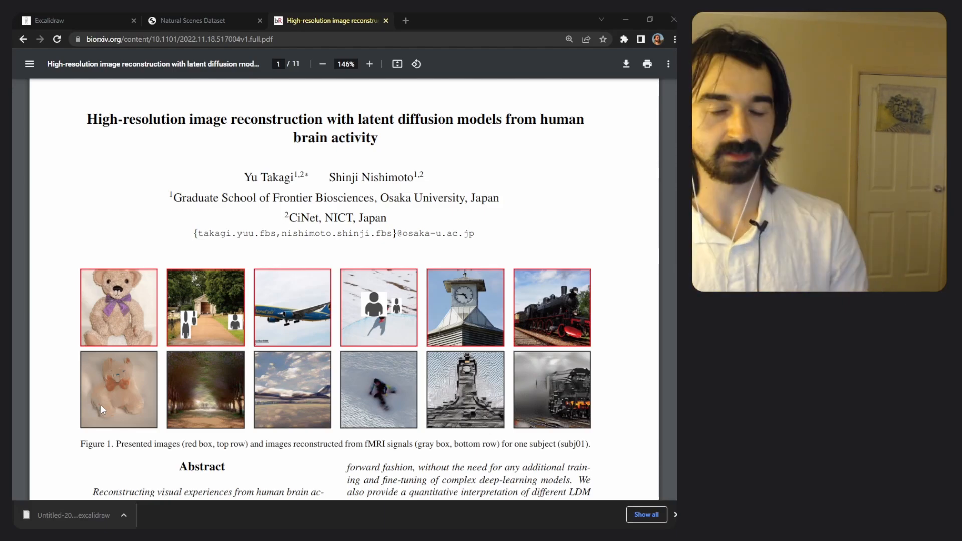
mouse_move(80, 84)
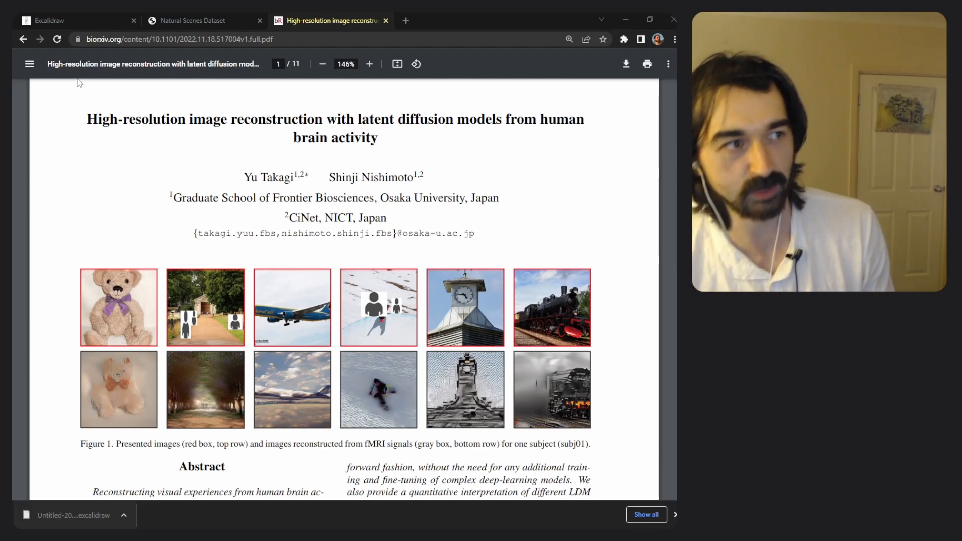
Move the brain-scan slices image right so it sits beneath the MRI scanner photo's arrow.
left_click(55, 20)
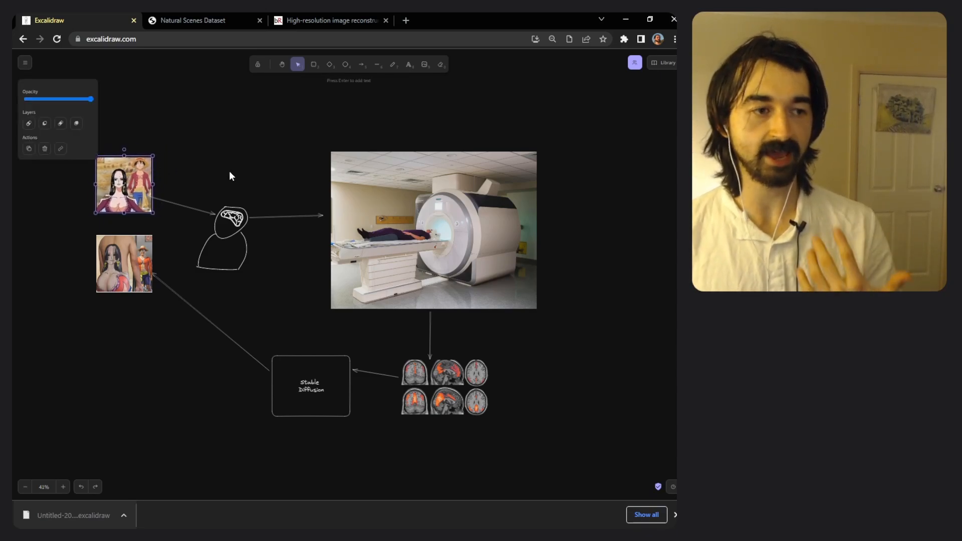
mouse_move(329, 222)
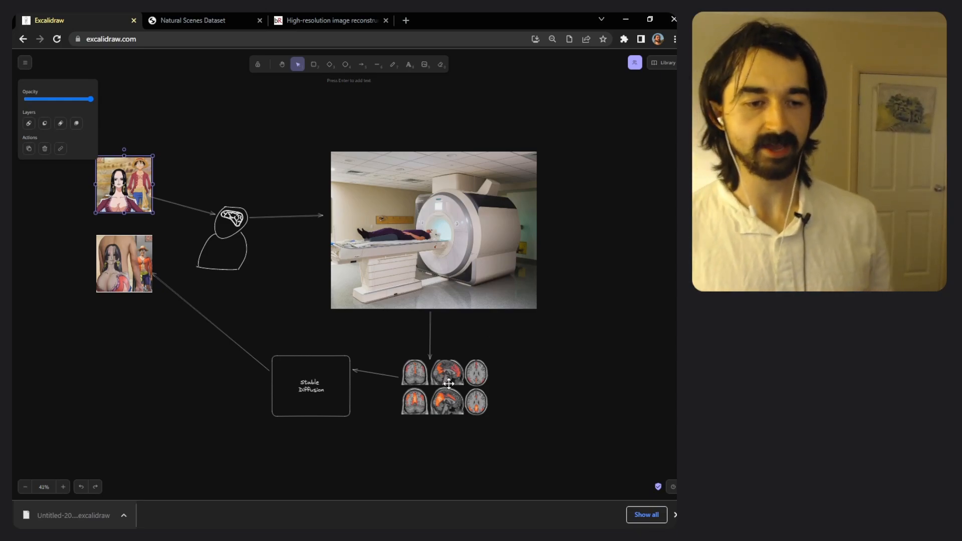
left_click(447, 384)
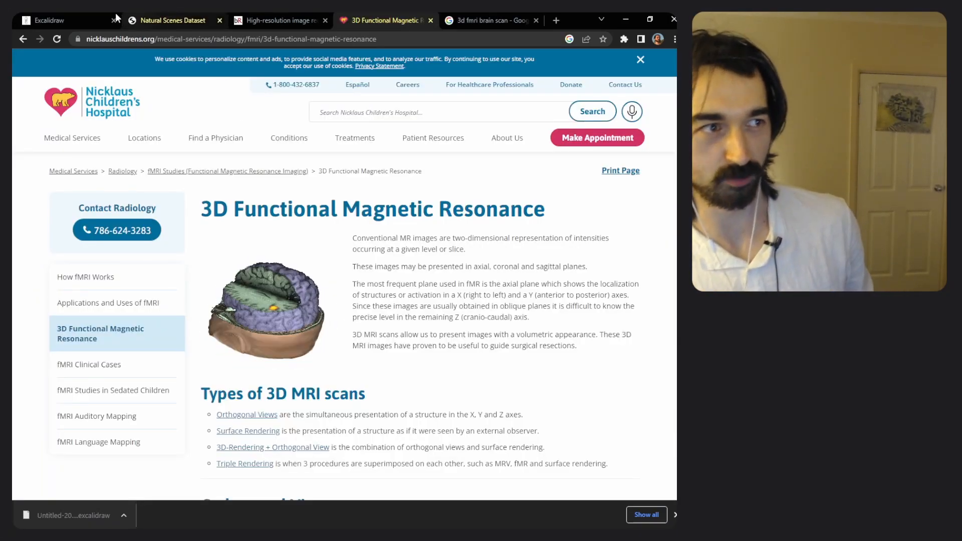
left_click(50, 21)
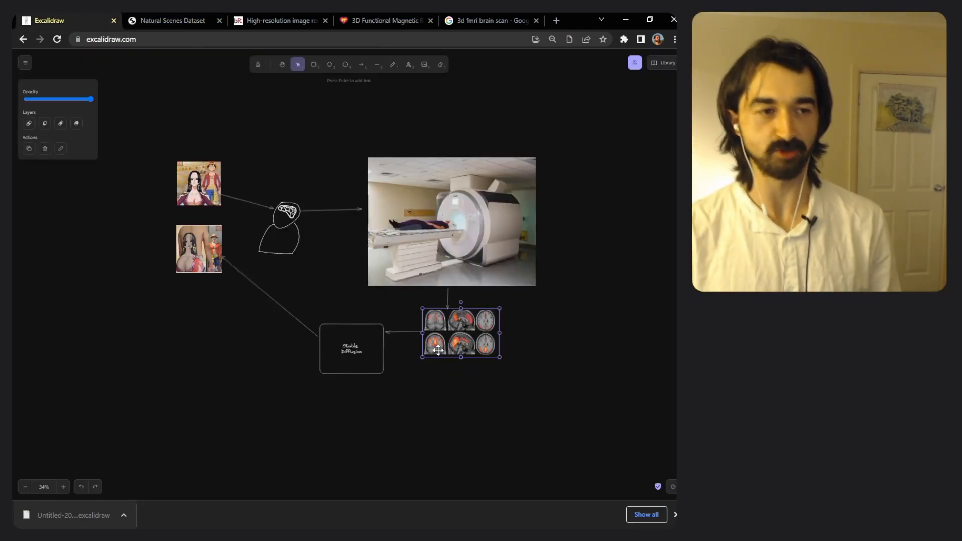
scroll("down", 3)
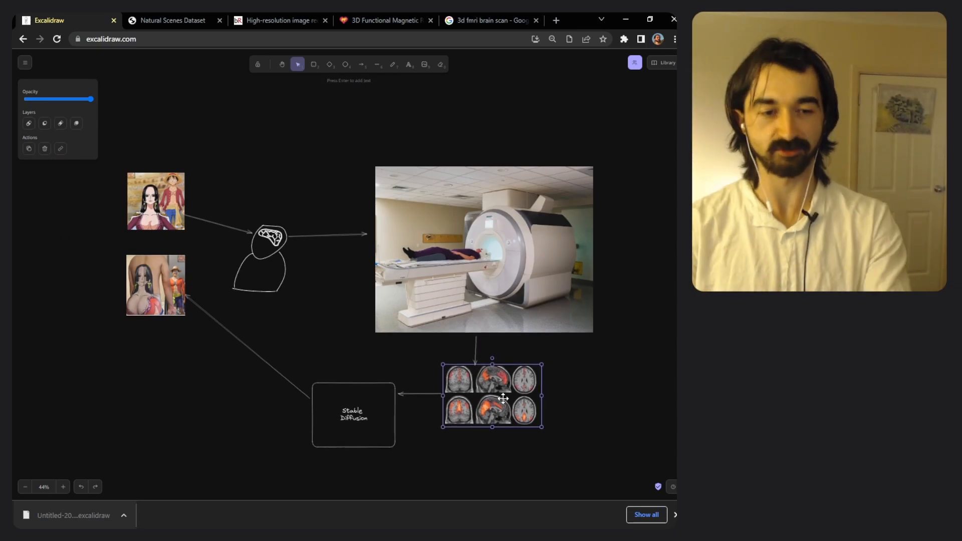
left_click_drag(492, 396, 516, 413)
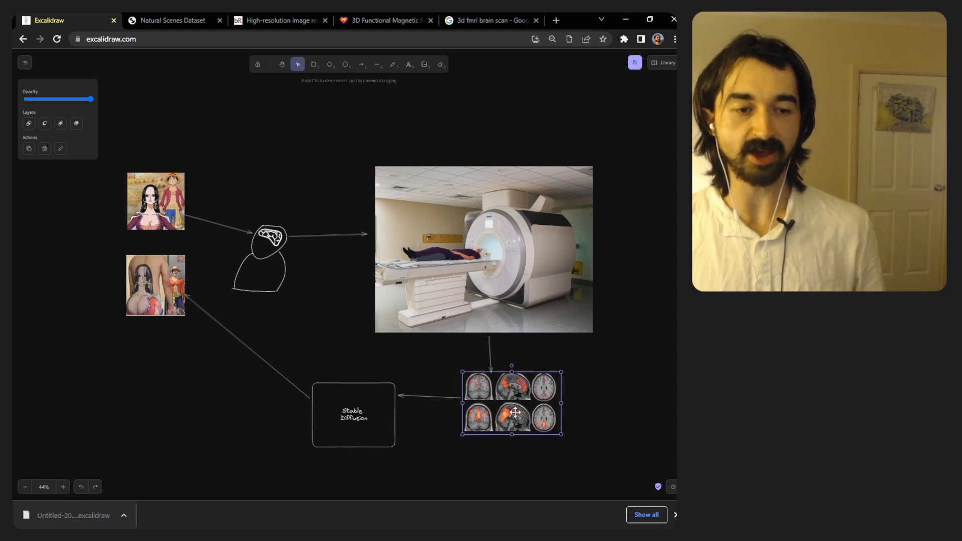
left_click_drag(515, 403, 509, 401)
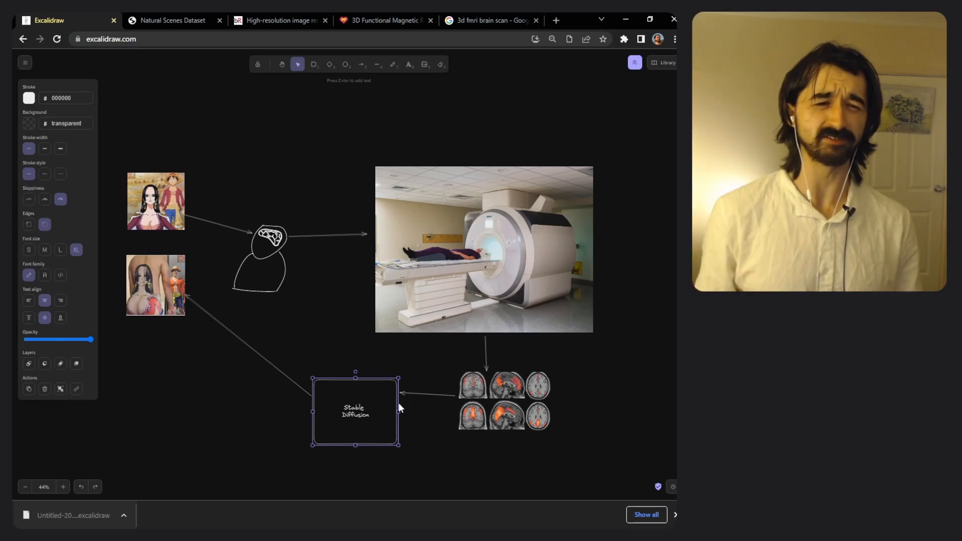
Review the Natural Scenes Dataset page and the bioRxiv paper's Figure 1 against the diagram's reconstructed output image.
left_click(173, 21)
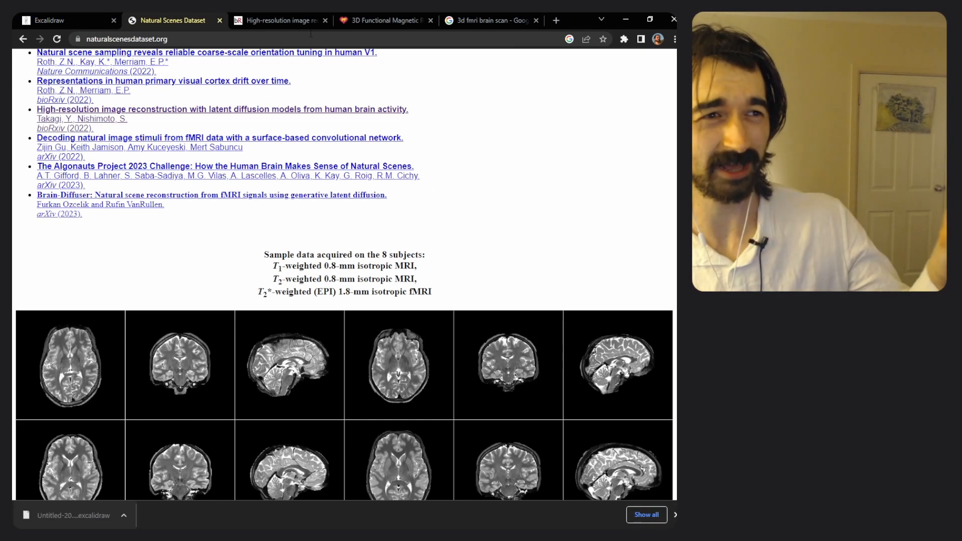
left_click(284, 21)
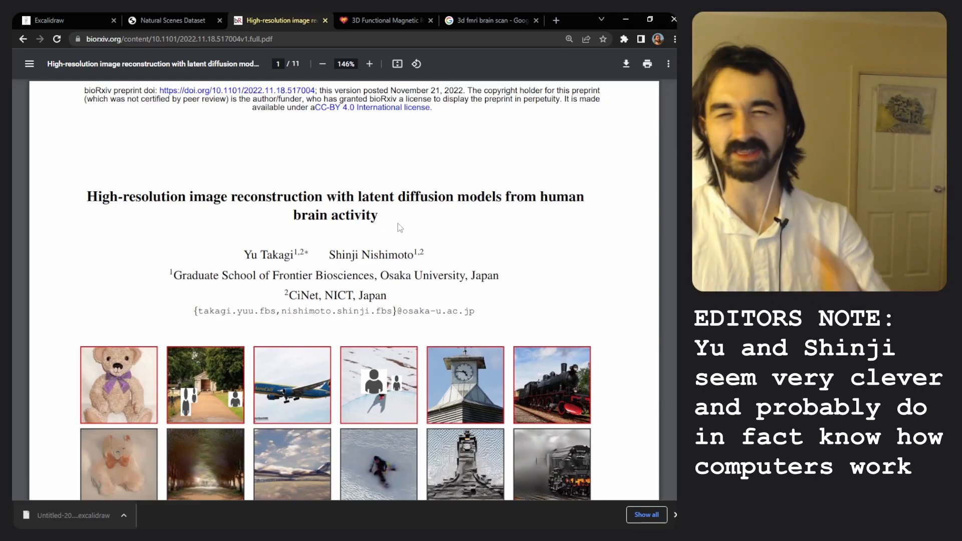
left_click(55, 21)
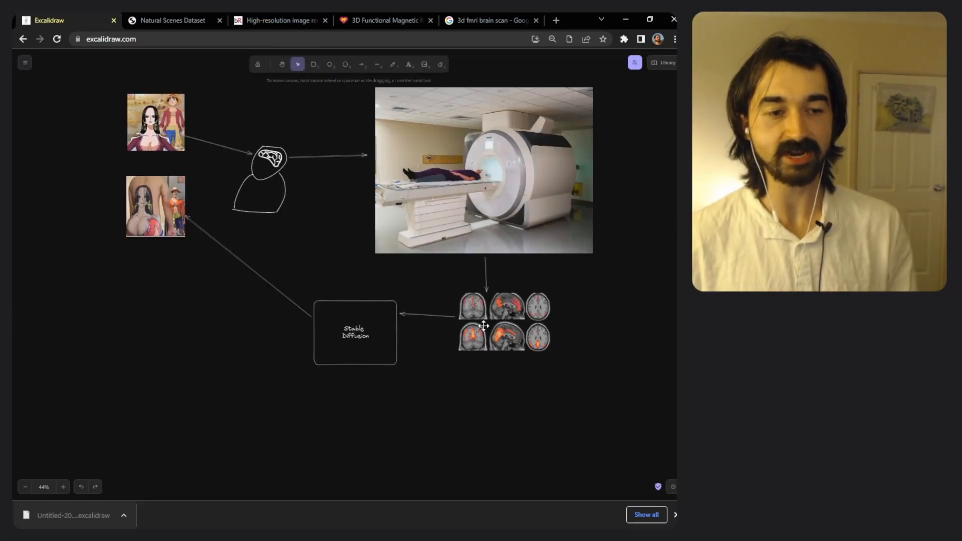
left_click(155, 206)
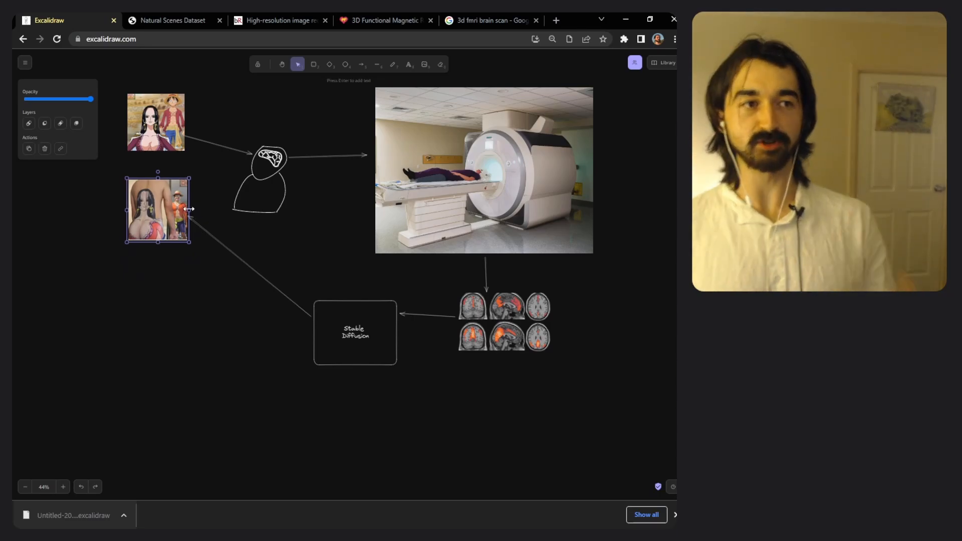
left_click(279, 20)
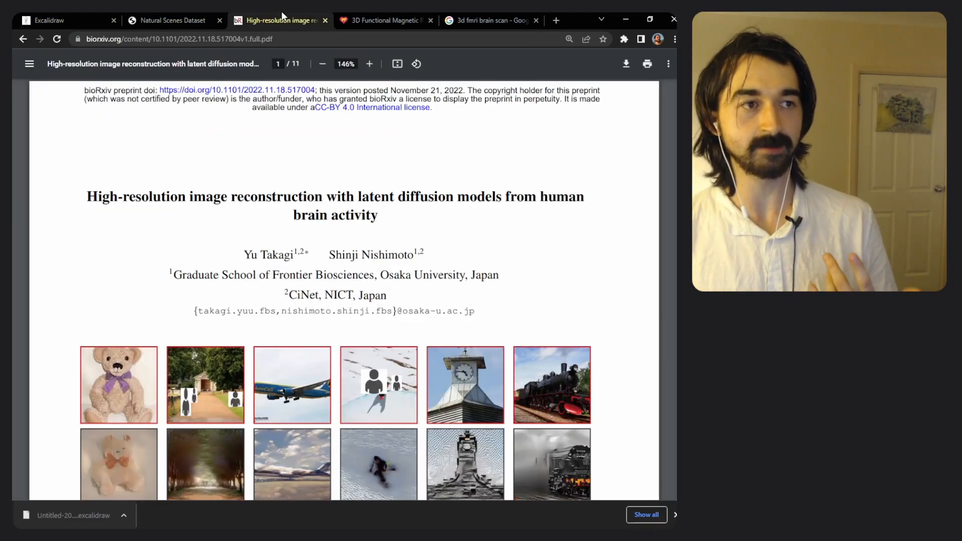
scroll("down", 3)
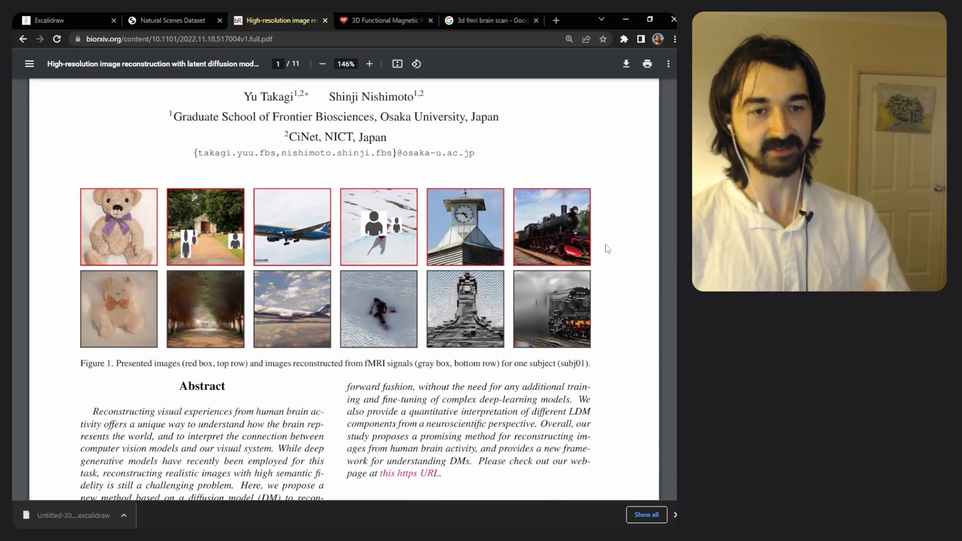
mouse_move(508, 258)
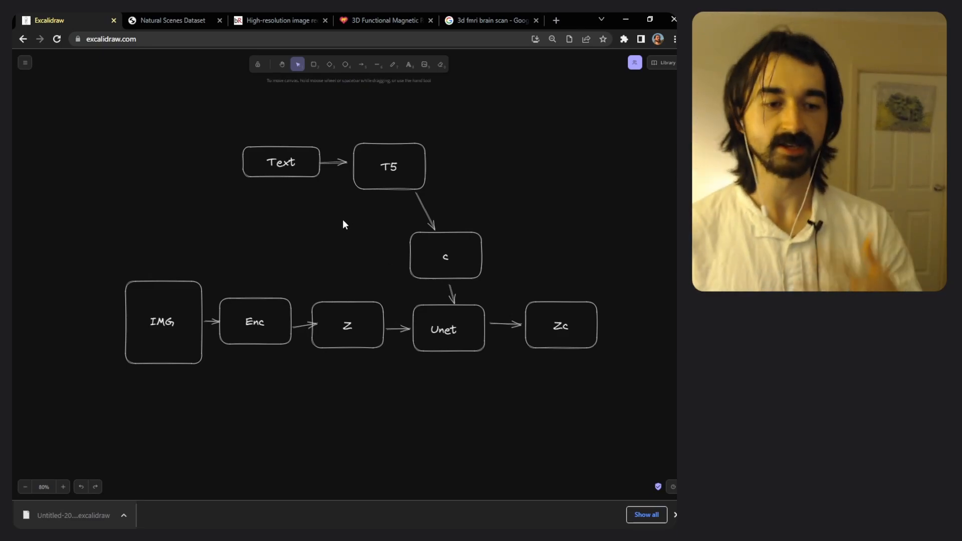
Check the Unet, Enc, c and Z boxes and nudge the prompt text toward the T5 box.
left_click(445, 331)
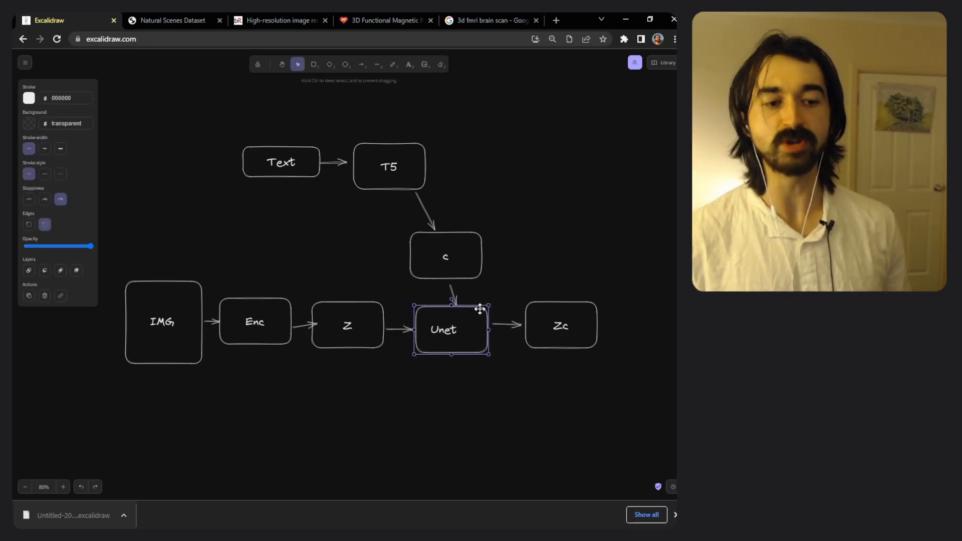
left_click(496, 290)
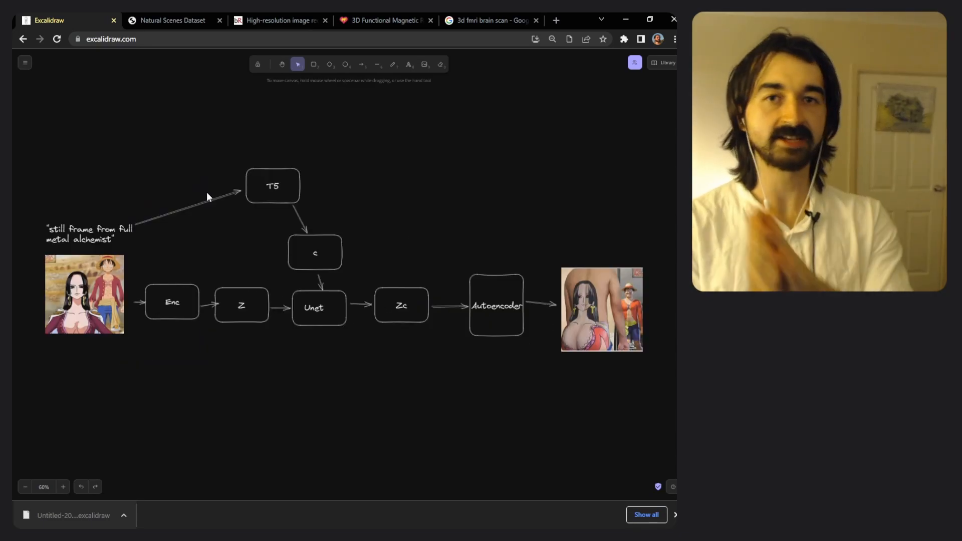
left_click(90, 232)
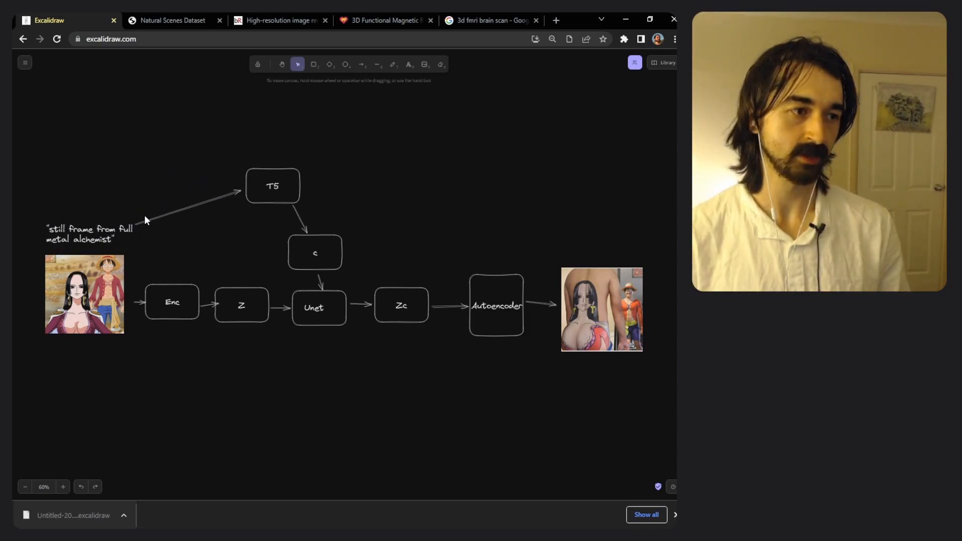
left_click(172, 302)
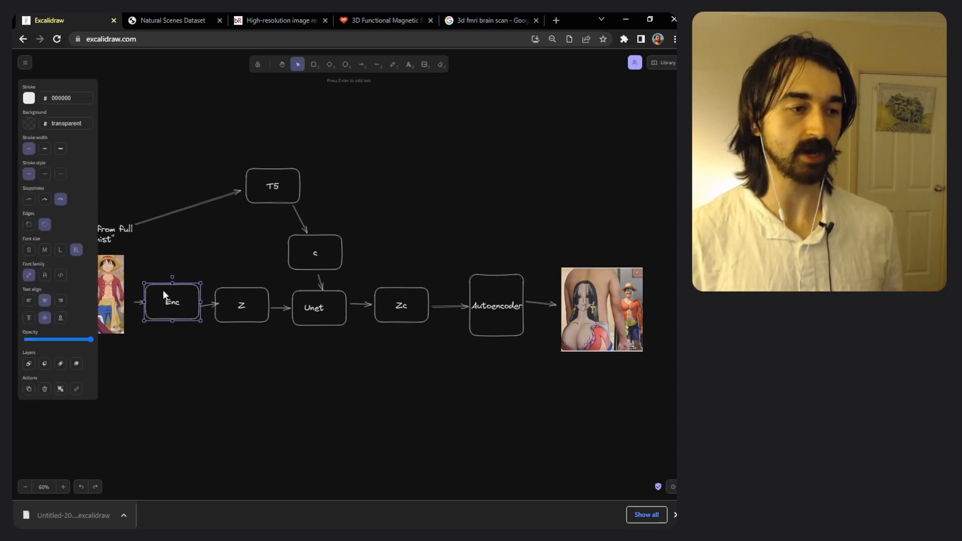
mouse_move(211, 269)
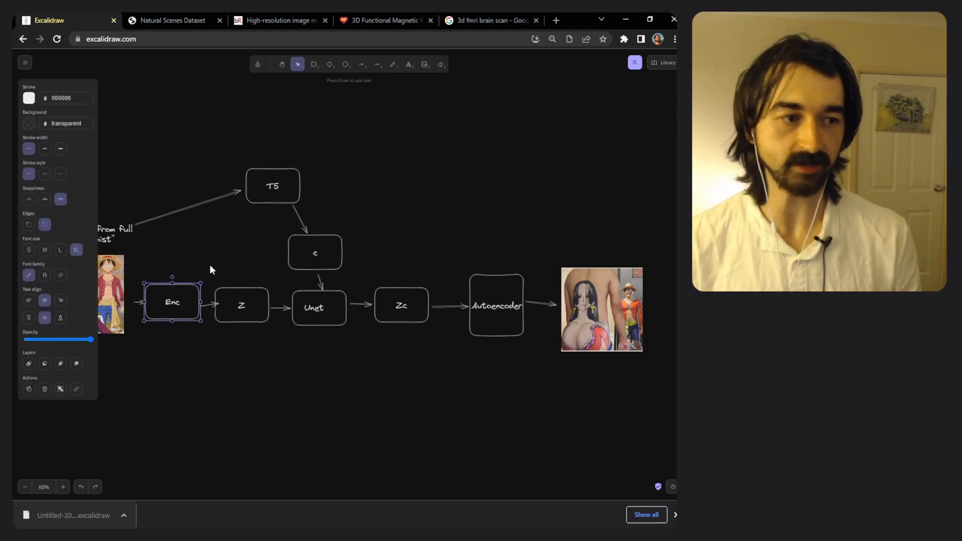
left_click(248, 305)
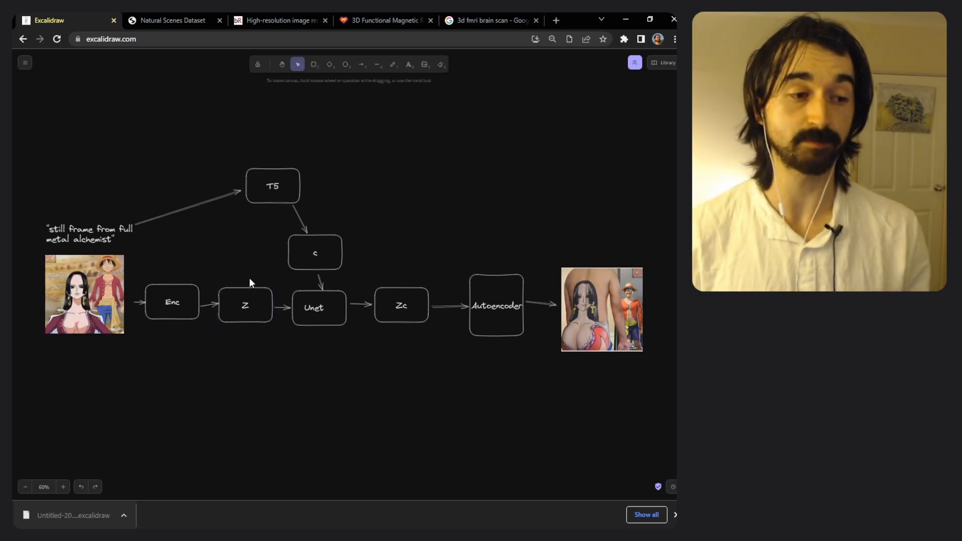
left_click_drag(249, 282, 289, 293)
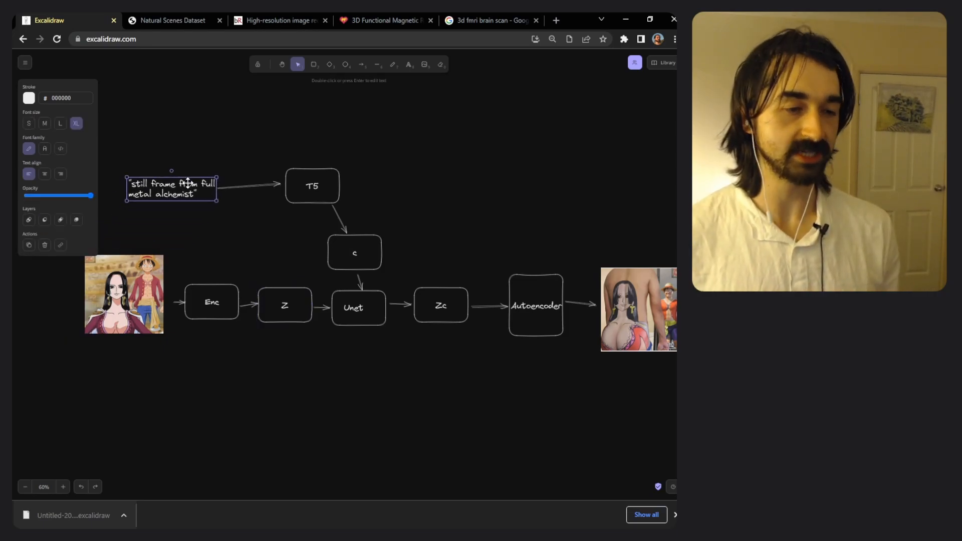
left_click(312, 186)
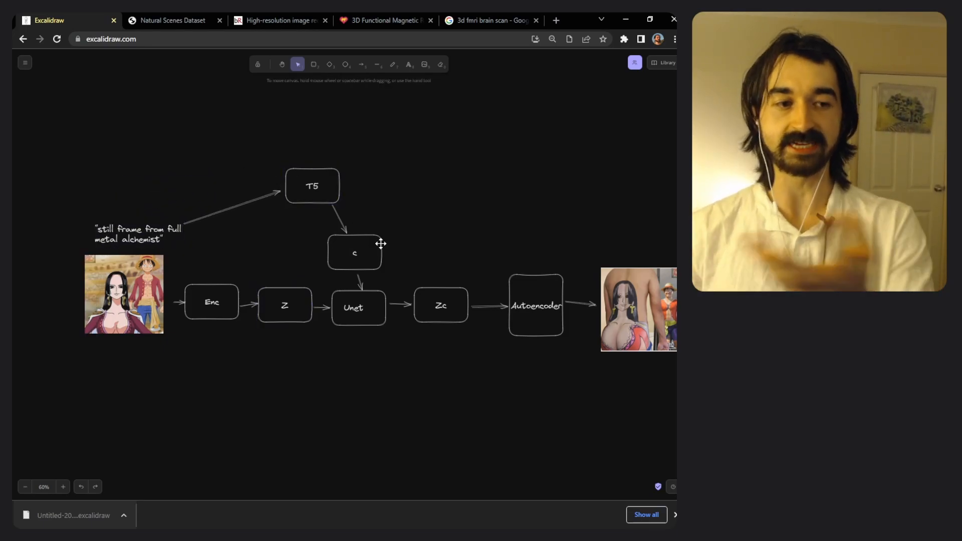
left_click(354, 253)
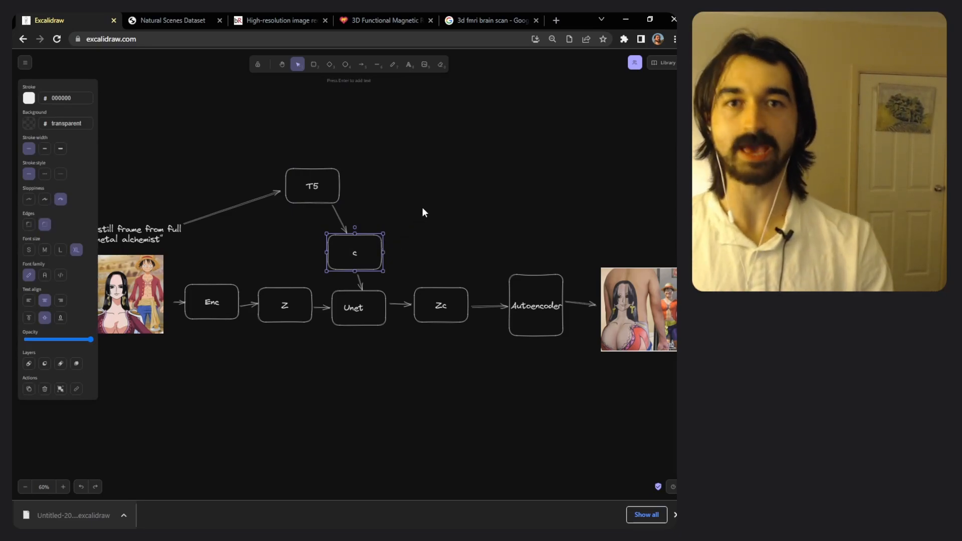
left_click(285, 305)
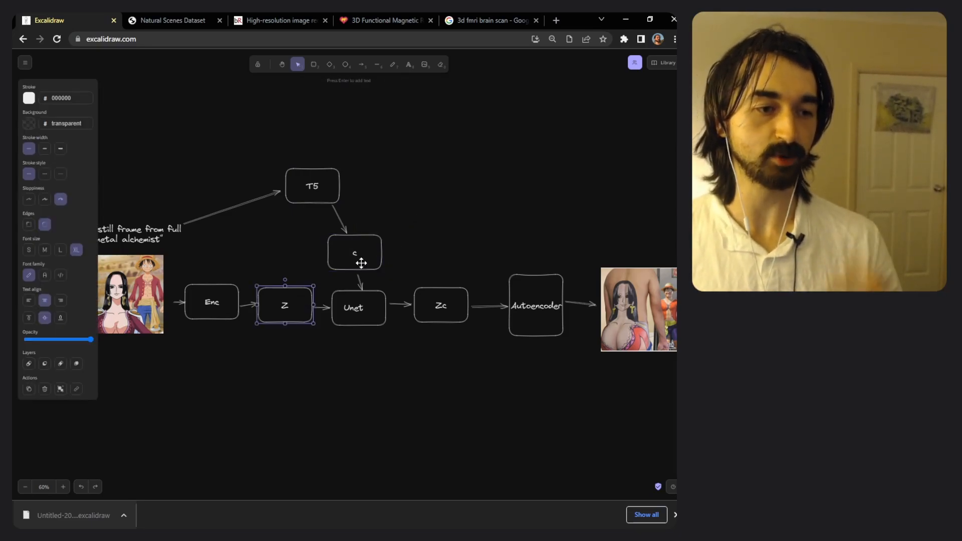
left_click(436, 282)
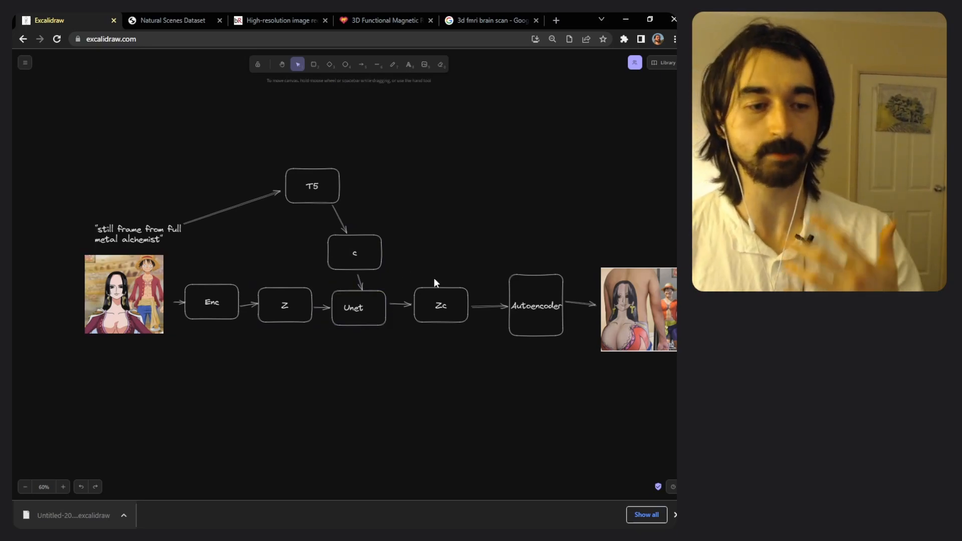
Reposition the Zc and Autoencoder boxes so the pipeline runs in a neater line to the output image.
left_click(440, 307)
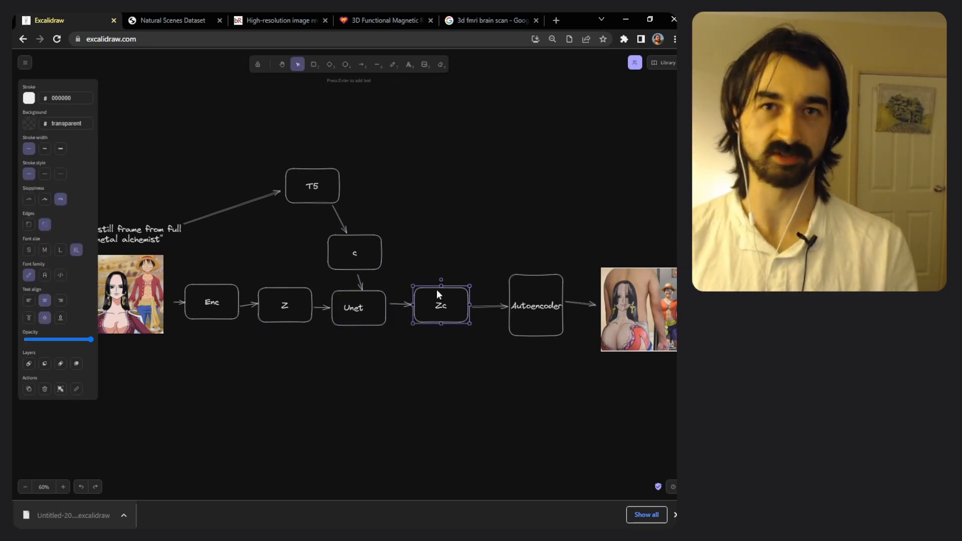
left_click(463, 263)
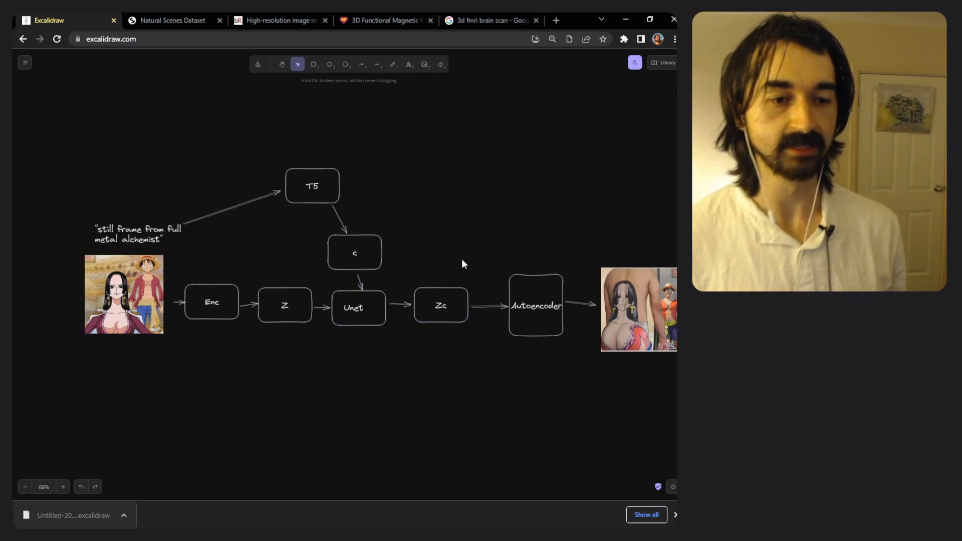
left_click(441, 305)
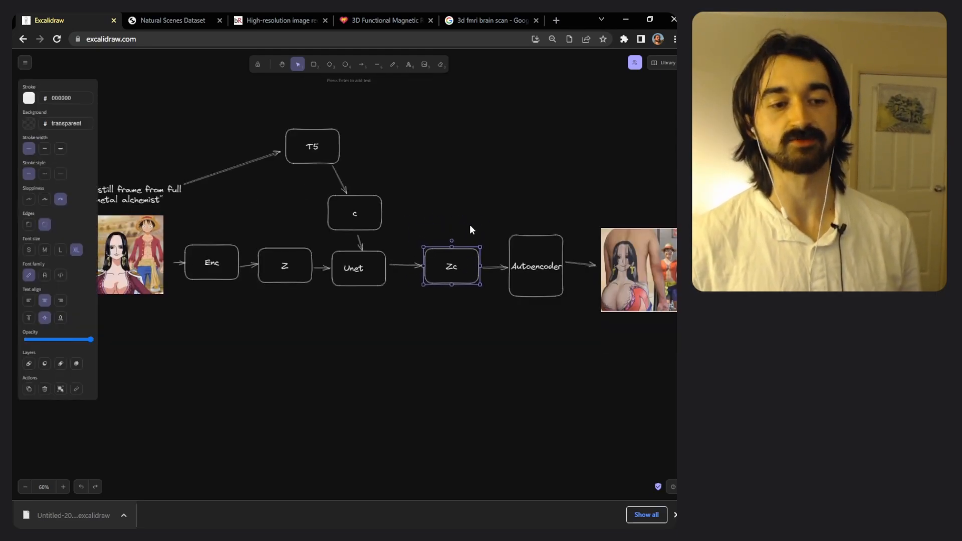
left_click(285, 267)
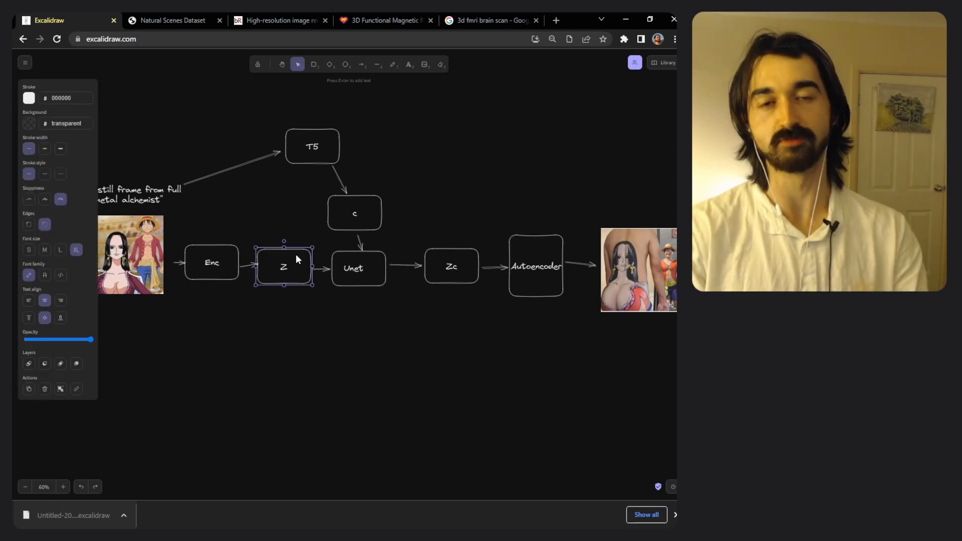
left_click(296, 238)
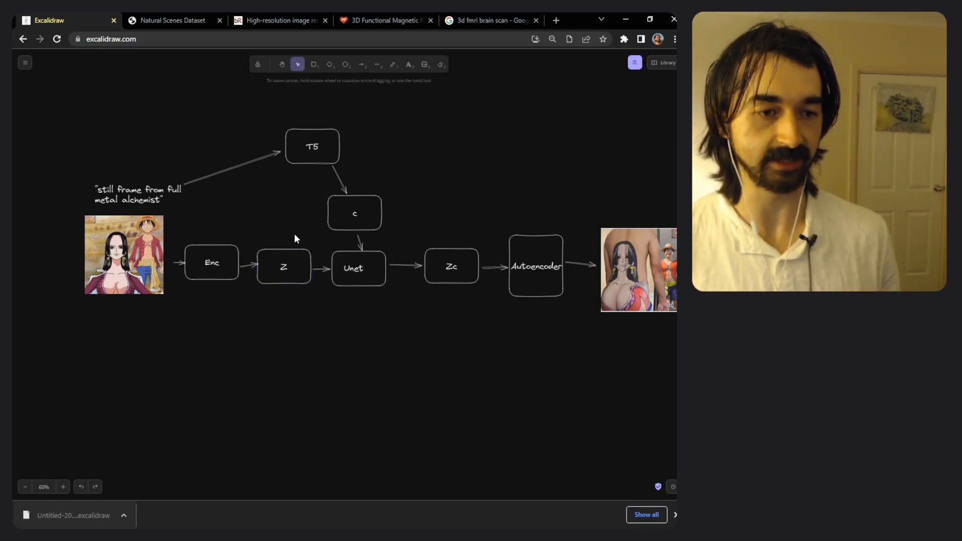
left_click(449, 266)
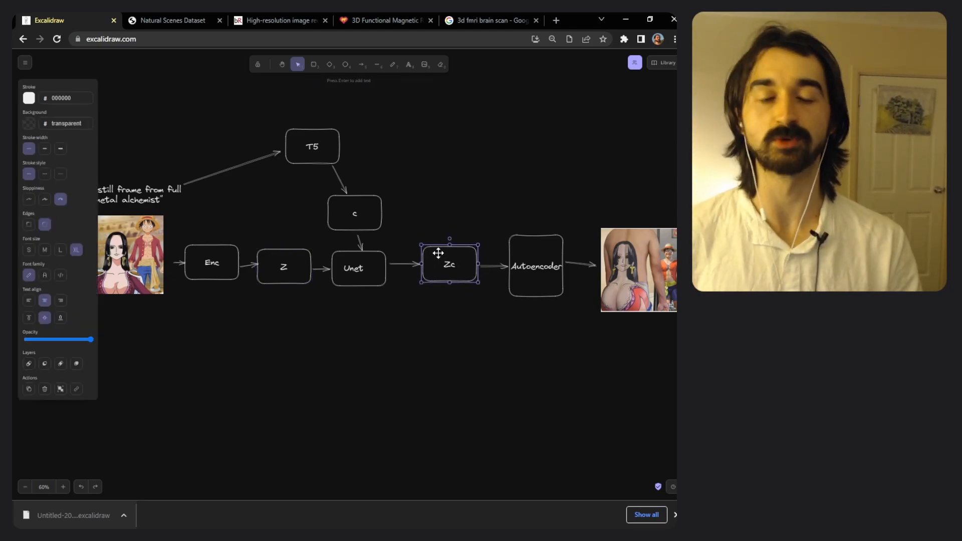
left_click(440, 221)
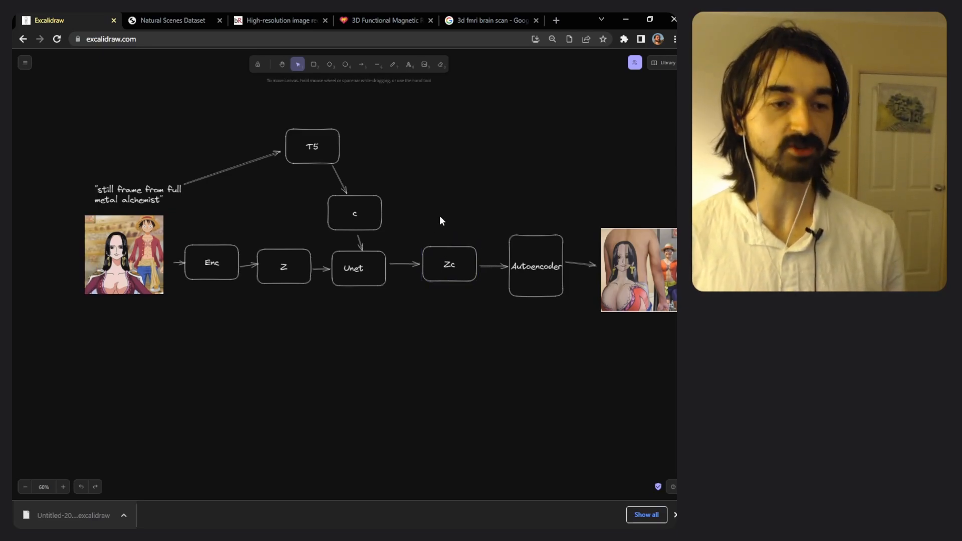
left_click(537, 267)
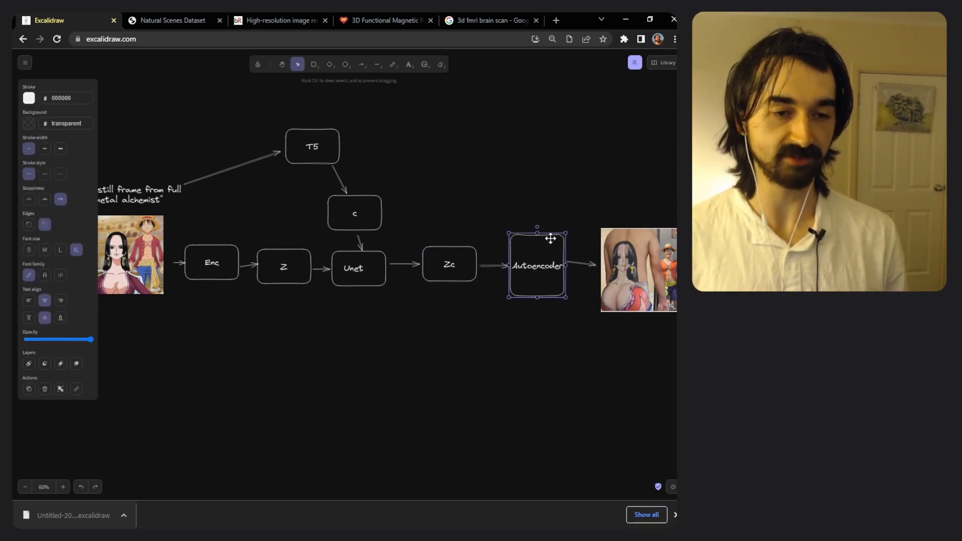
left_click(477, 245)
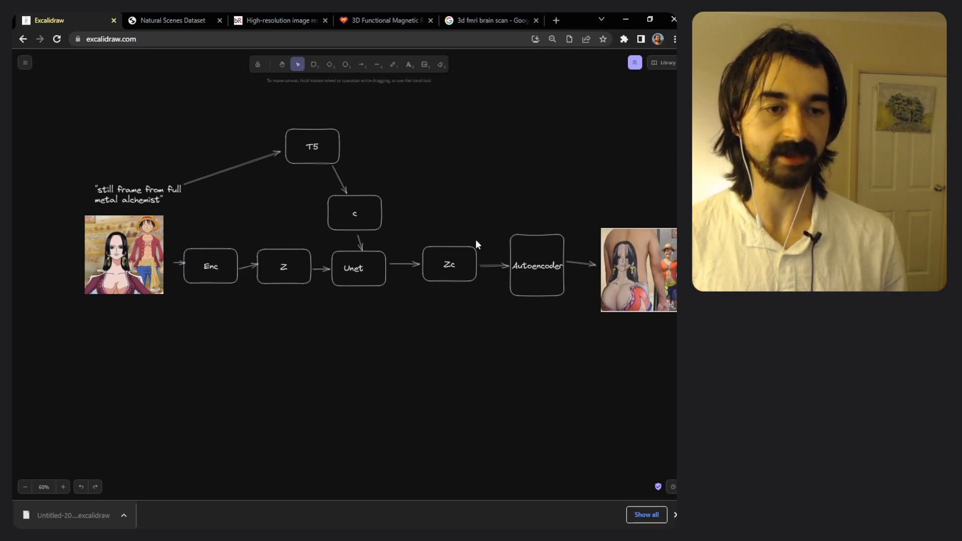
left_click(633, 270)
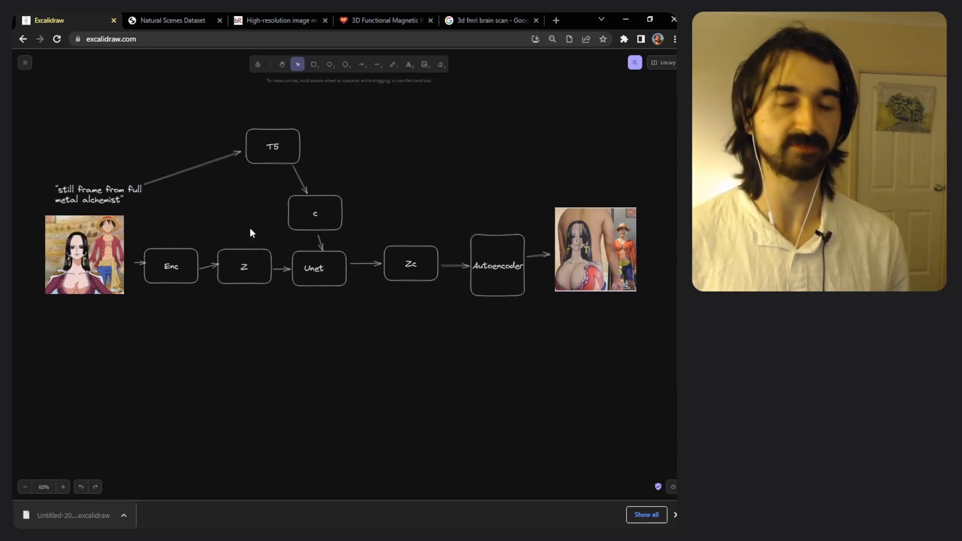
left_click(85, 256)
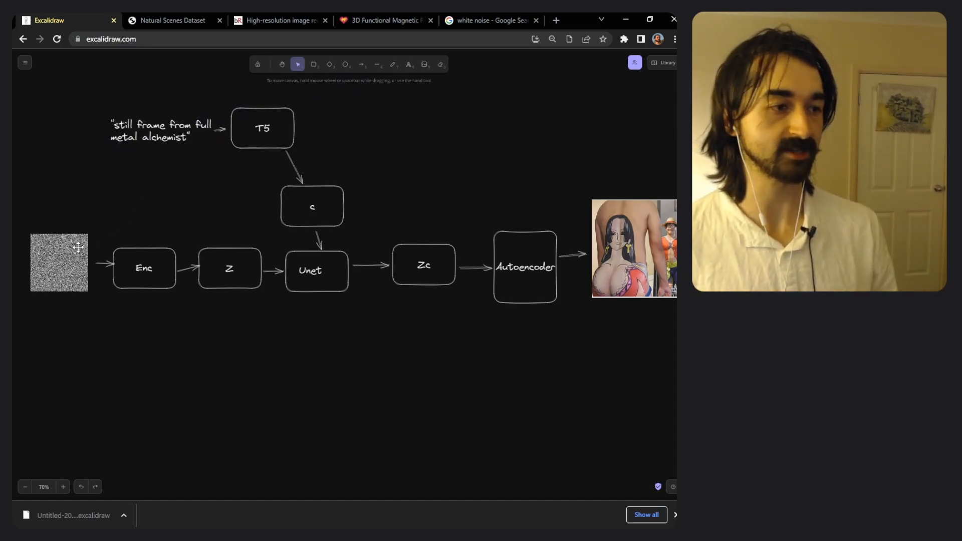
Use a white-noise image as the pipeline input and pan down to the fMRI linear-model diagram.
left_click(58, 268)
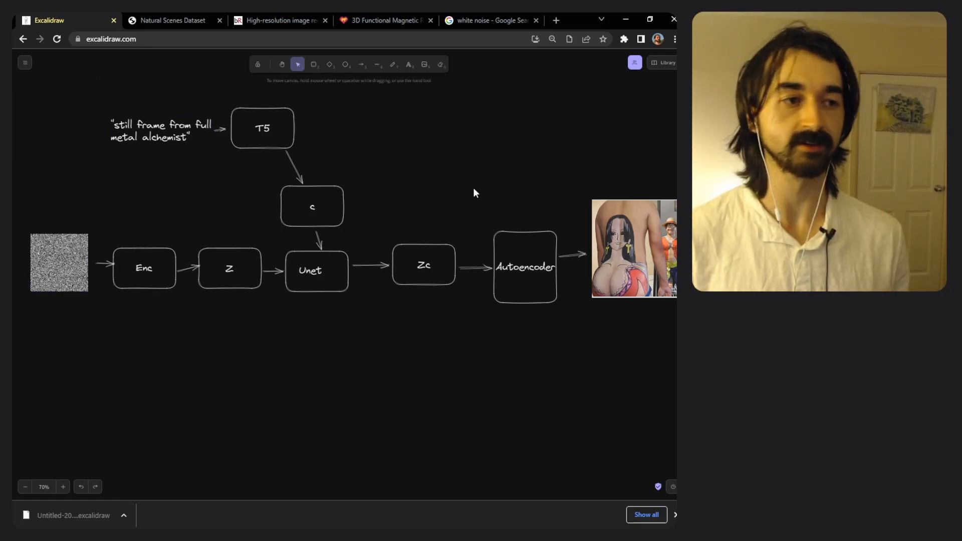
scroll("down", 3)
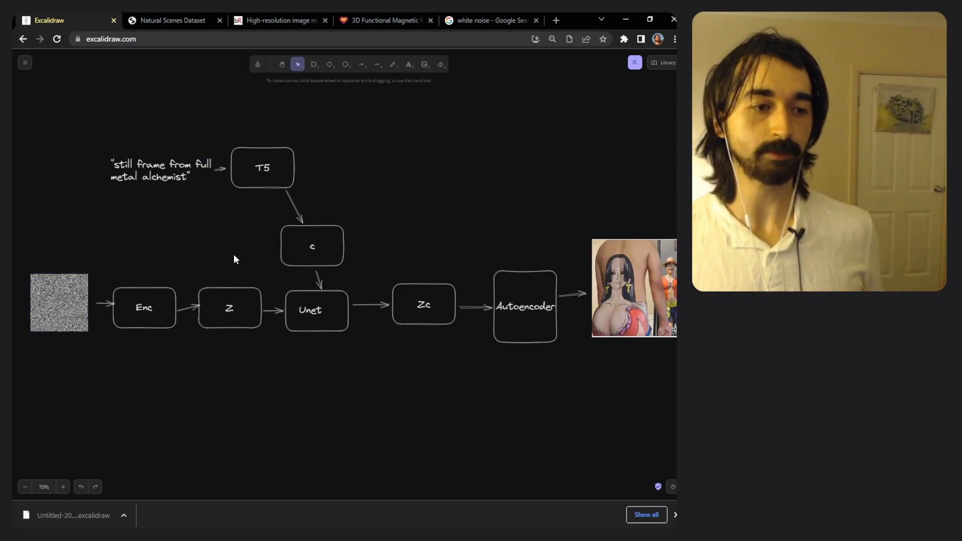
left_click(229, 308)
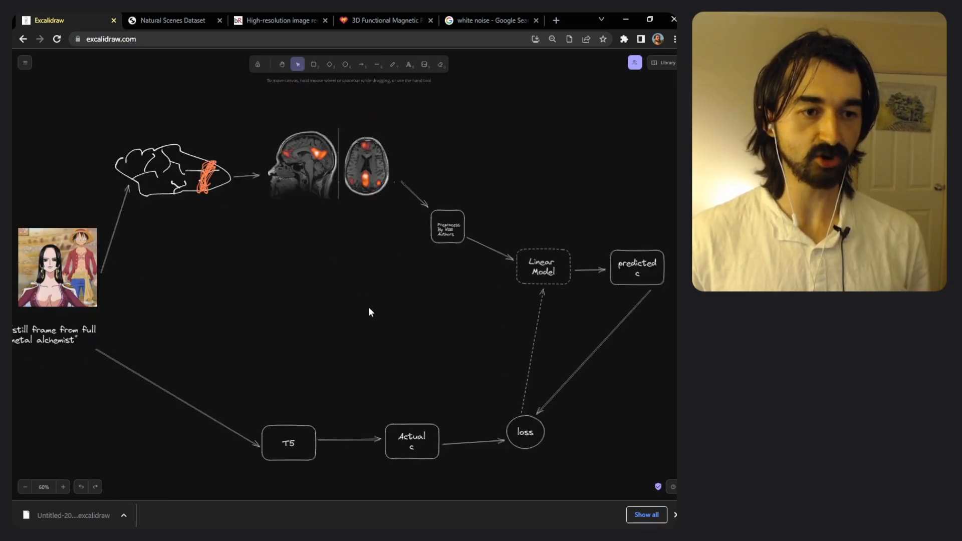
Move the anime still up beside the brain sketch, then show the Google Images results for 'linear model'.
left_click(543, 269)
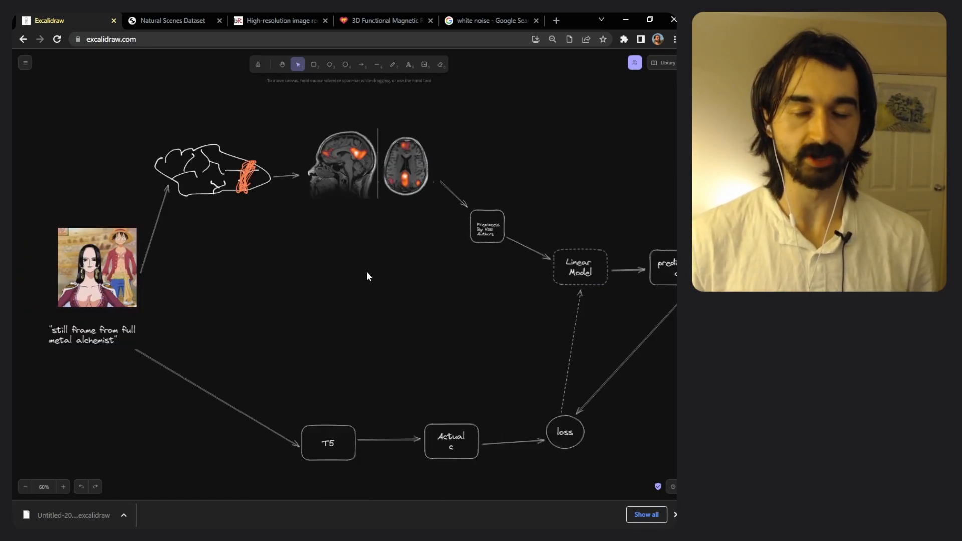
mouse_move(375, 290)
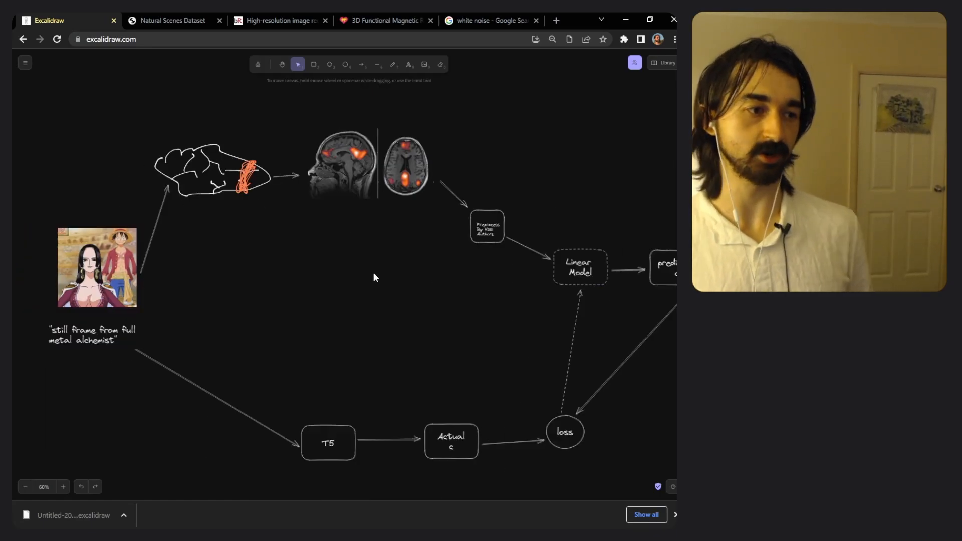
left_click_drag(96, 268, 85, 199)
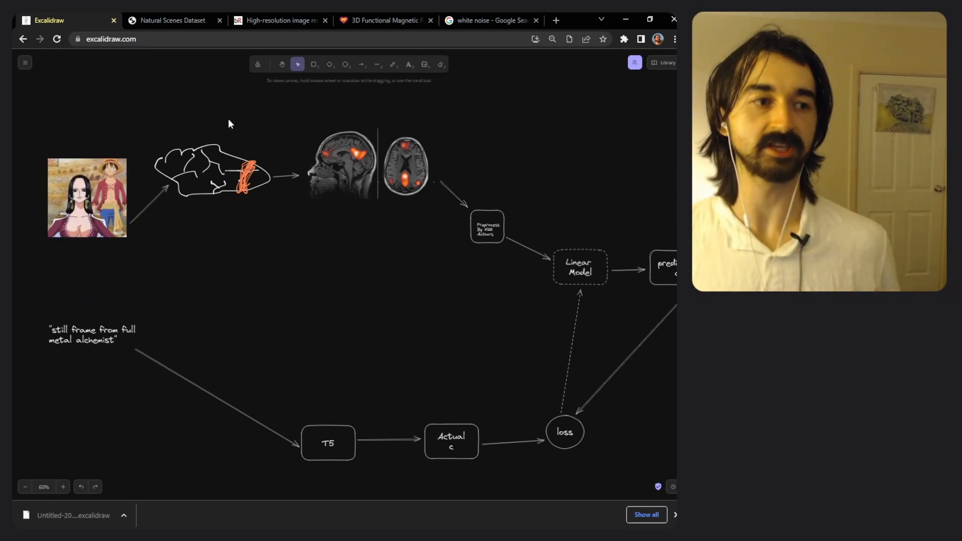
left_click(393, 64)
type("linear model")
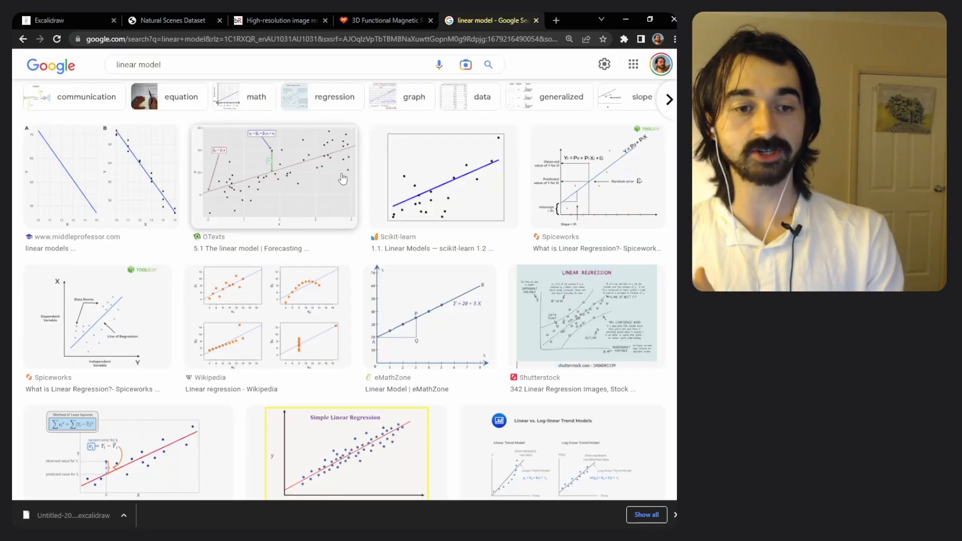
mouse_move(406, 157)
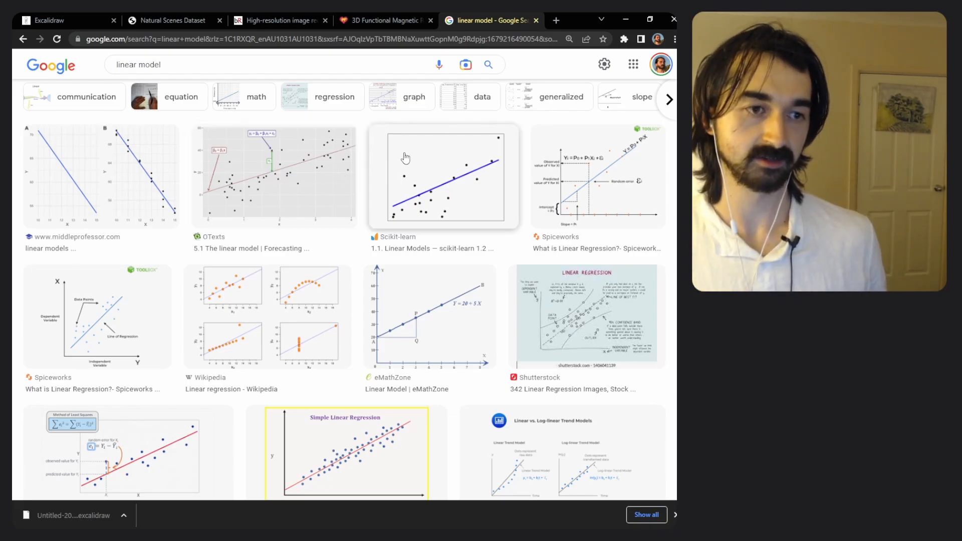
mouse_move(445, 181)
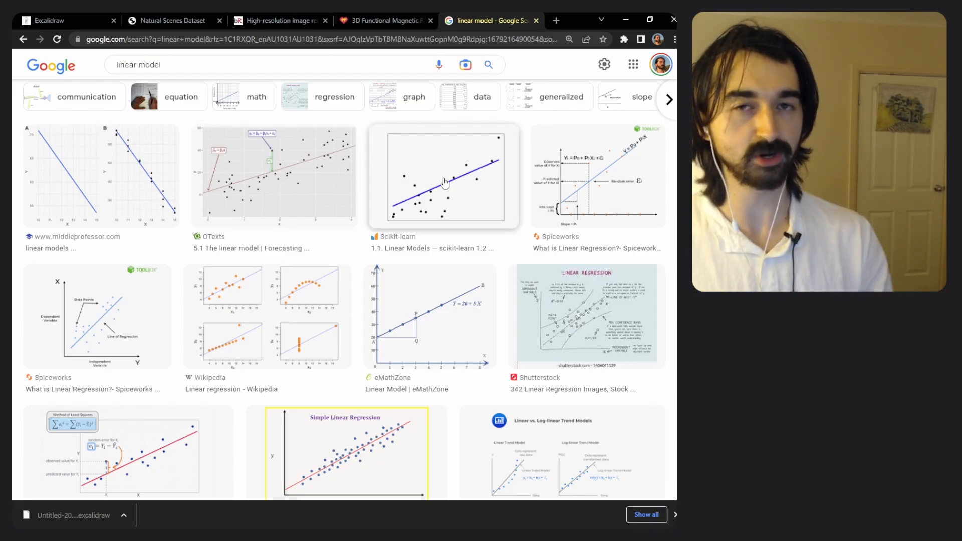
Preview the scikit-learn linear model scatter plot in Google Images, comparing it with the Excalidraw brain diagram.
left_click(60, 21)
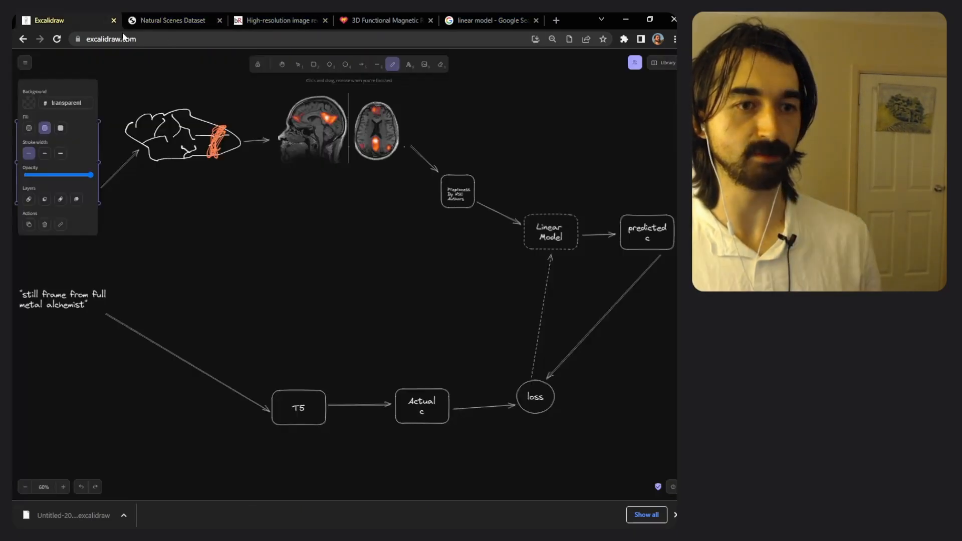
left_click(492, 20)
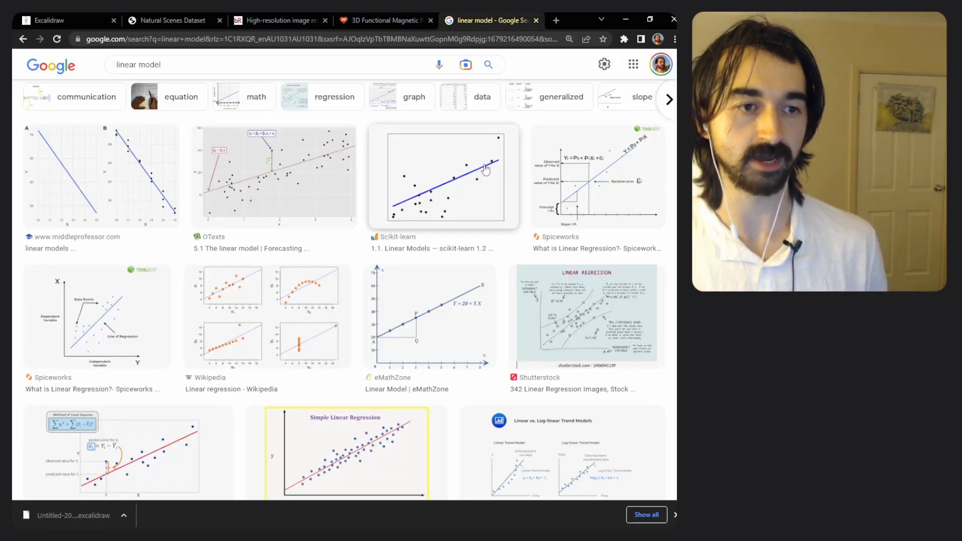
left_click(443, 175)
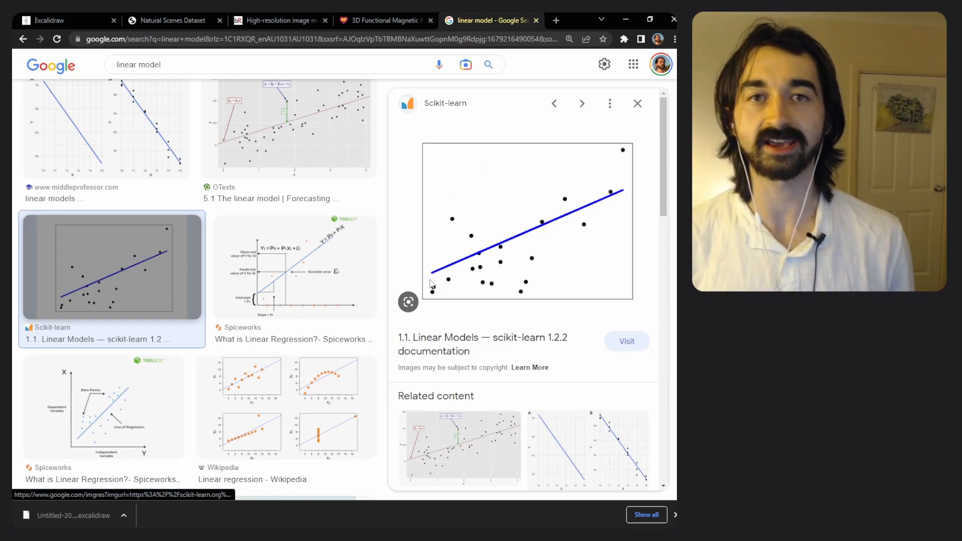
mouse_move(482, 251)
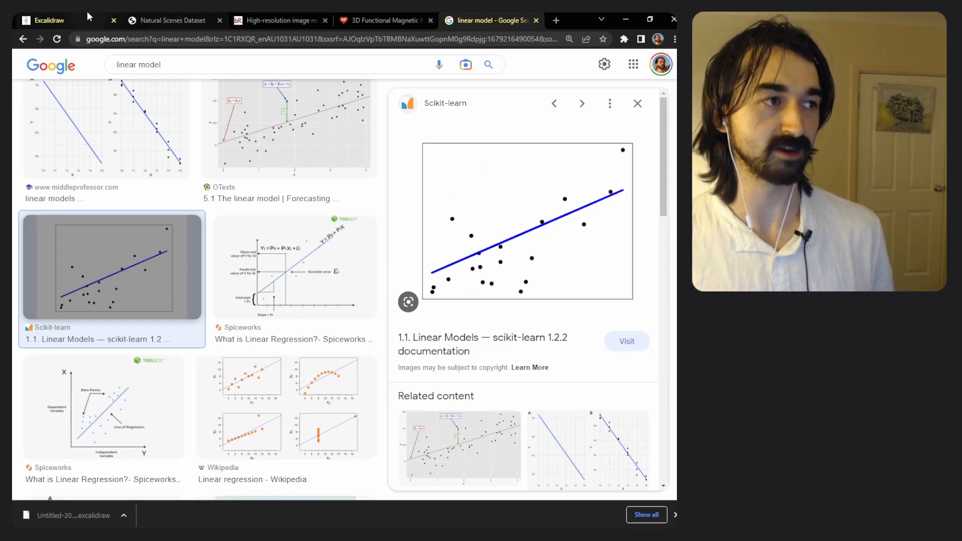
left_click(55, 20)
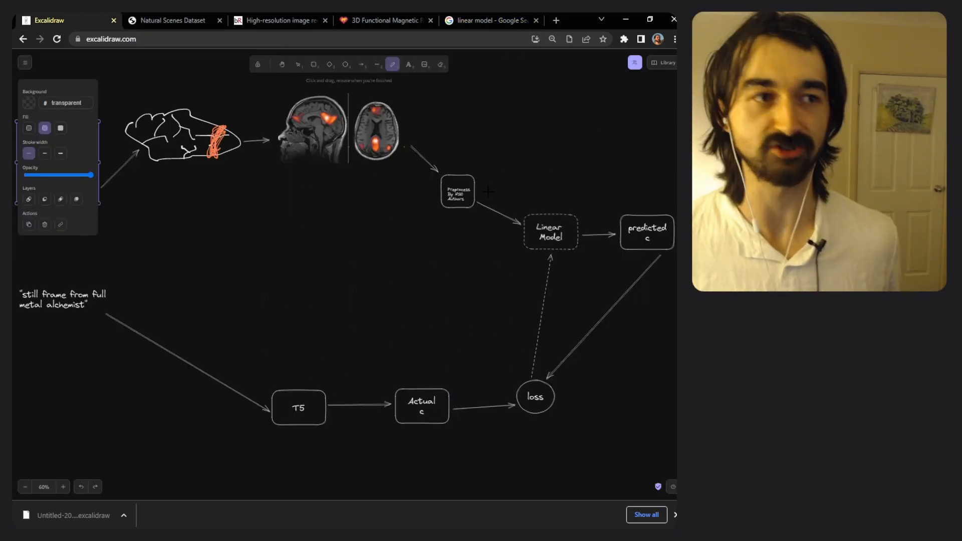
left_click(495, 20)
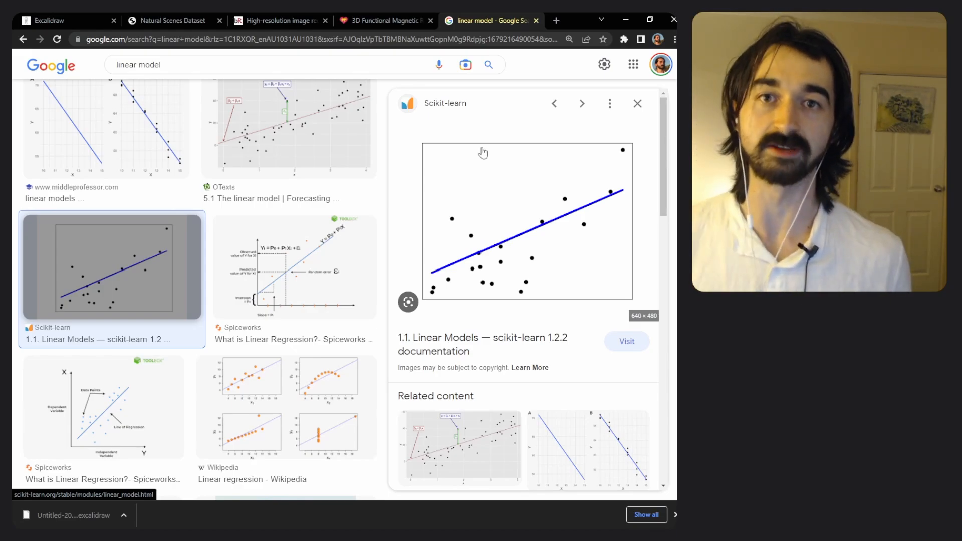
left_click(55, 21)
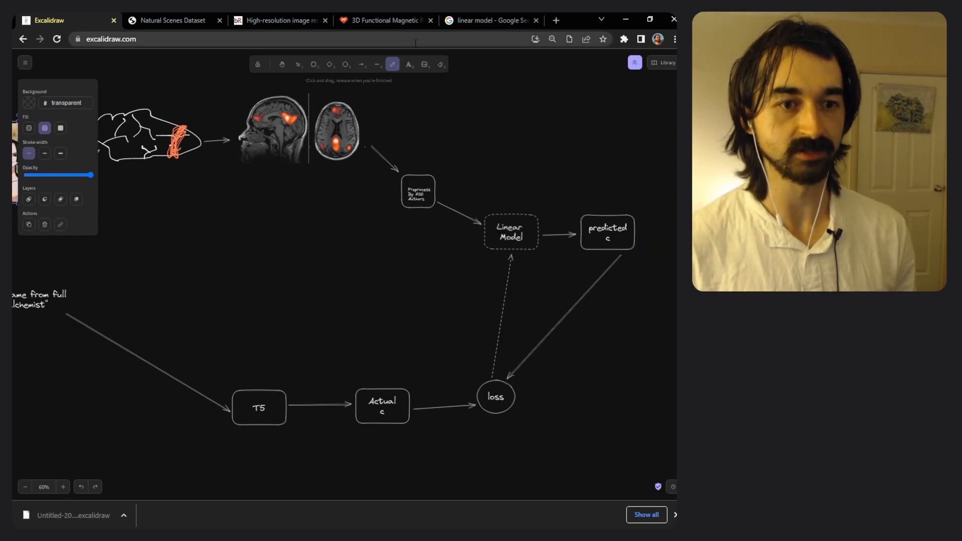
Place the 'still frame from full metal alchemist' caption just beneath the anime still, keeping its arrow to T5.
left_click(607, 234)
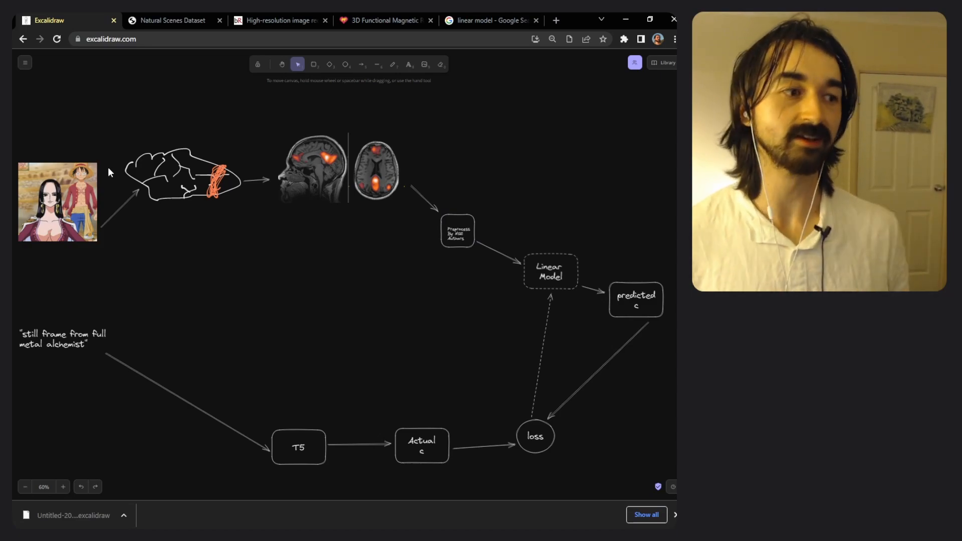
left_click(58, 202)
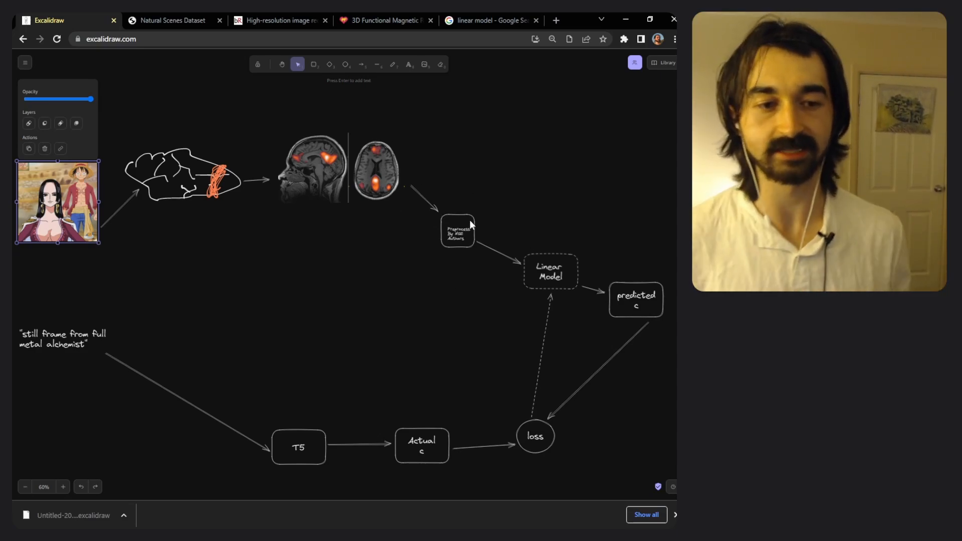
left_click(635, 301)
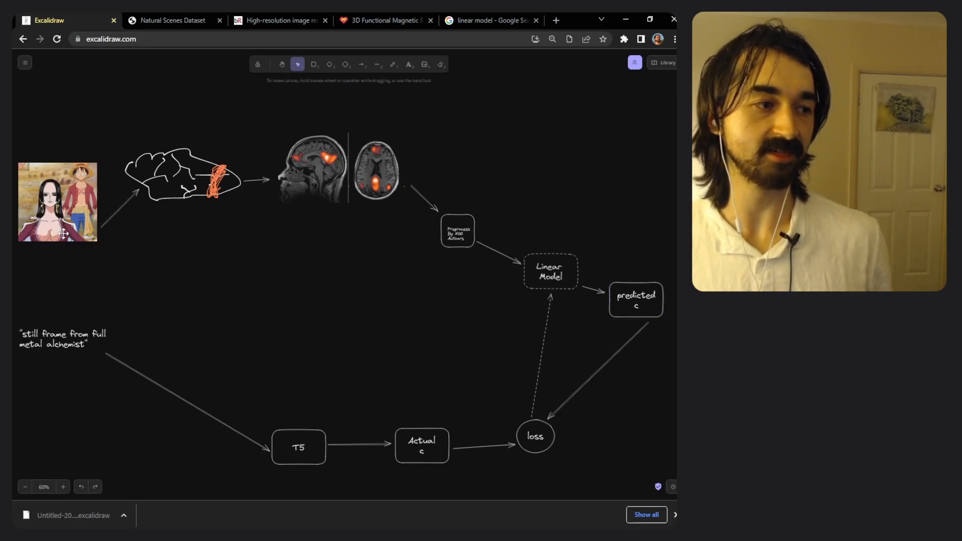
left_click(62, 339)
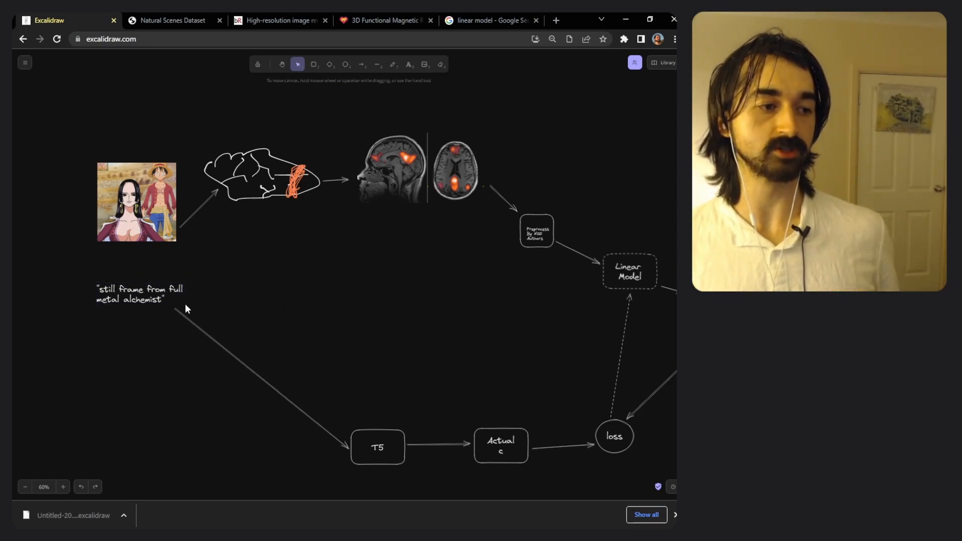
left_click(140, 295)
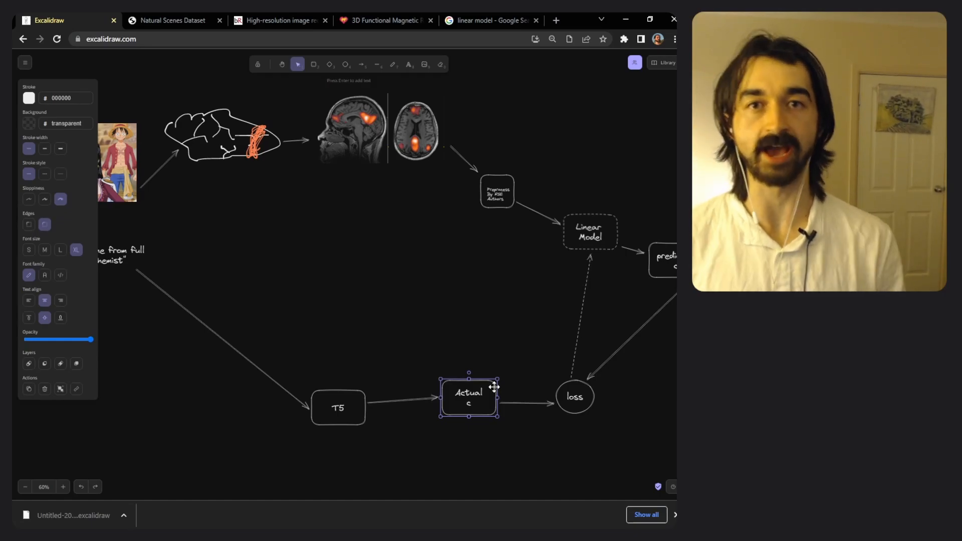
mouse_move(491, 366)
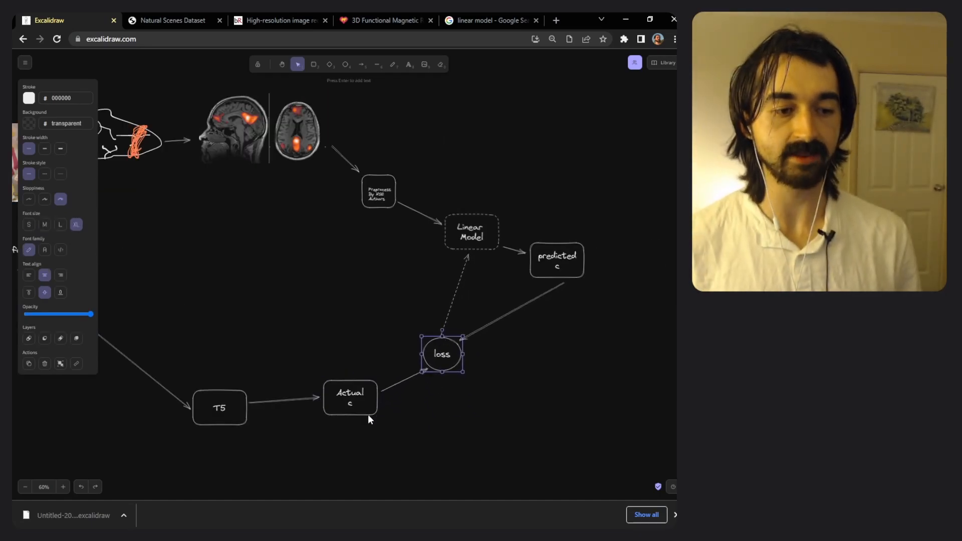
mouse_move(495, 356)
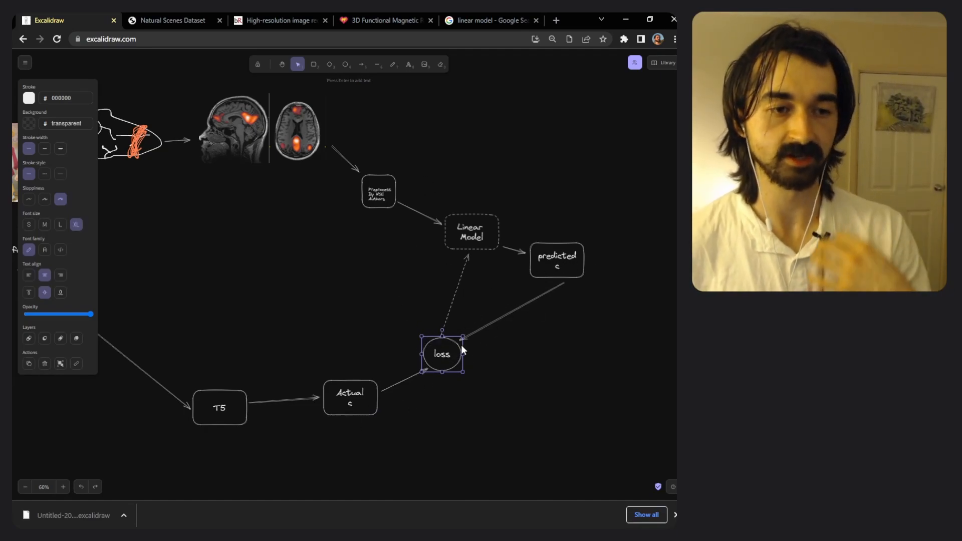
mouse_move(472, 225)
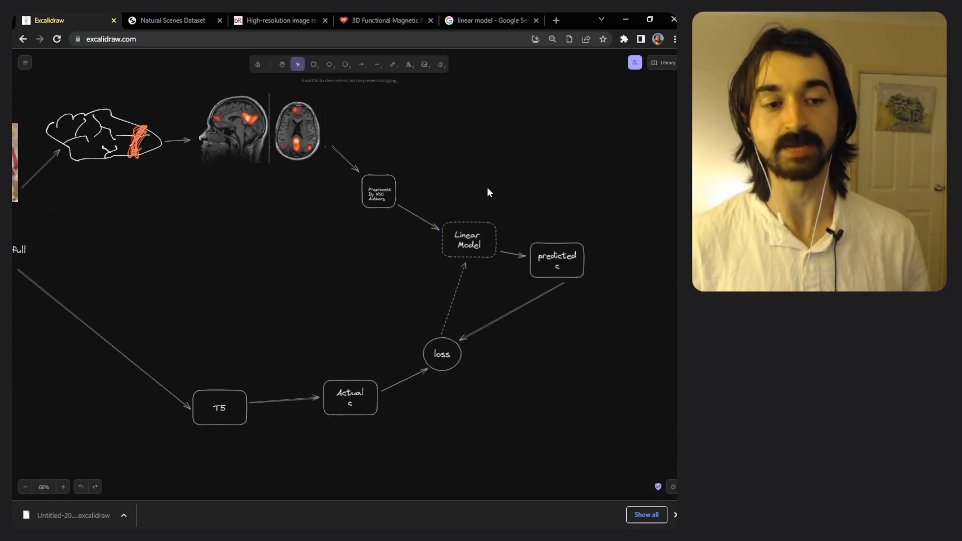
left_click(557, 260)
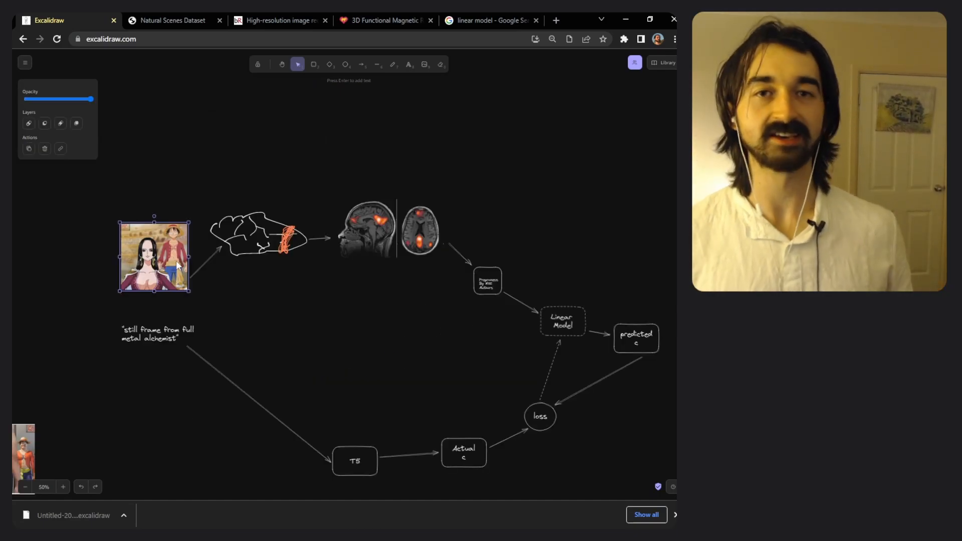
mouse_move(240, 204)
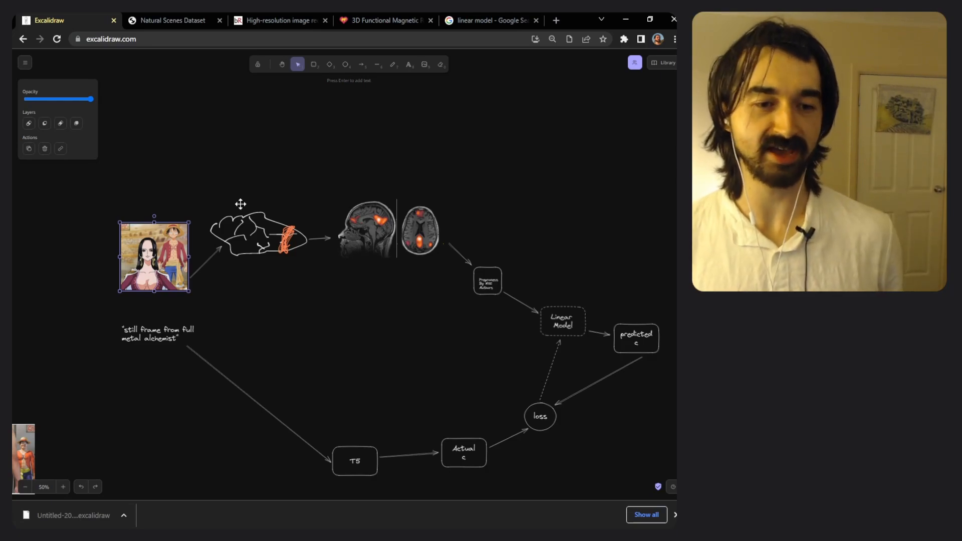
left_click(563, 321)
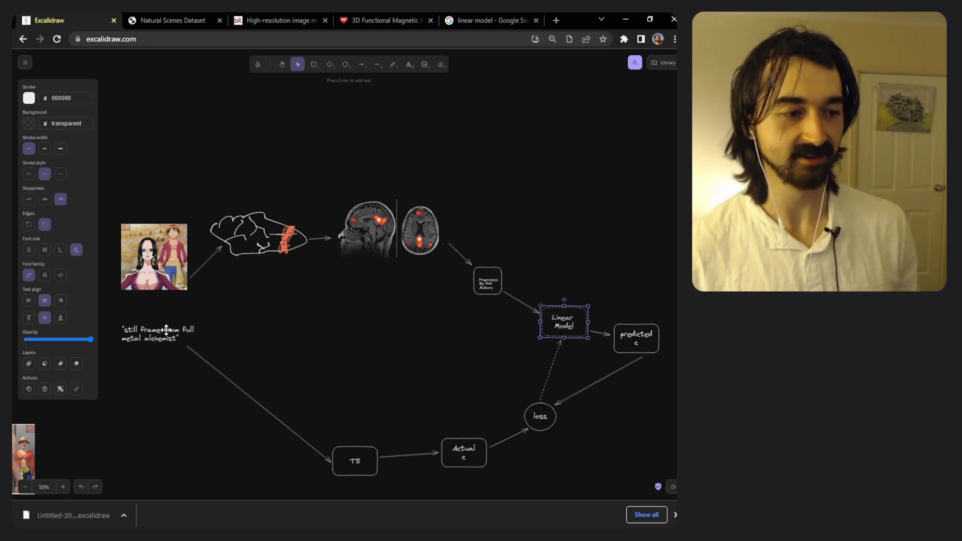
left_click(159, 331)
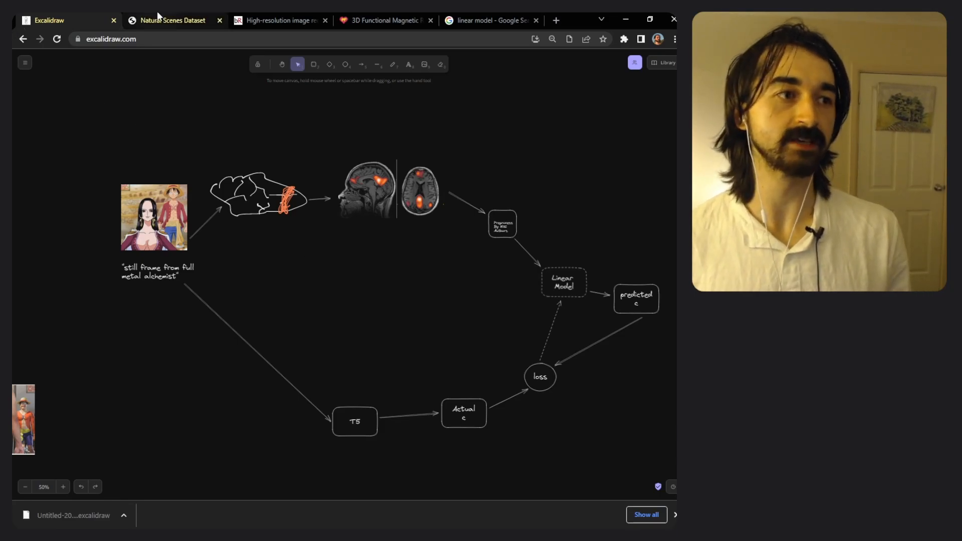
left_click(173, 21)
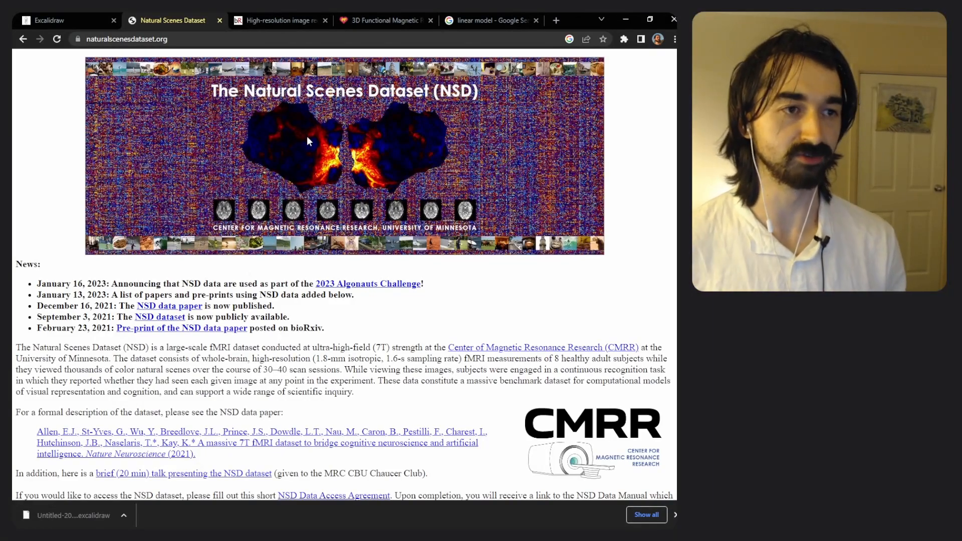
mouse_move(339, 189)
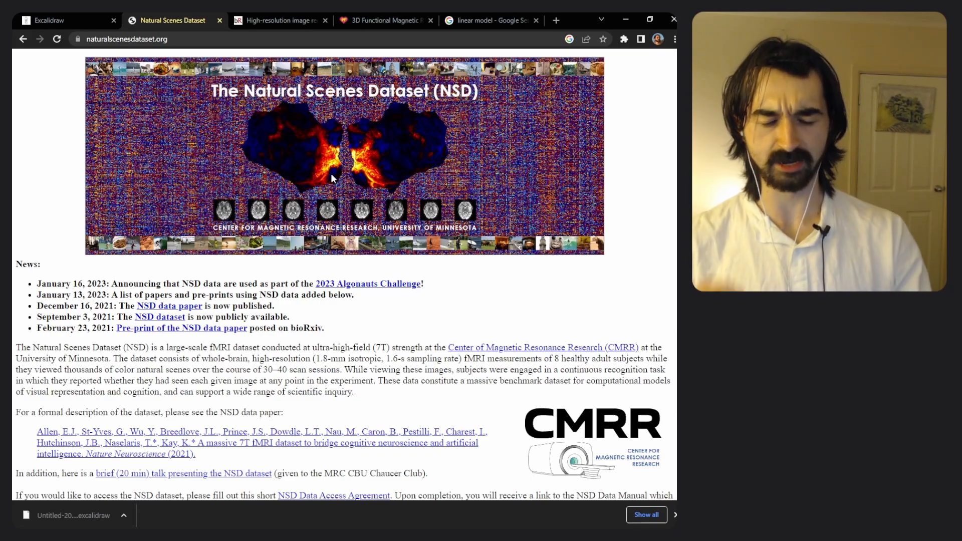
scroll("down", 3)
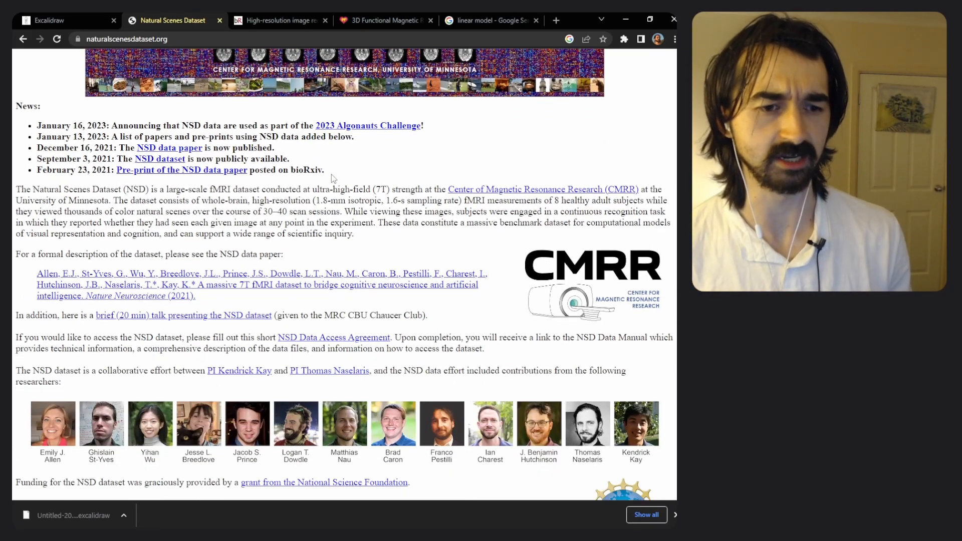
scroll("down", 3)
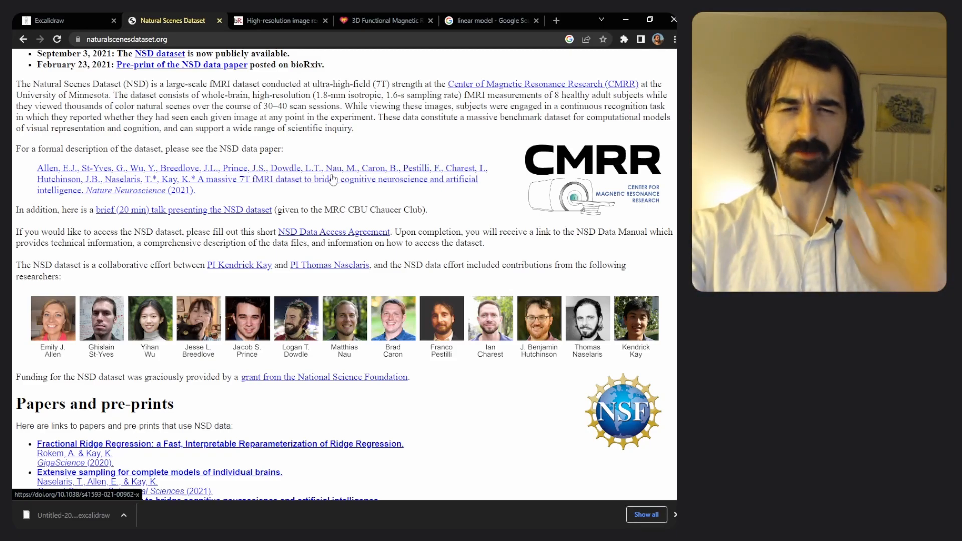
left_click(55, 20)
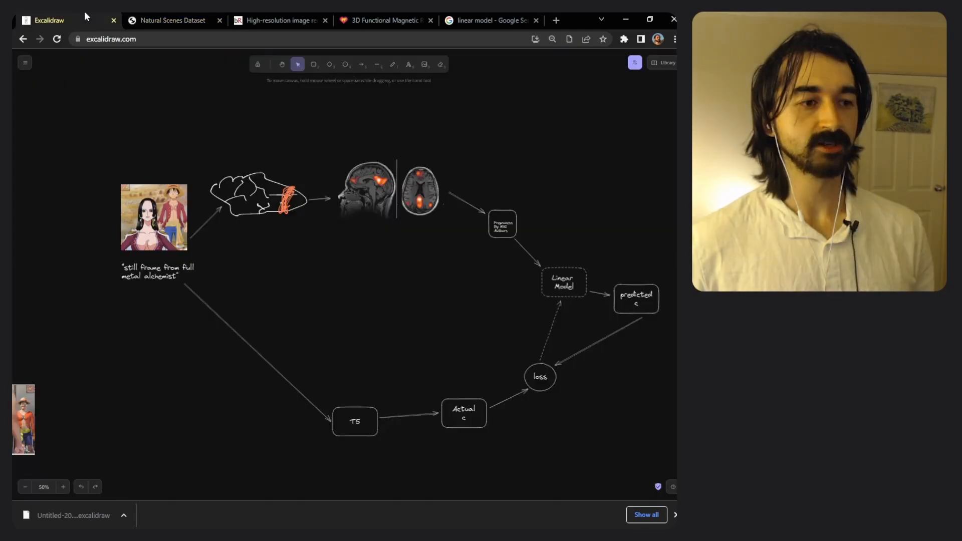
left_click(279, 20)
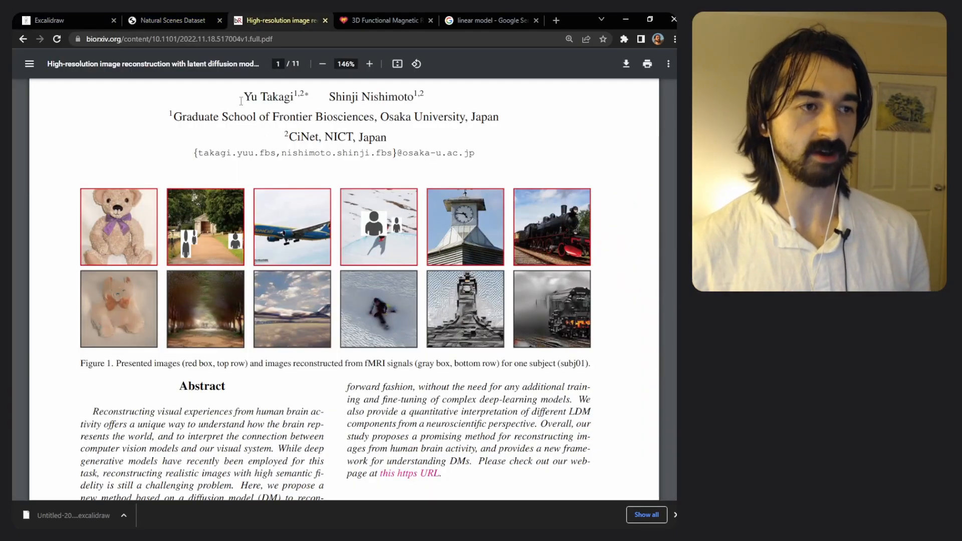
double_click(277, 97)
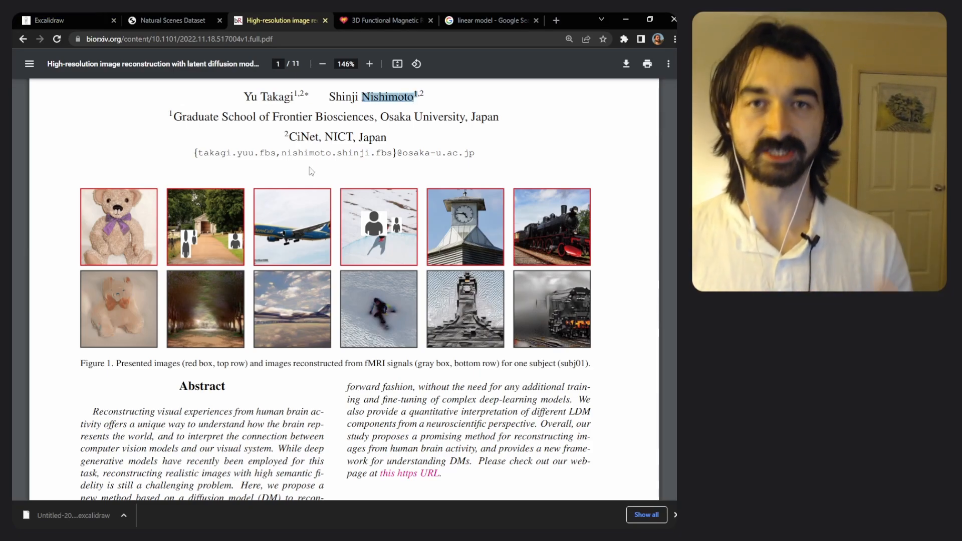
left_click(173, 20)
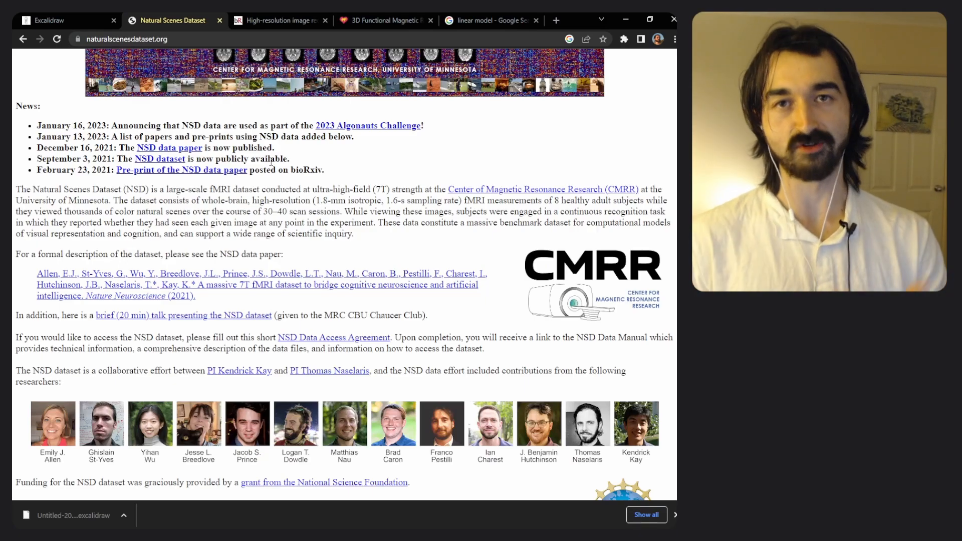
scroll("down", 3)
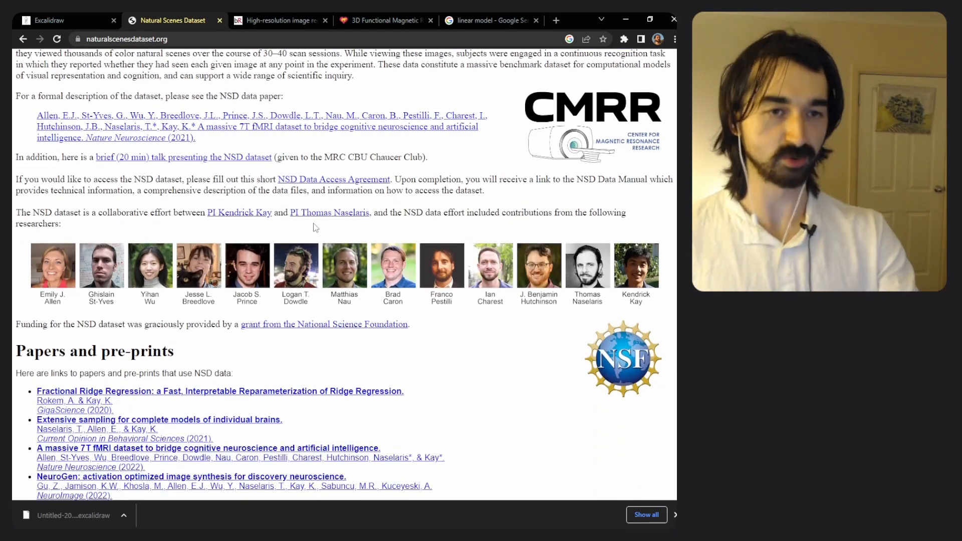
scroll("up", 3)
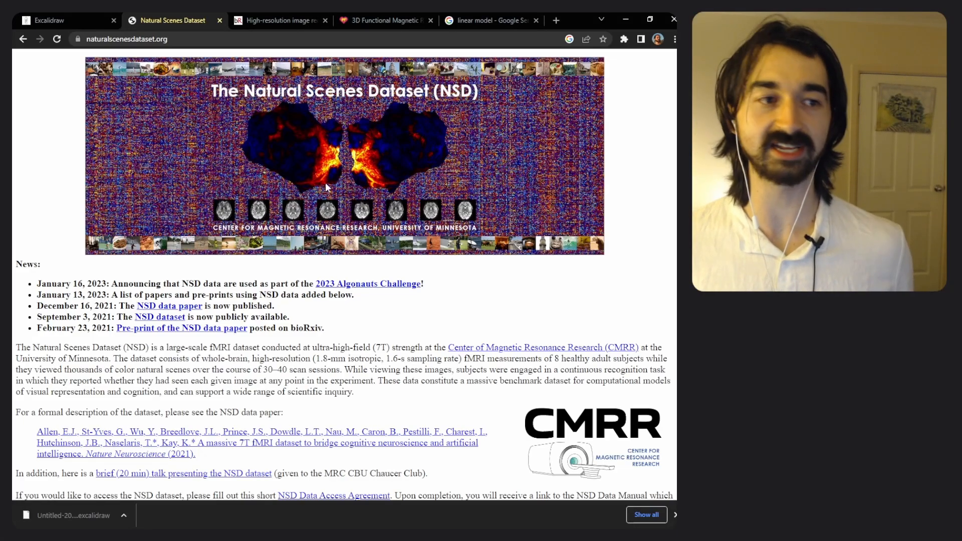
left_click(65, 20)
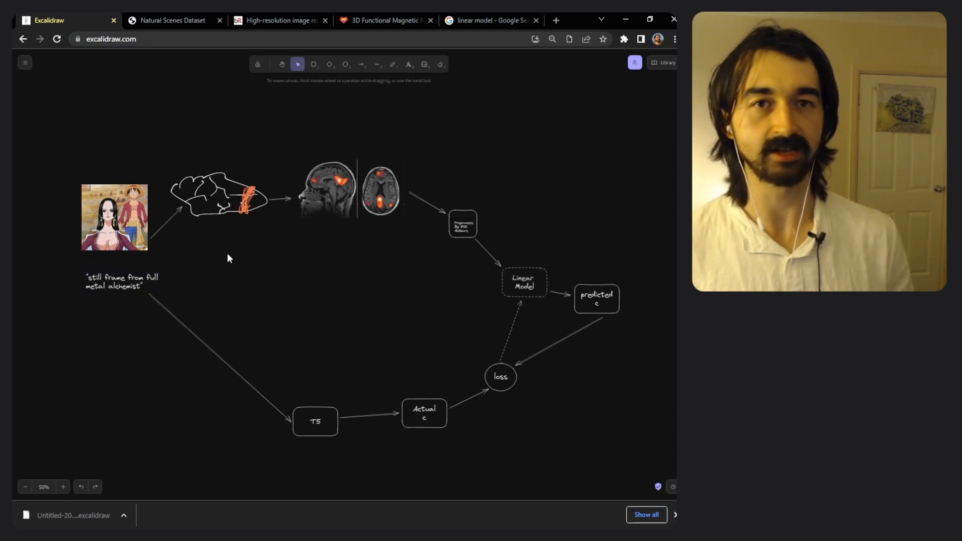
Inspect the anime still and preprocessing box in the predicted-z pipeline, then bring up the paper's Encoding Models page.
left_click(121, 282)
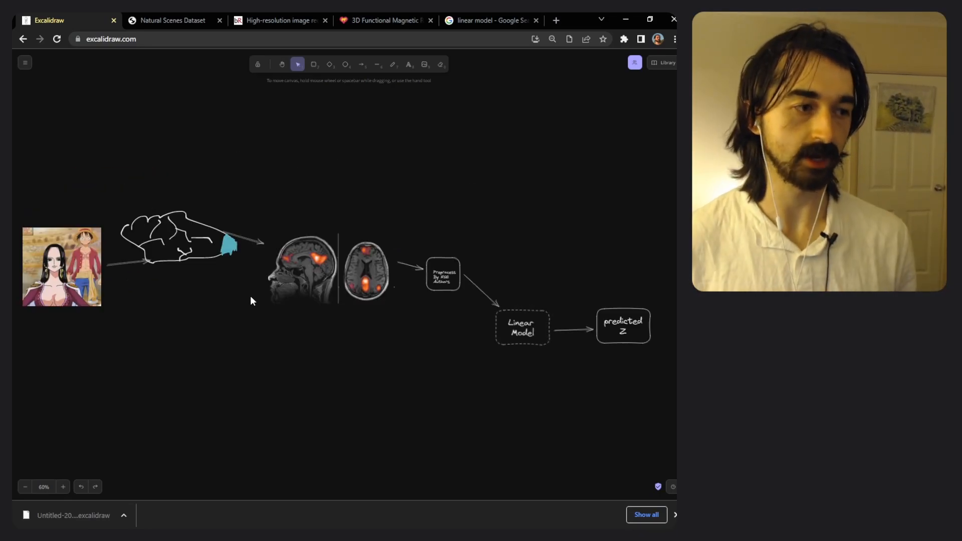
left_click(61, 270)
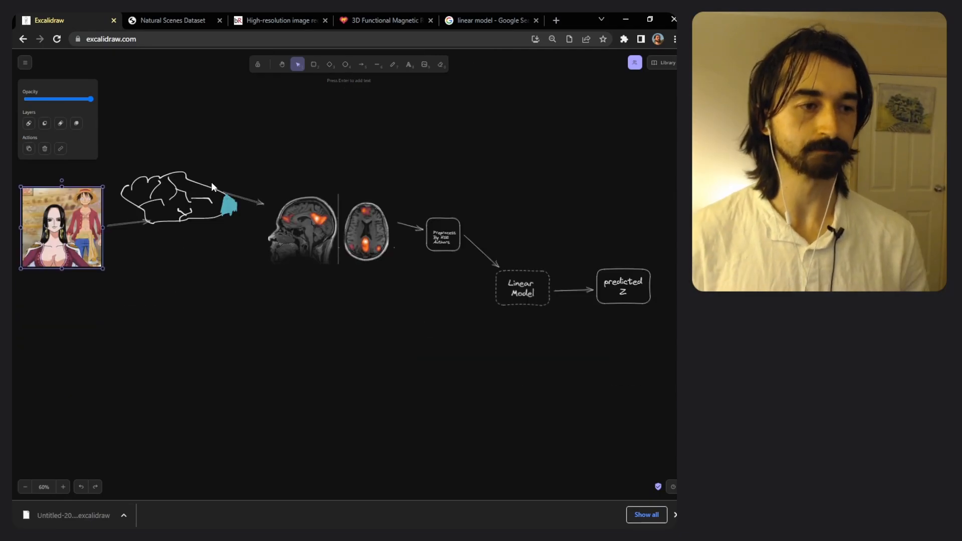
left_click(443, 235)
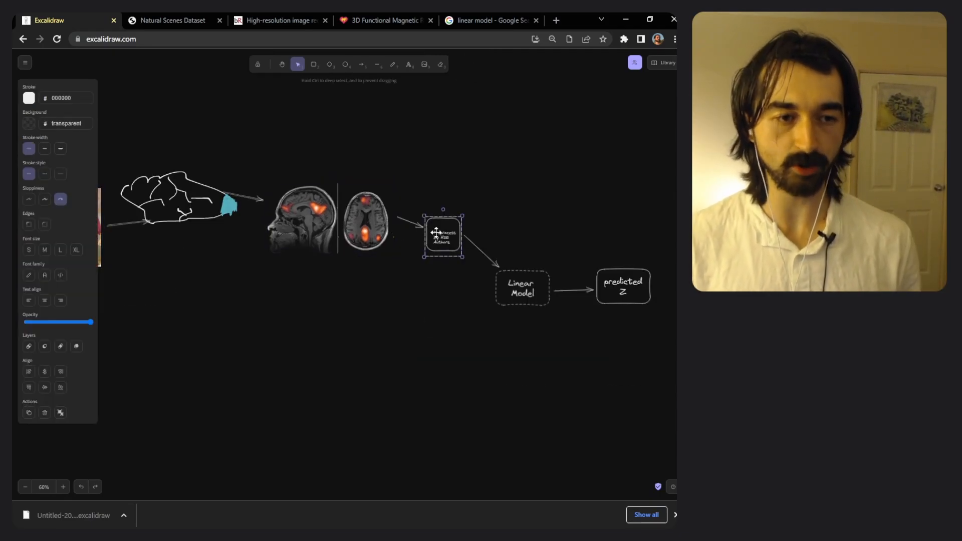
left_click(520, 288)
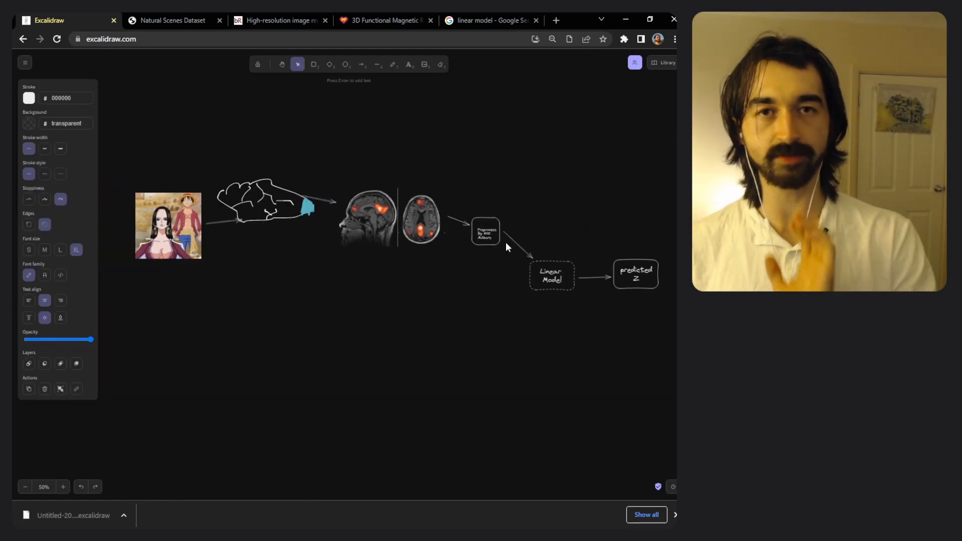
mouse_move(519, 204)
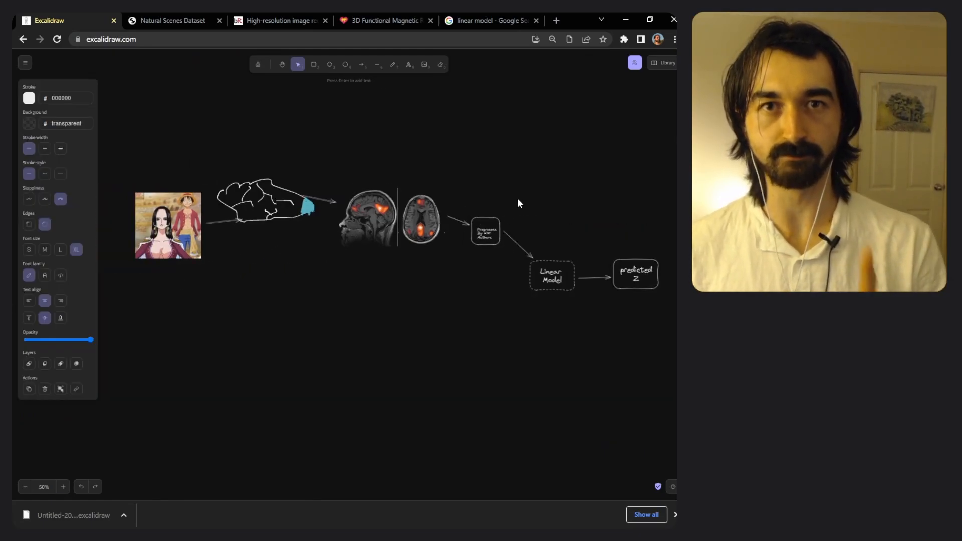
left_click(283, 20)
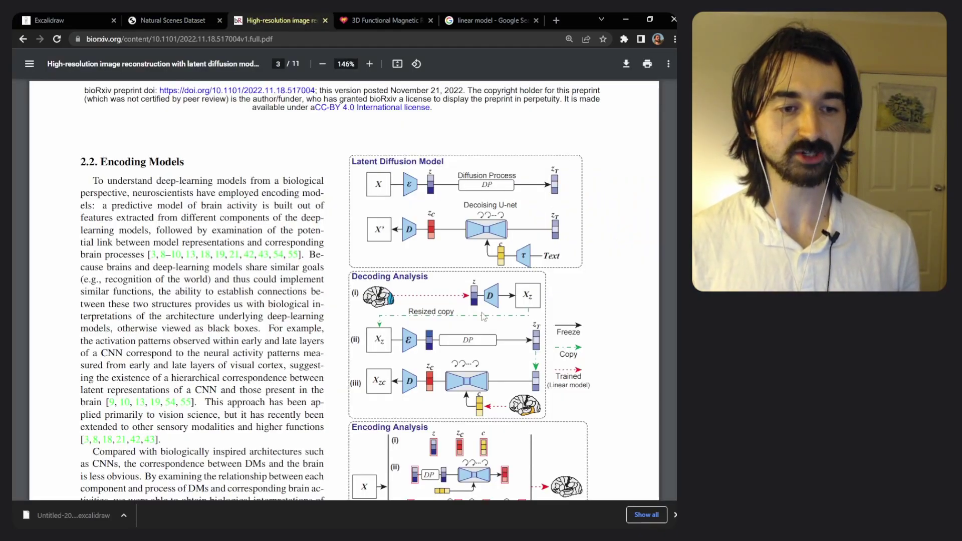
Magnify the paper's Decoding Analysis figure to 229% and compare it with the diagram's predicted z box.
left_click(369, 64)
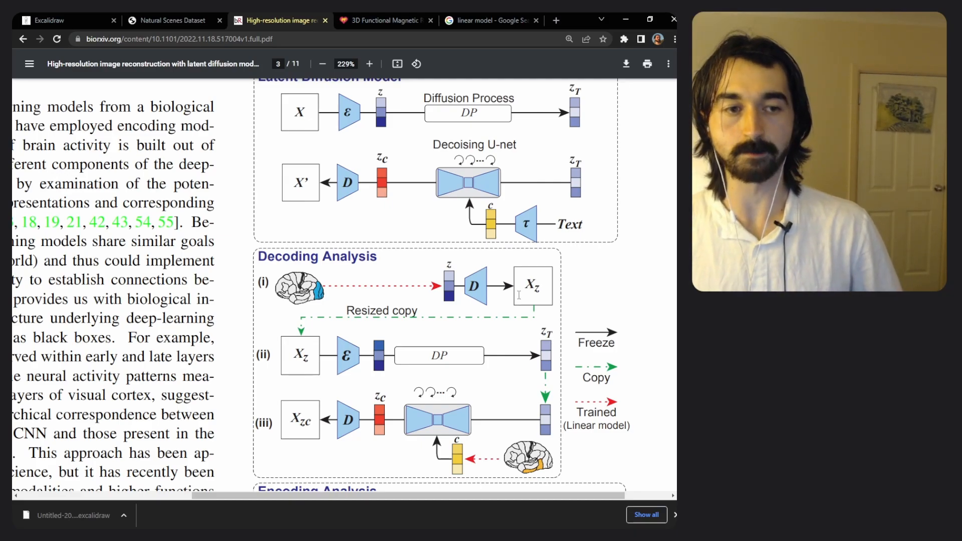
left_click(48, 21)
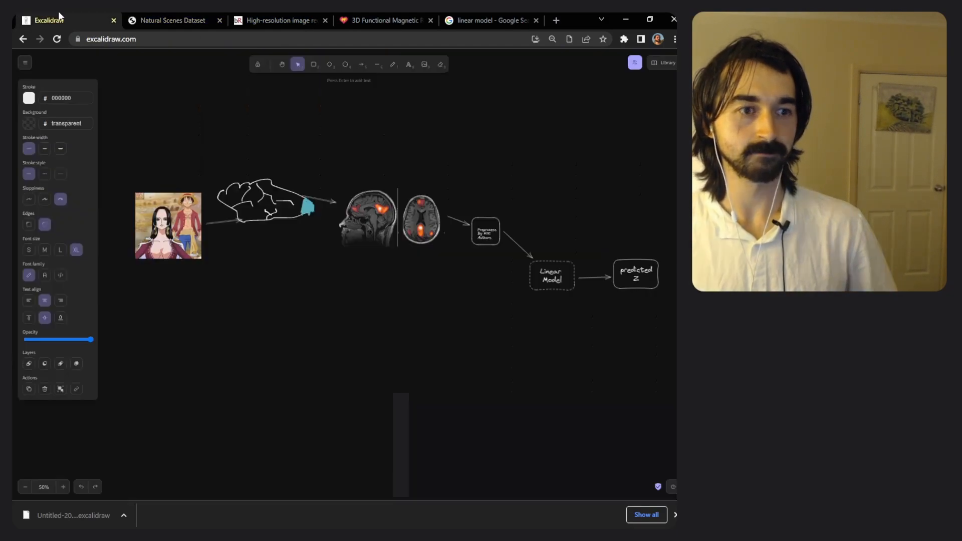
left_click(635, 274)
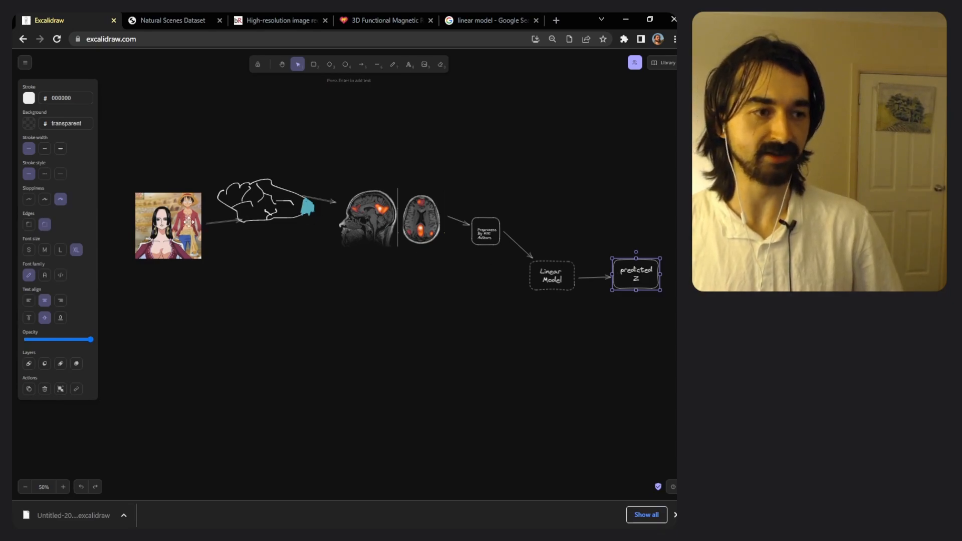
mouse_move(617, 280)
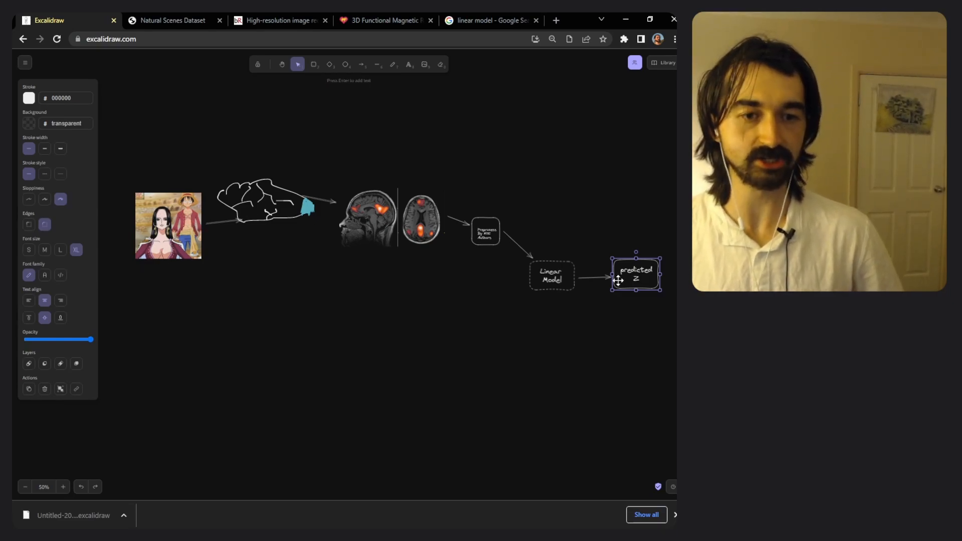
mouse_move(423, 264)
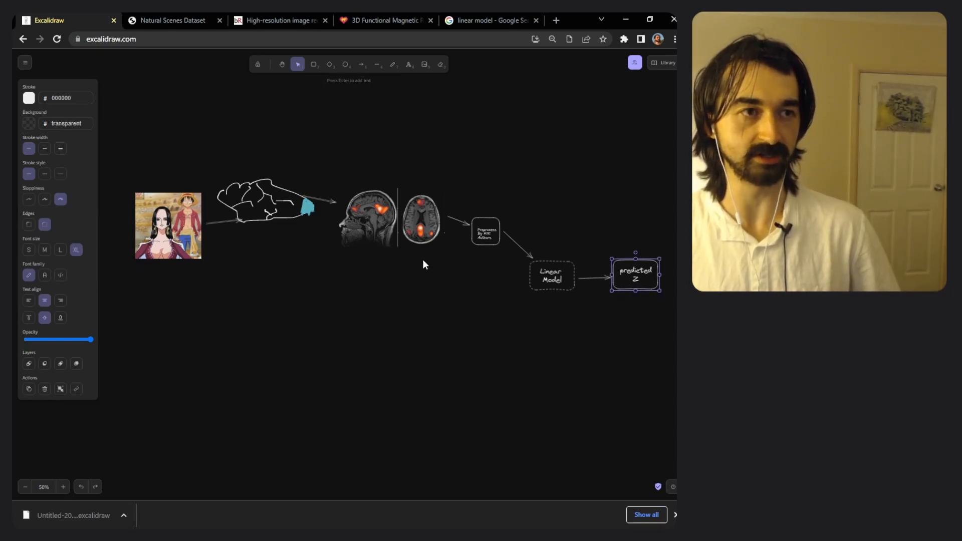
left_click(279, 20)
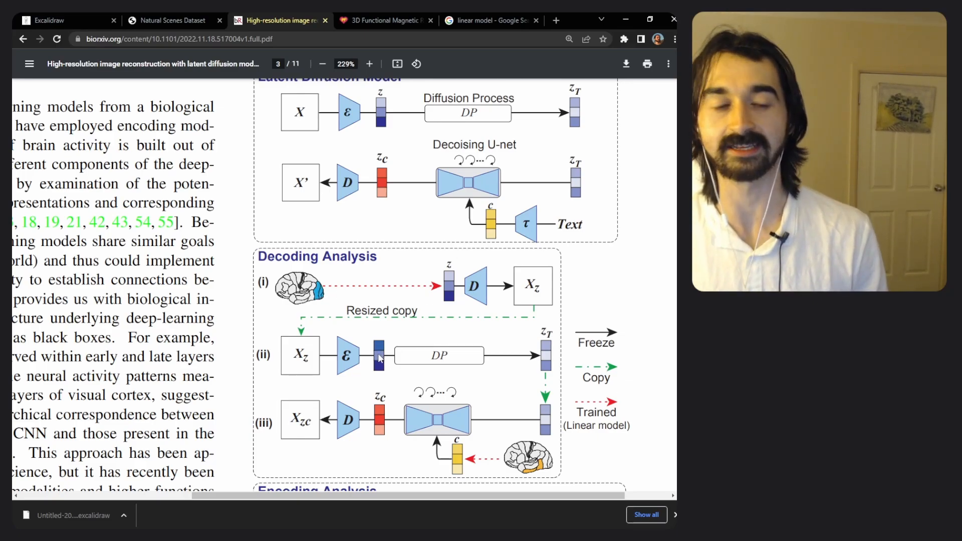
mouse_move(446, 297)
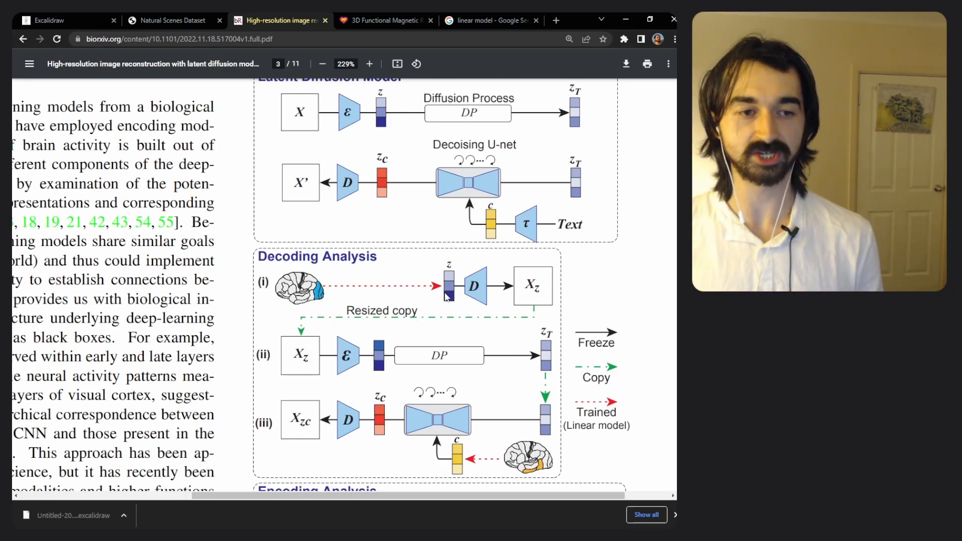
mouse_move(233, 387)
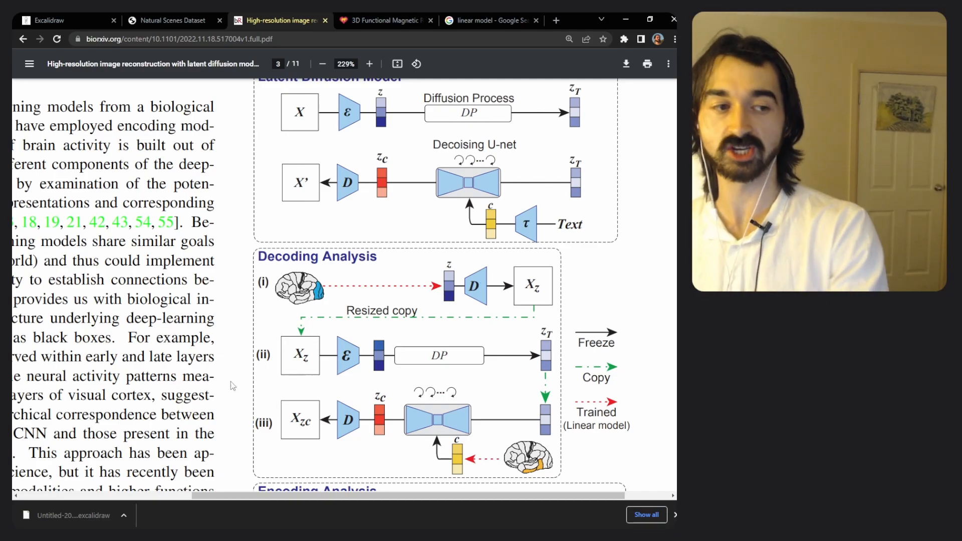
mouse_move(384, 361)
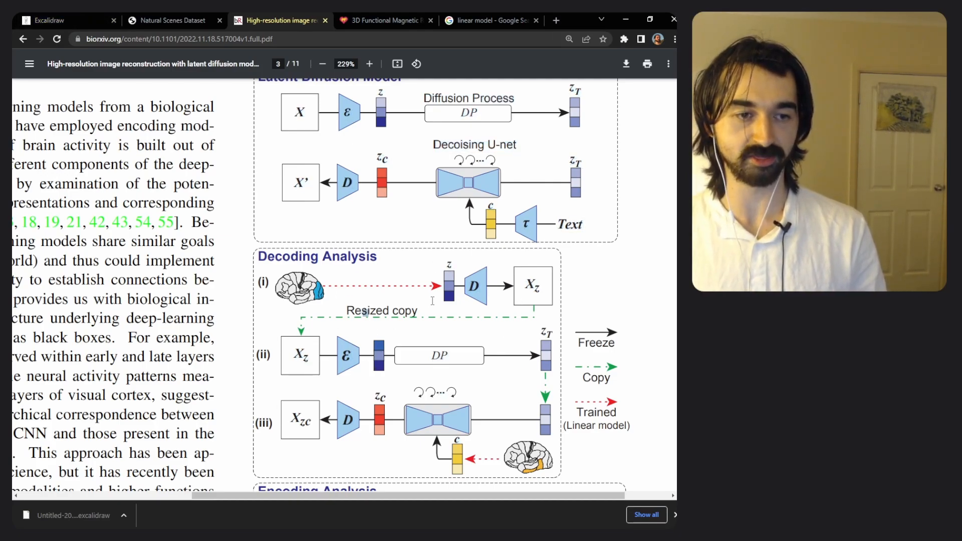
Check the Linear Model box against the dataset page and paper, ending on the brain-to-linear-models decoding diagram.
left_click(58, 21)
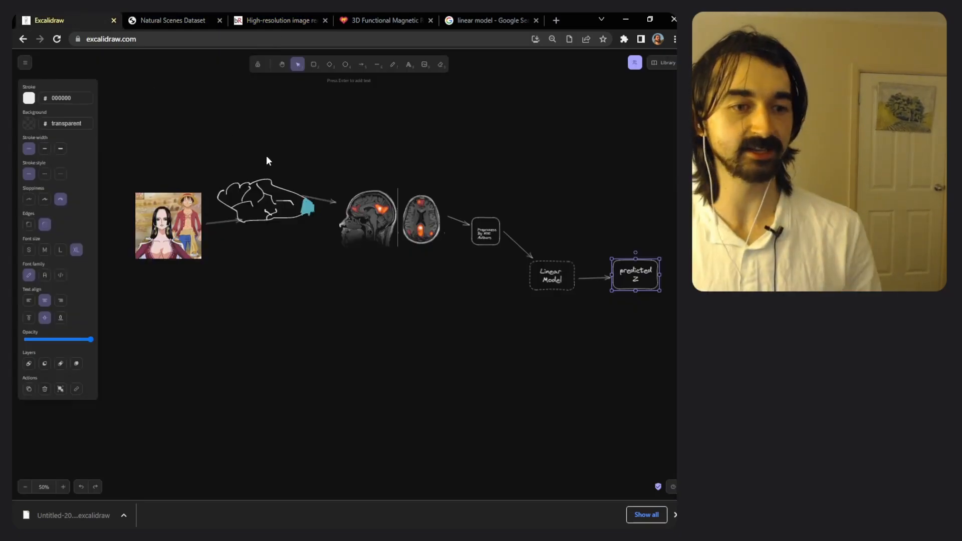
left_click(551, 279)
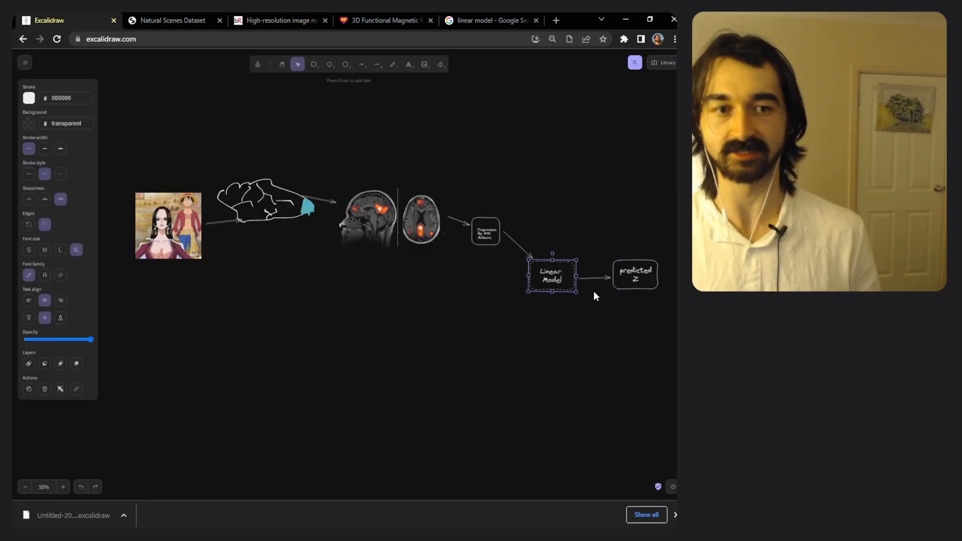
left_click(173, 20)
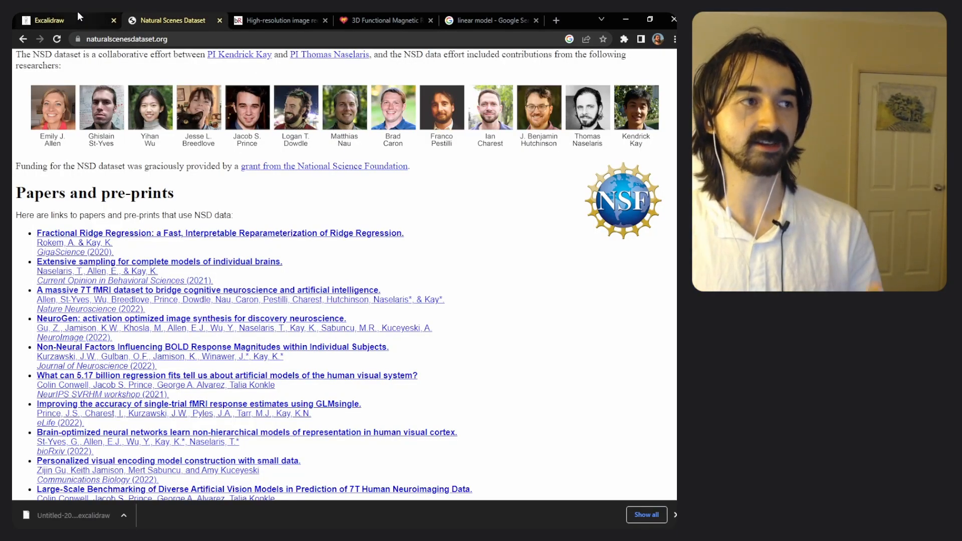
left_click(285, 20)
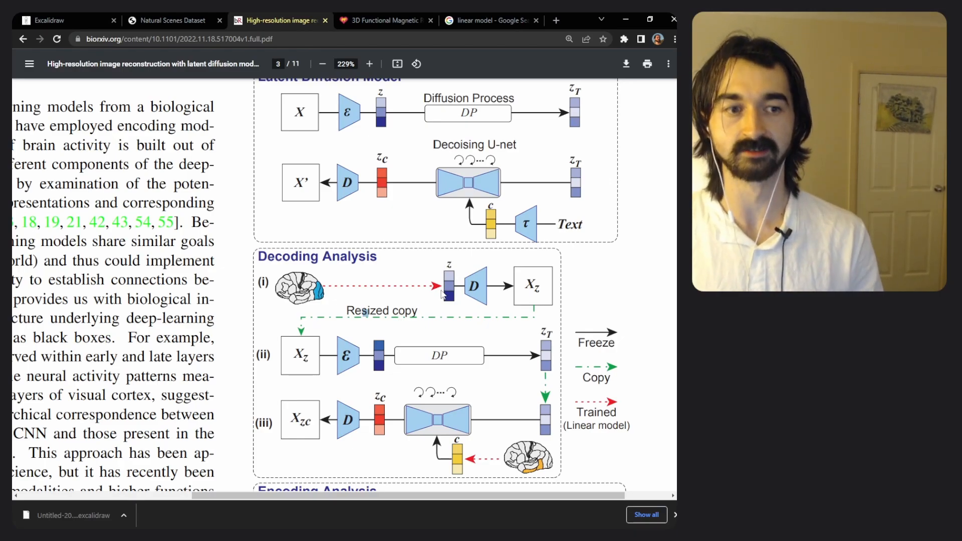
left_click(50, 20)
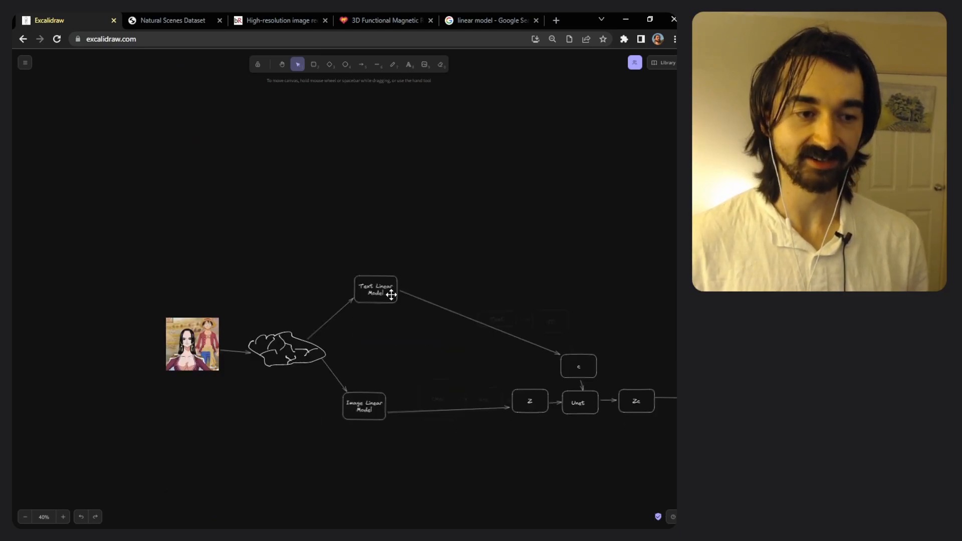
Pan to the Autoencoder and reconstructed anime image, then switch to the bioRxiv paper PDF.
left_click(370, 405)
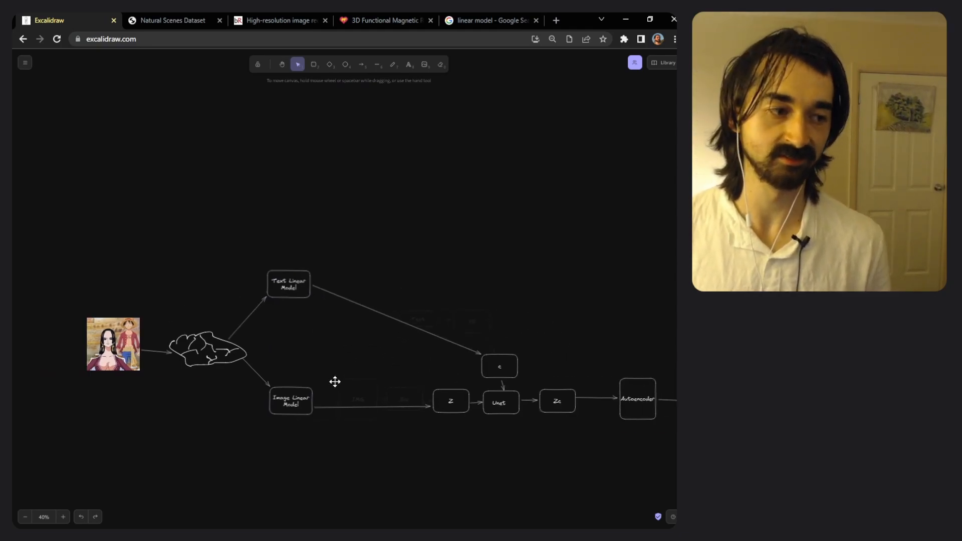
left_click(113, 344)
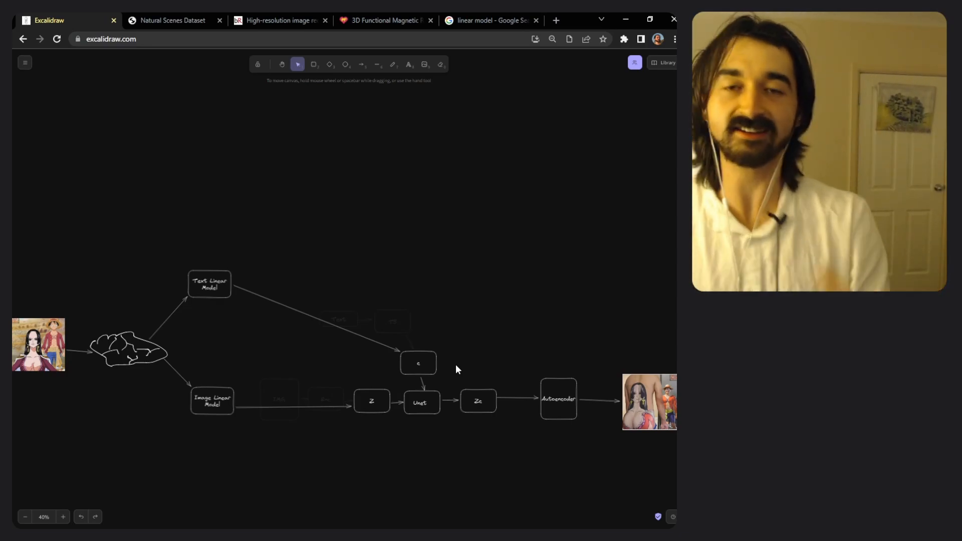
mouse_move(450, 329)
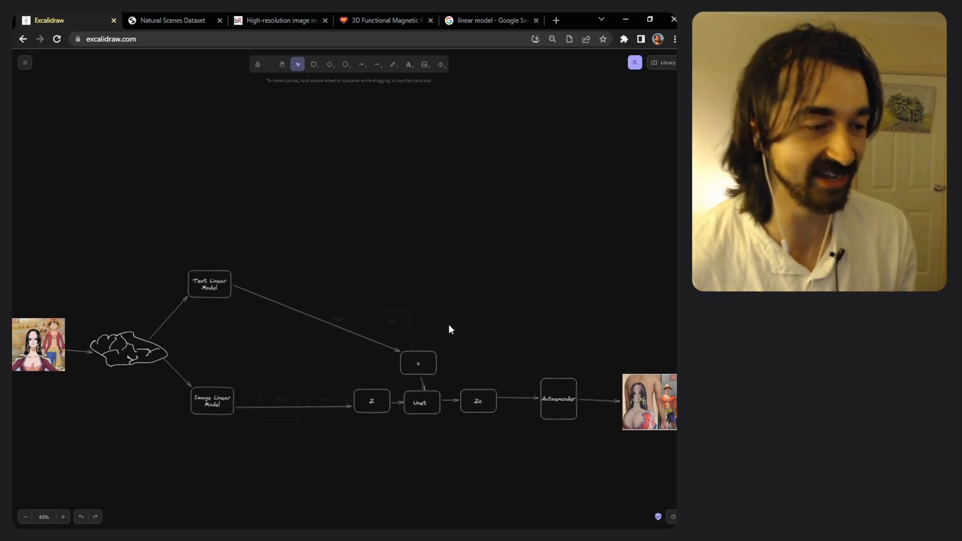
left_click(285, 21)
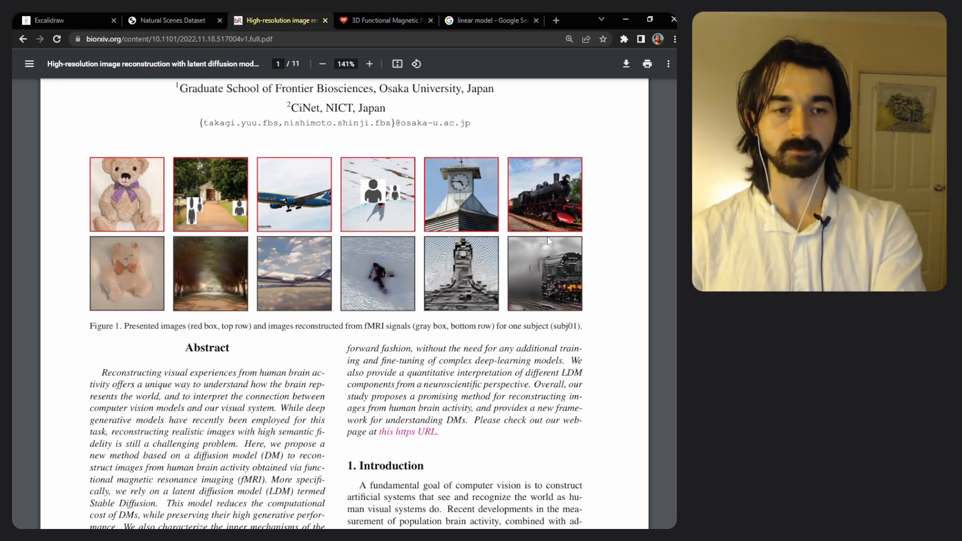
mouse_move(563, 283)
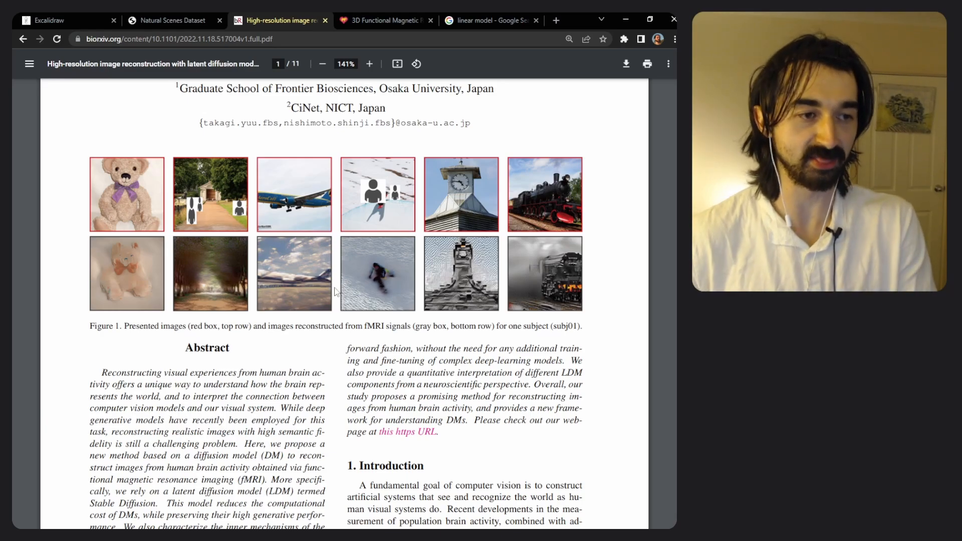
mouse_move(302, 286)
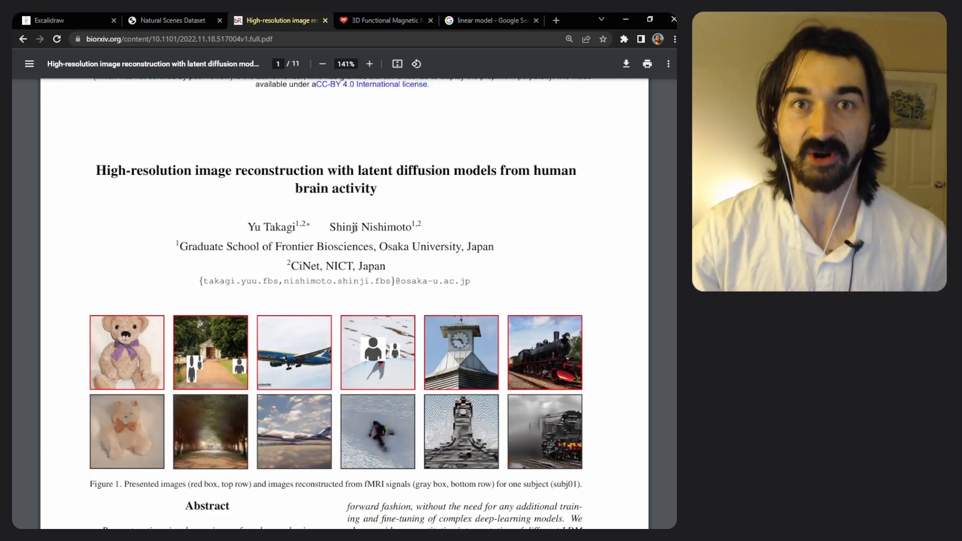
Highlight the author line under the paper title, then return to the Excalidraw drawing.
left_click_drag(248, 226, 421, 228)
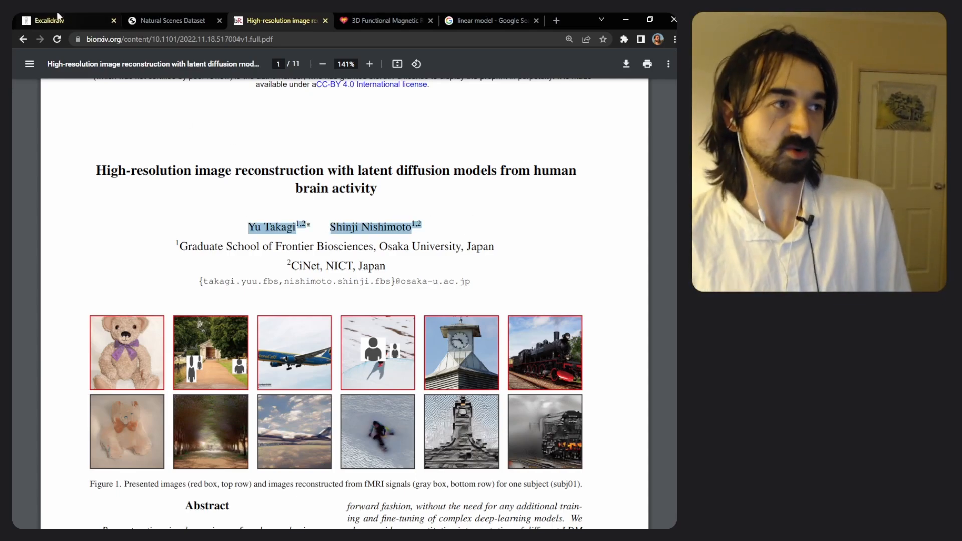
left_click(47, 21)
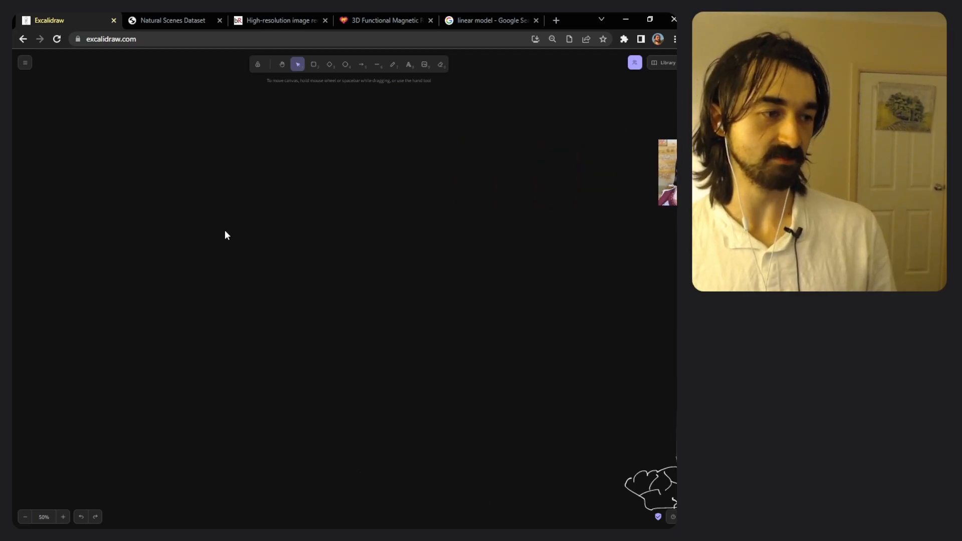
Draw an arrow from the Stable Diffusion box to the brain sketch and scroll to the U-Net diagram.
scroll("down", 3)
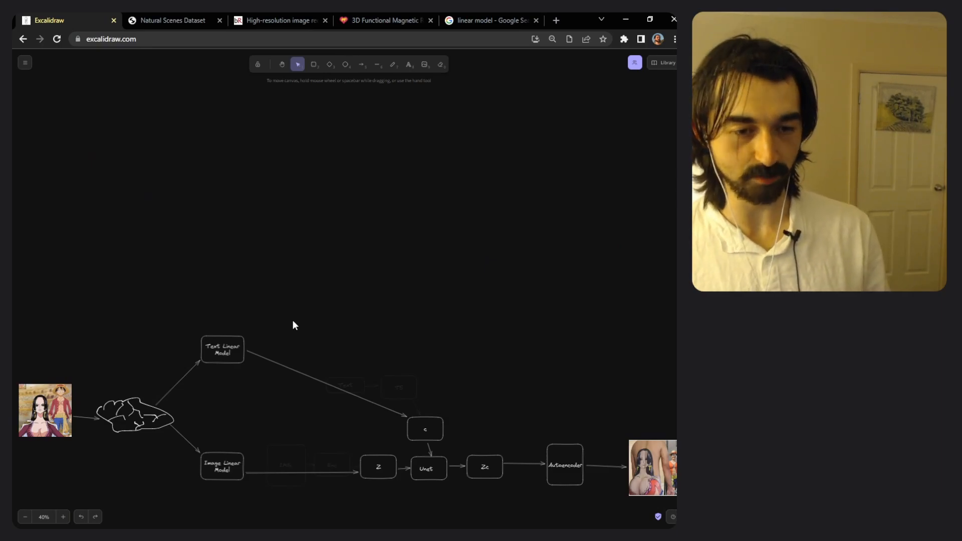
mouse_move(290, 302)
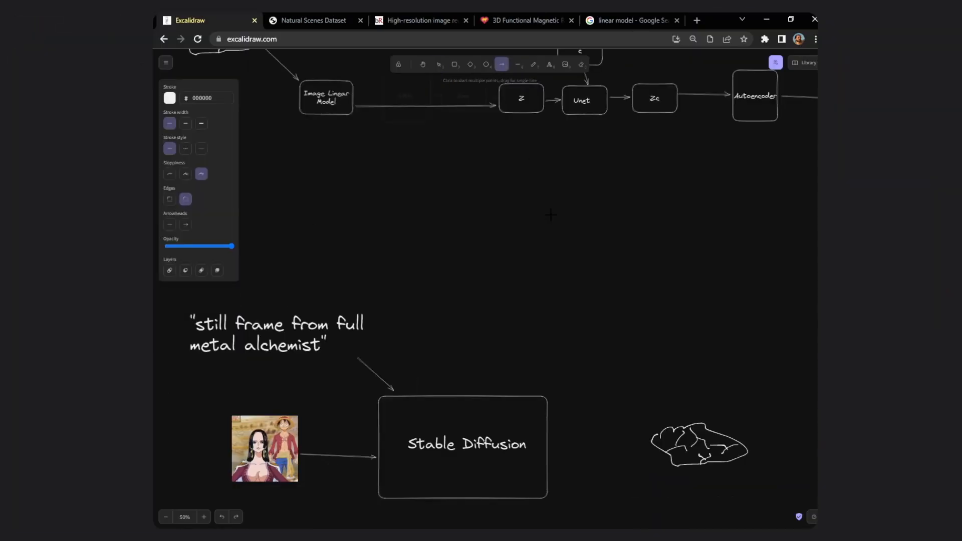
left_click(466, 446)
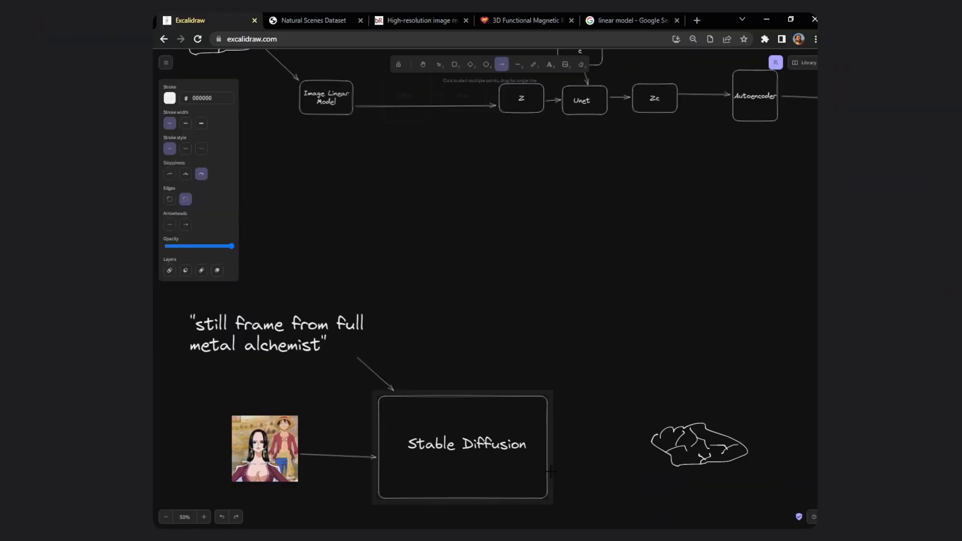
left_click_drag(550, 468, 667, 447)
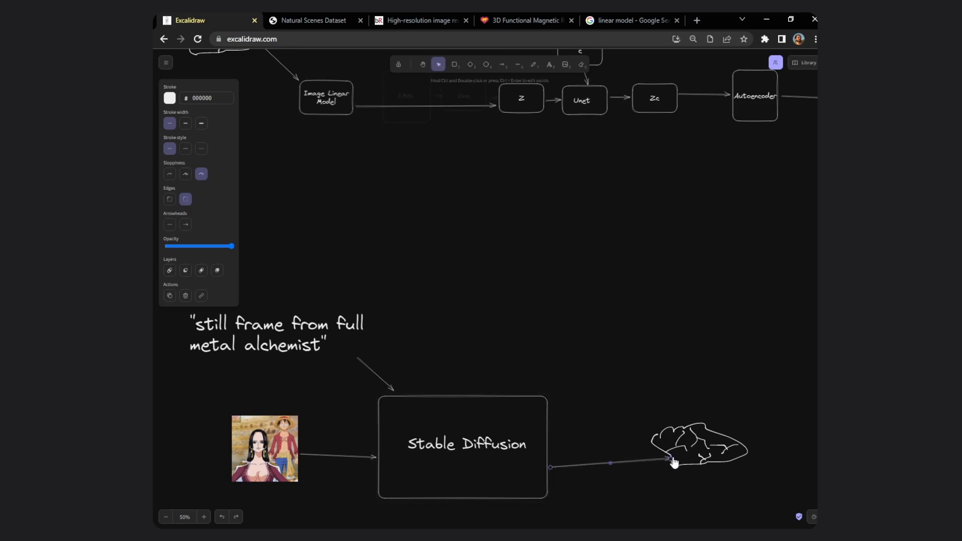
left_click(572, 344)
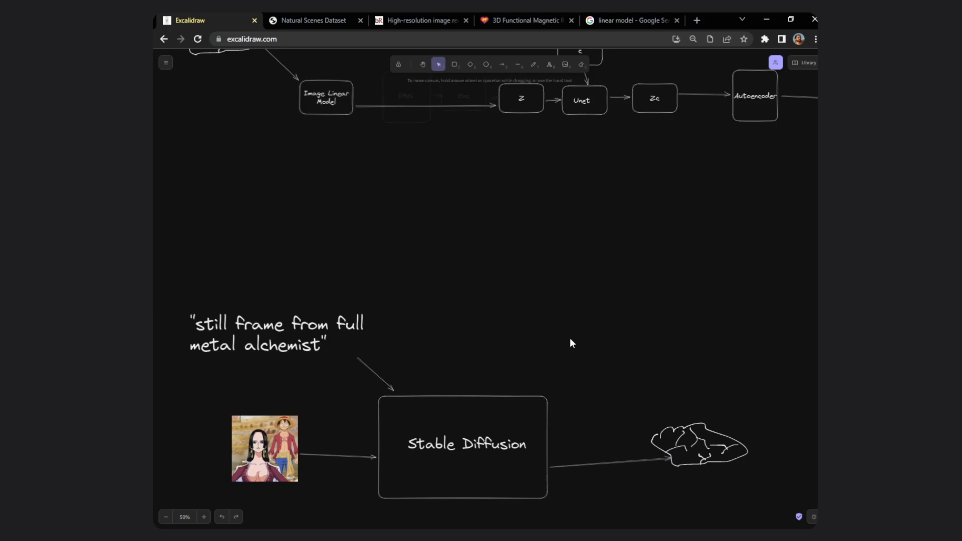
scroll("down", 3)
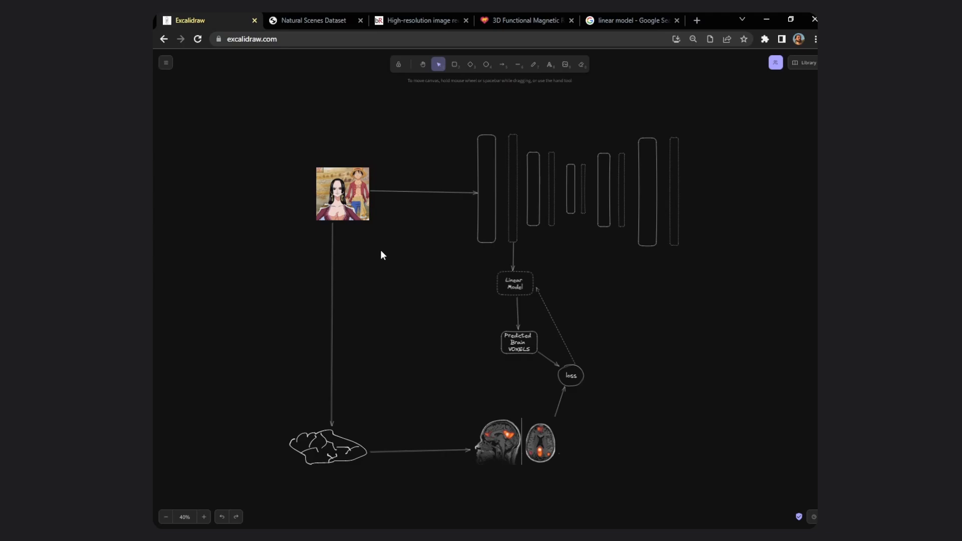
mouse_move(343, 206)
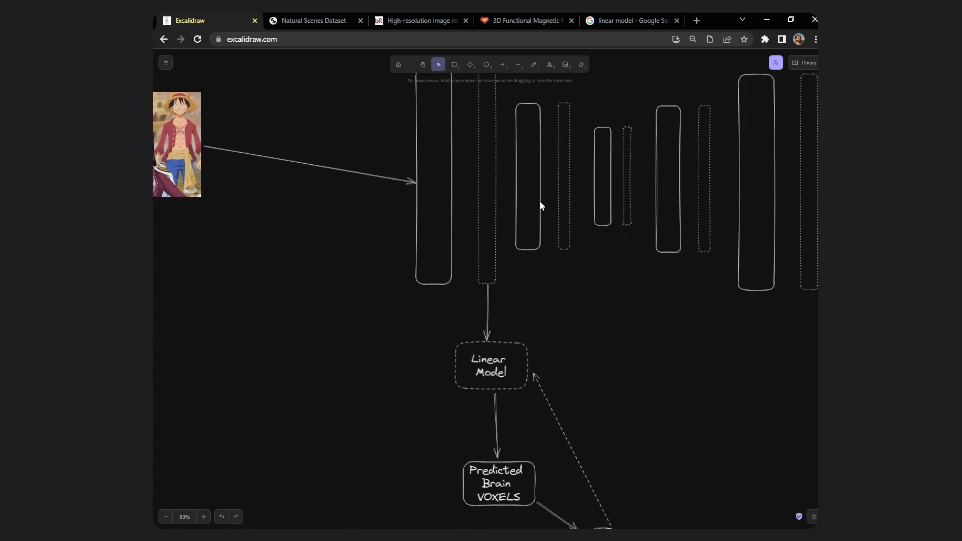
Move the input image beside the U-Net layers and realign a dashed layer bar with its block.
left_click_drag(540, 205, 375, 174)
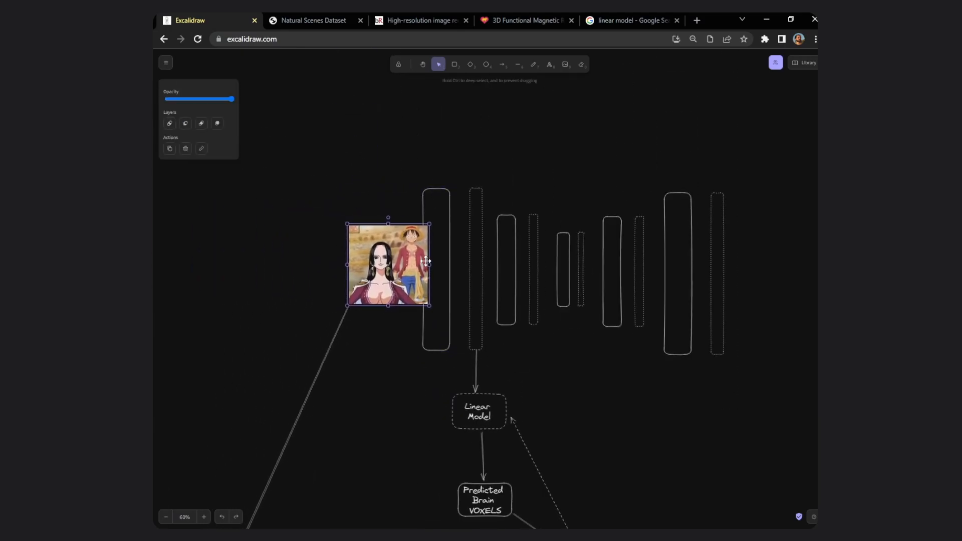
left_click_drag(387, 265, 265, 260)
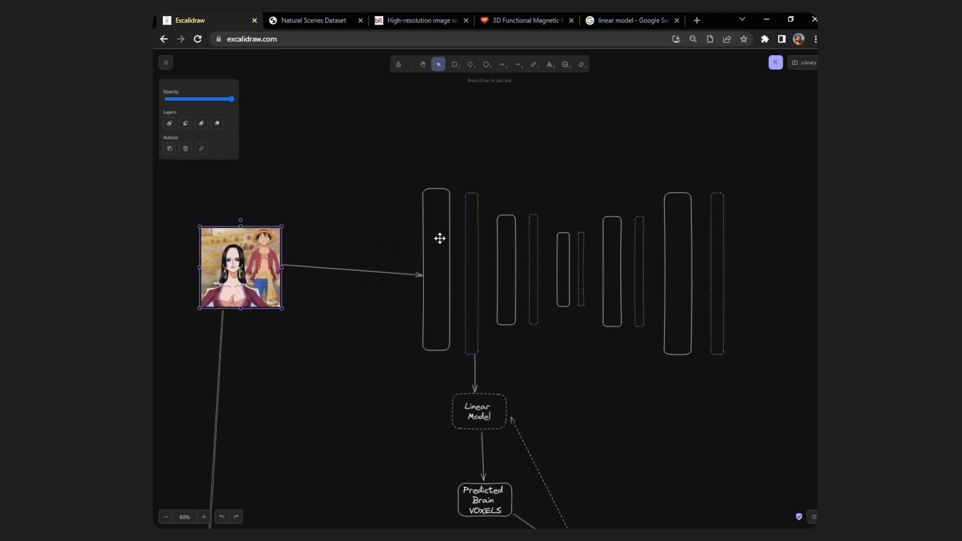
left_click(474, 277)
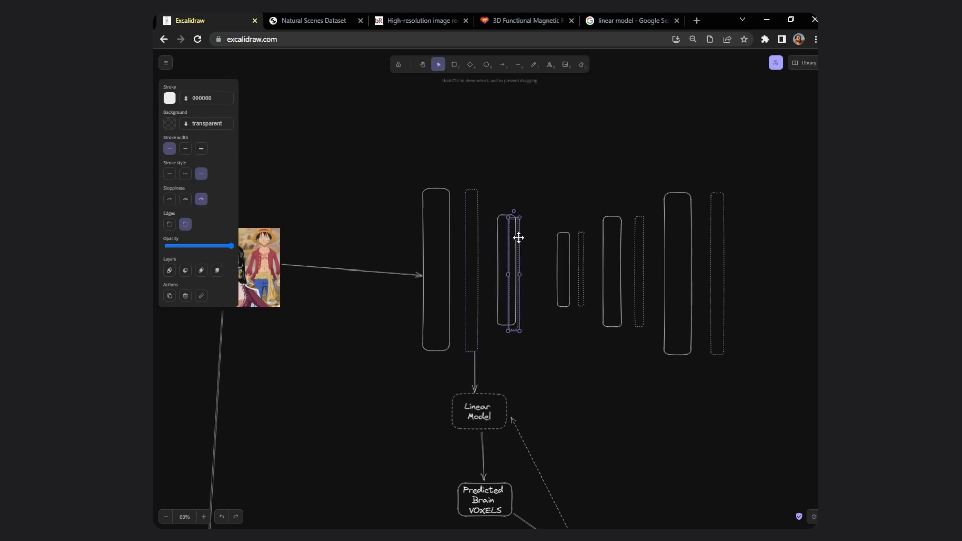
left_click_drag(514, 270, 536, 264)
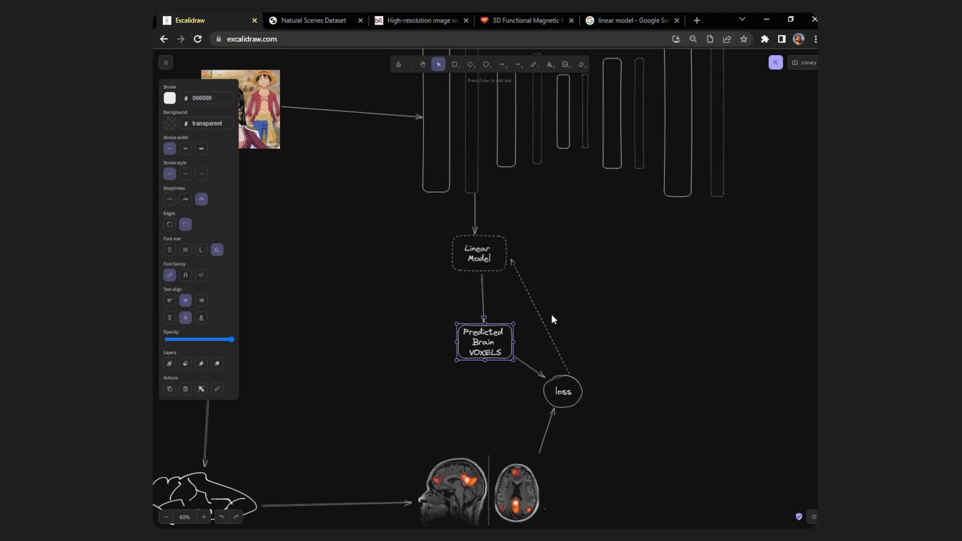
mouse_move(488, 343)
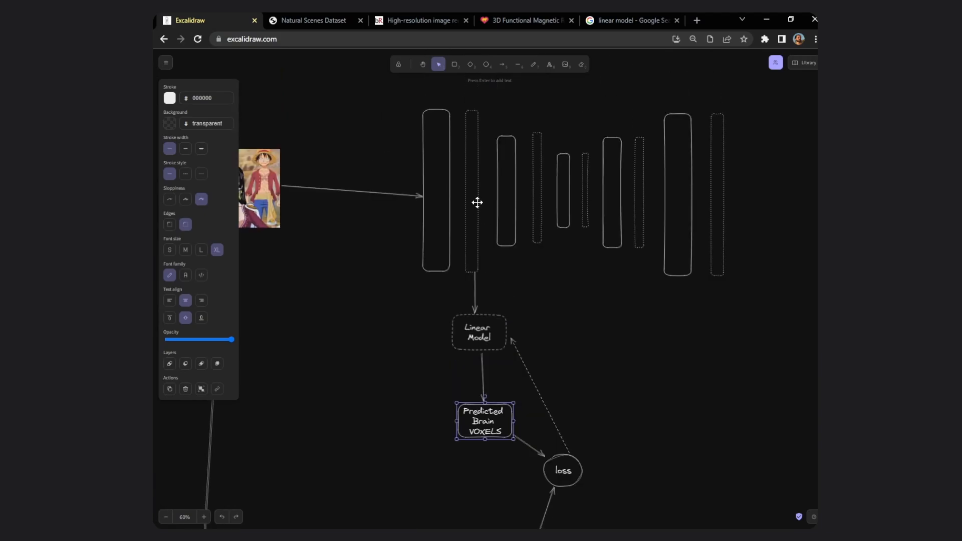
Select the Linear Model box, then switch to the linear model image search results.
left_click(473, 195)
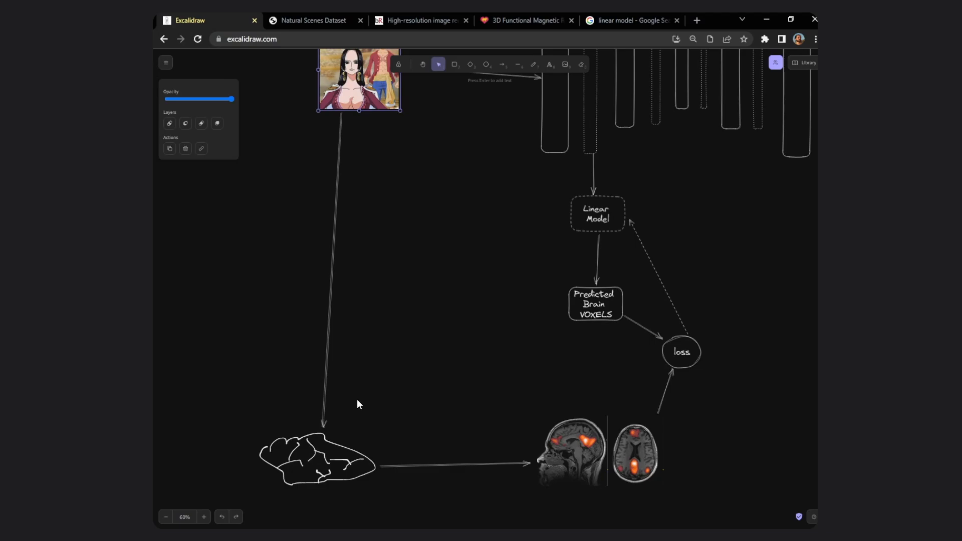
scroll("down", 3)
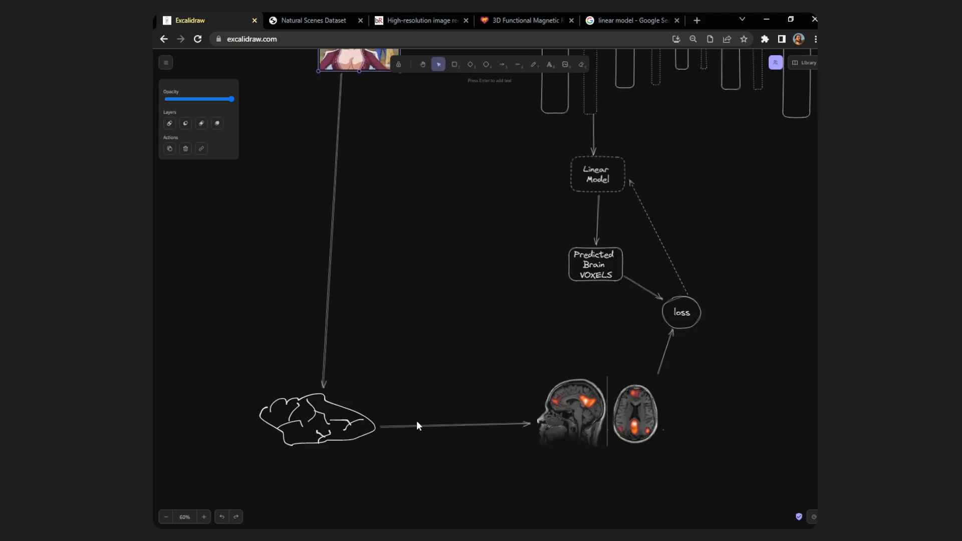
left_click(593, 419)
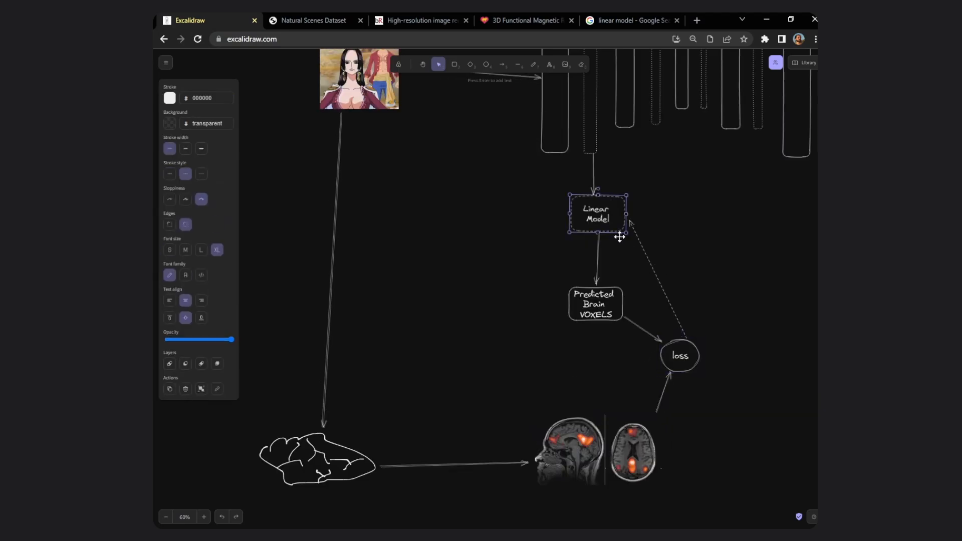
left_click(635, 20)
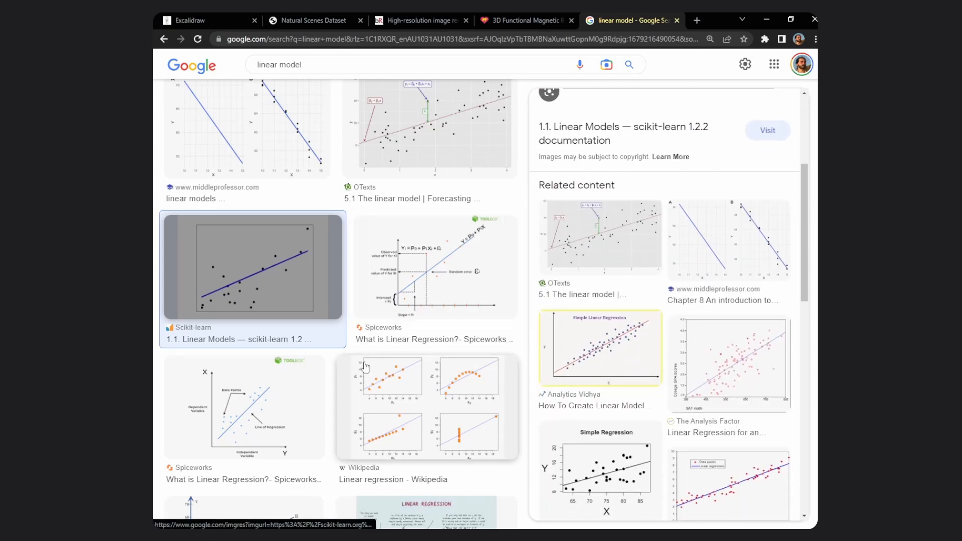
Browse the 'linear model' image results, then return to the Excalidraw drawing.
scroll("down", 3)
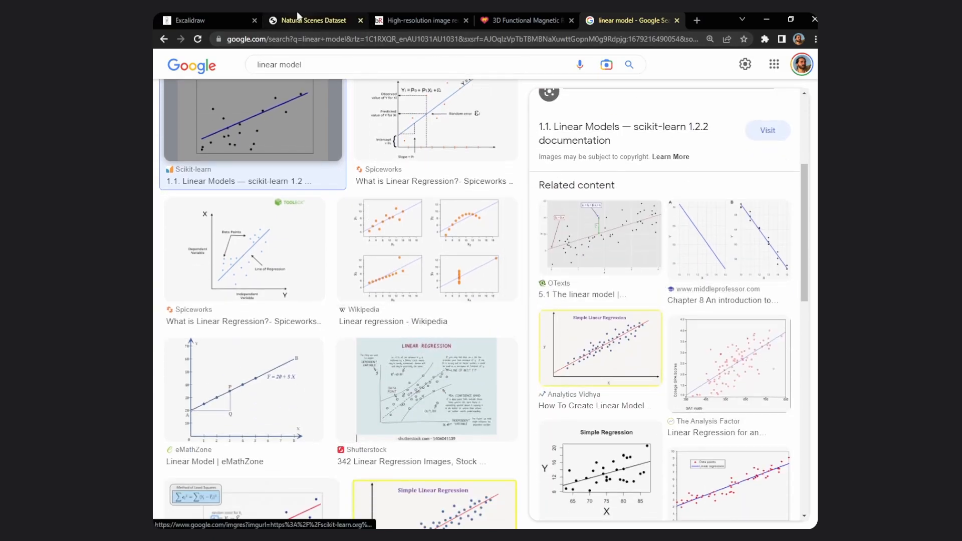
left_click(190, 21)
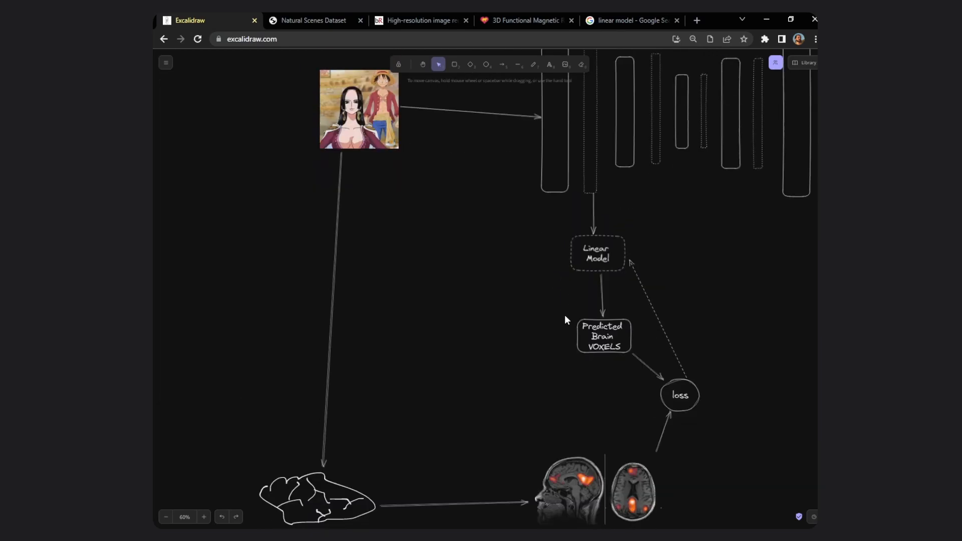
mouse_move(561, 309)
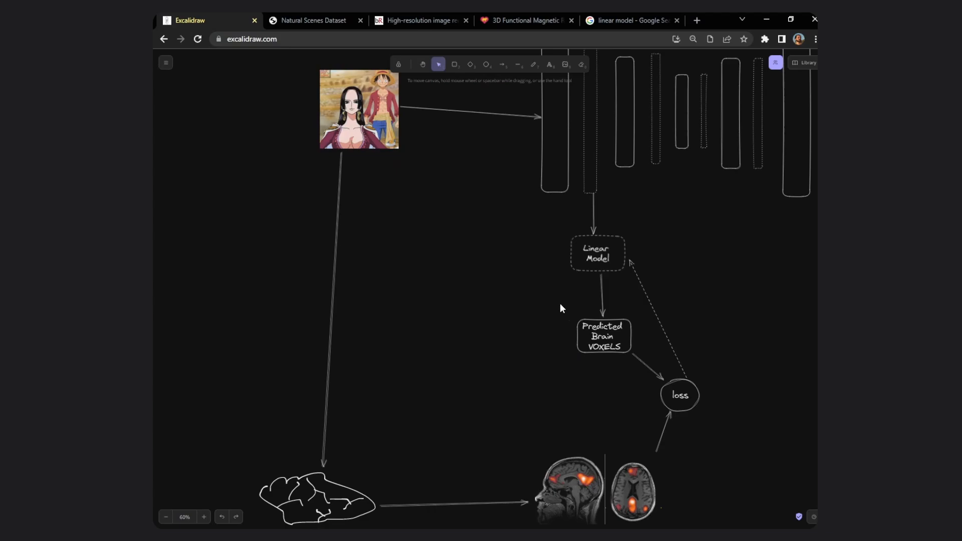
mouse_move(562, 303)
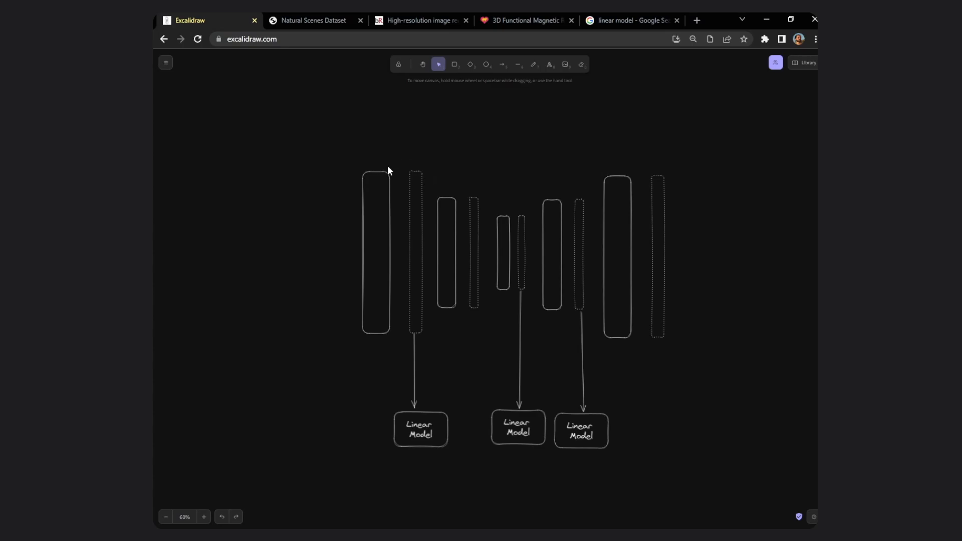
mouse_move(421, 230)
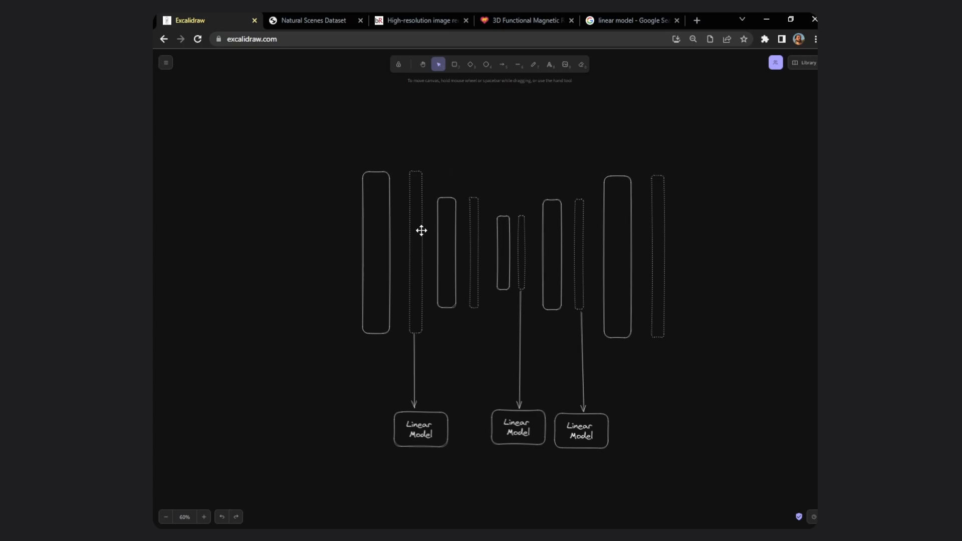
Realign the first and middle dotted layer bars above their arrows.
left_click(522, 254)
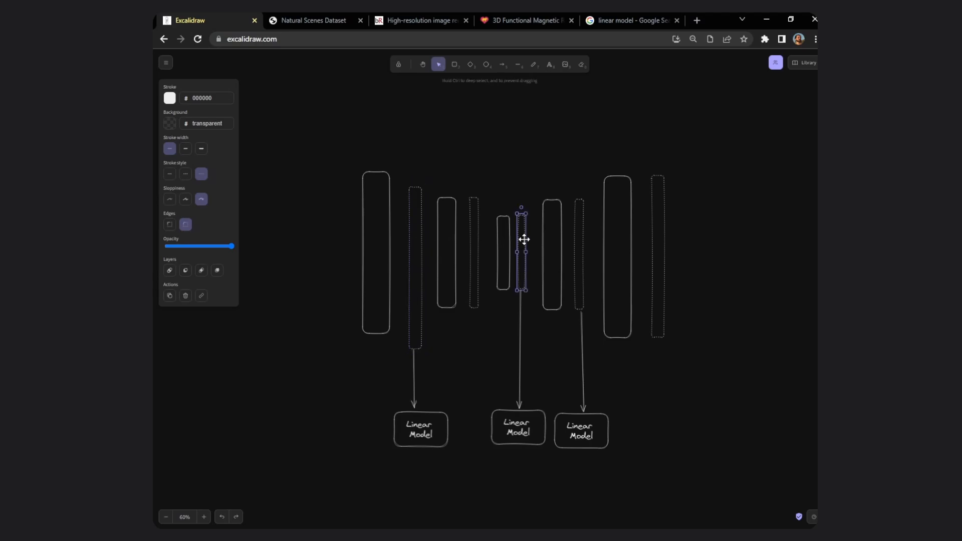
left_click(527, 170)
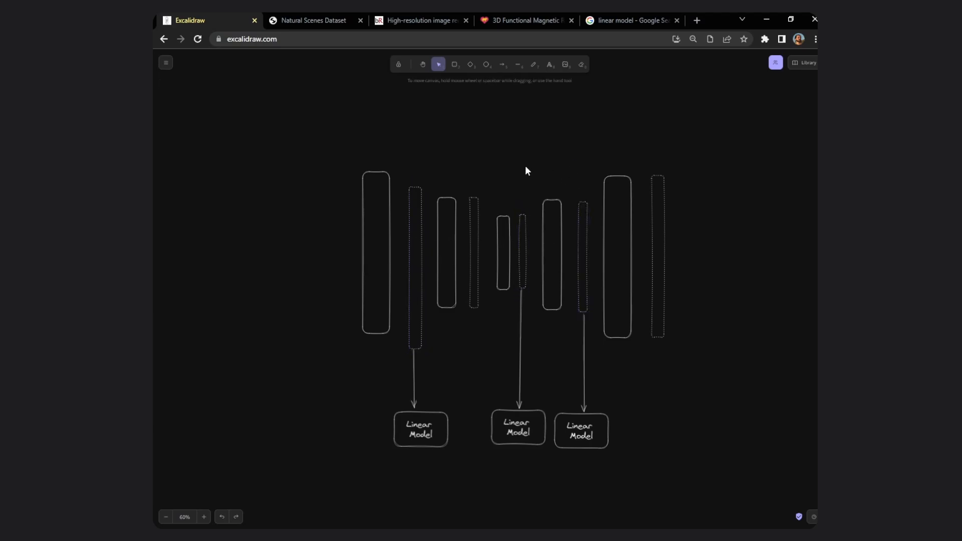
mouse_move(527, 180)
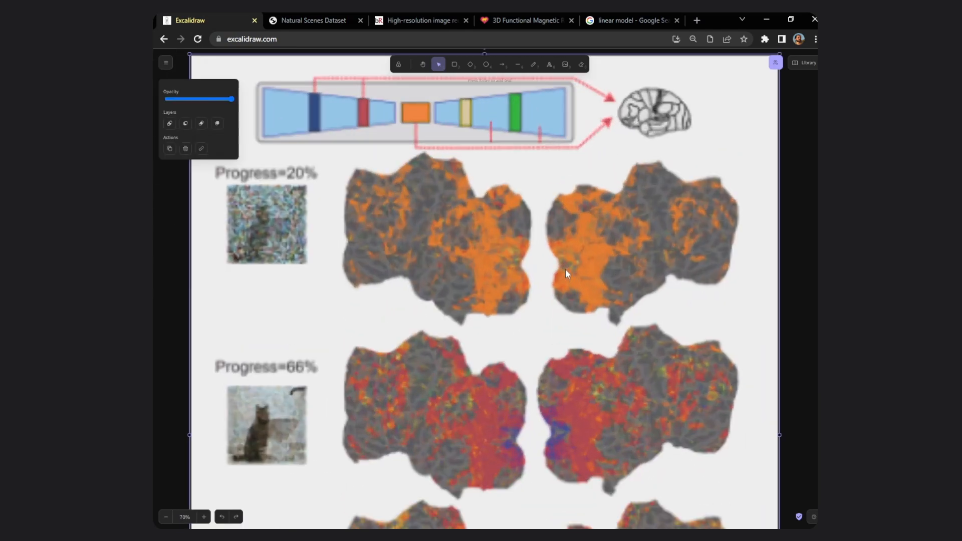
scroll("down", 3)
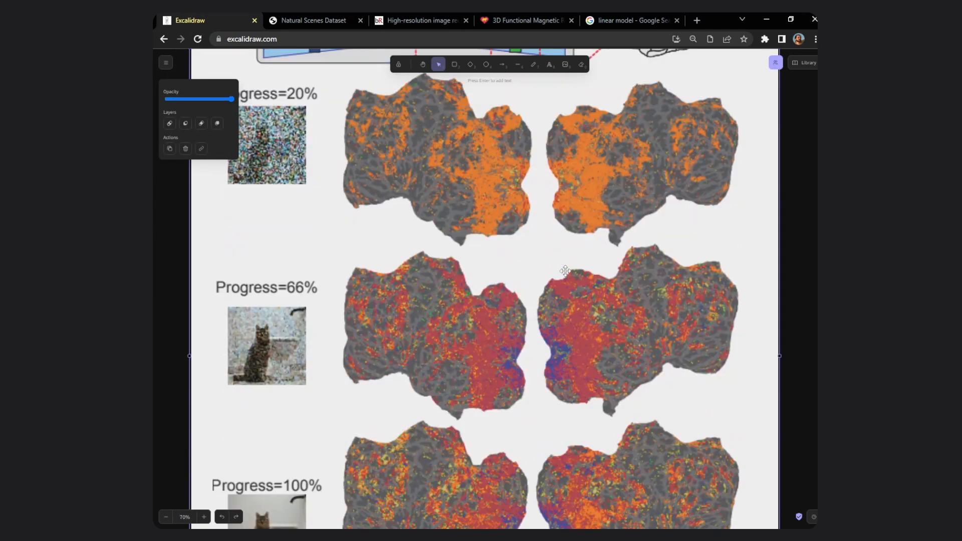
scroll("down", 3)
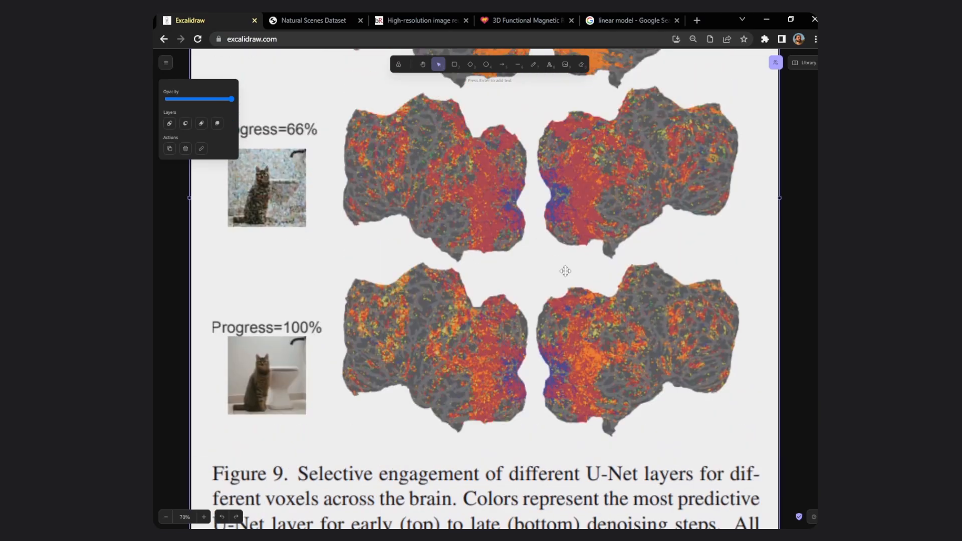
scroll("down", 3)
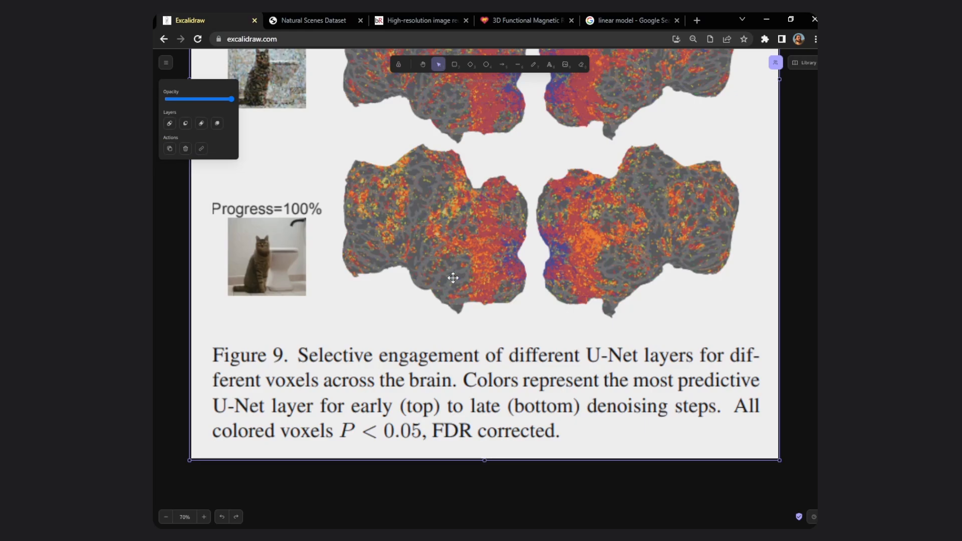
mouse_move(494, 272)
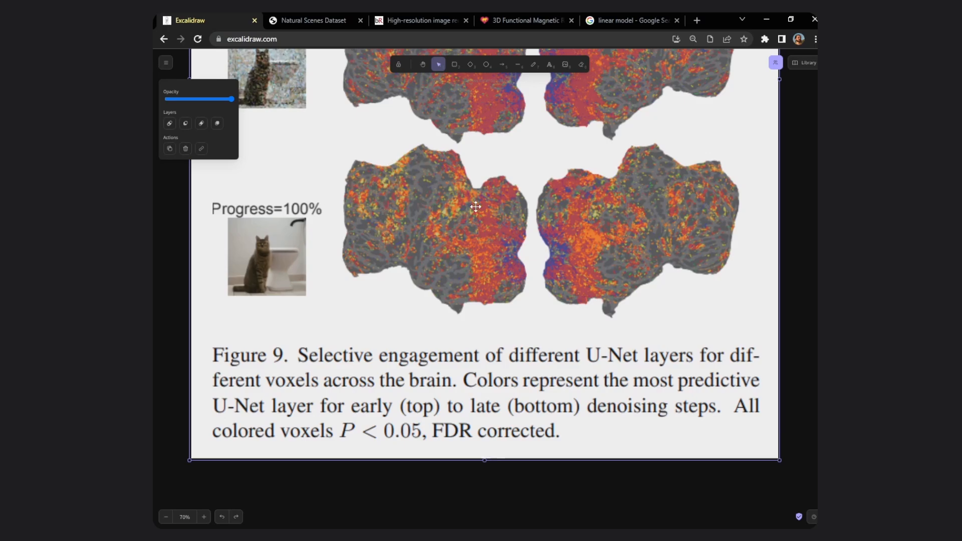
mouse_move(494, 261)
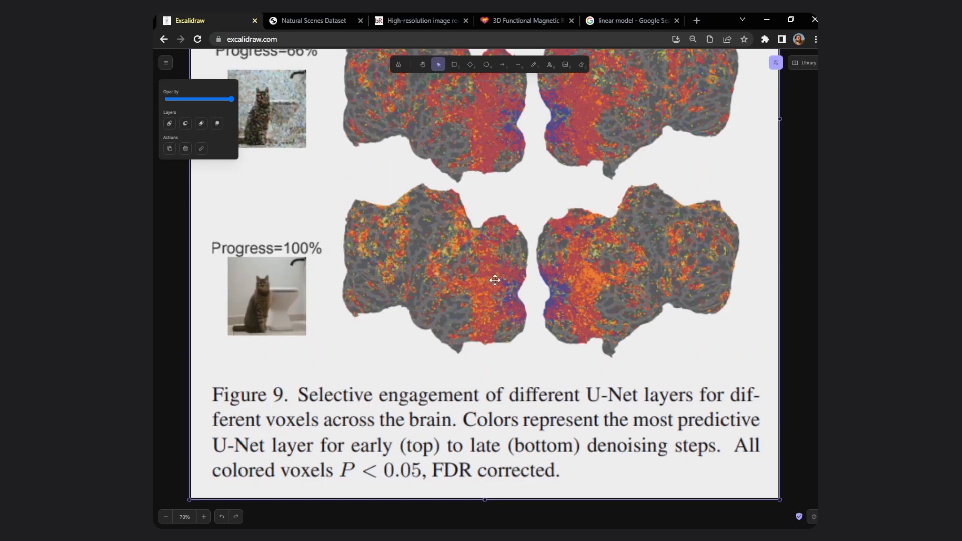
mouse_move(484, 275)
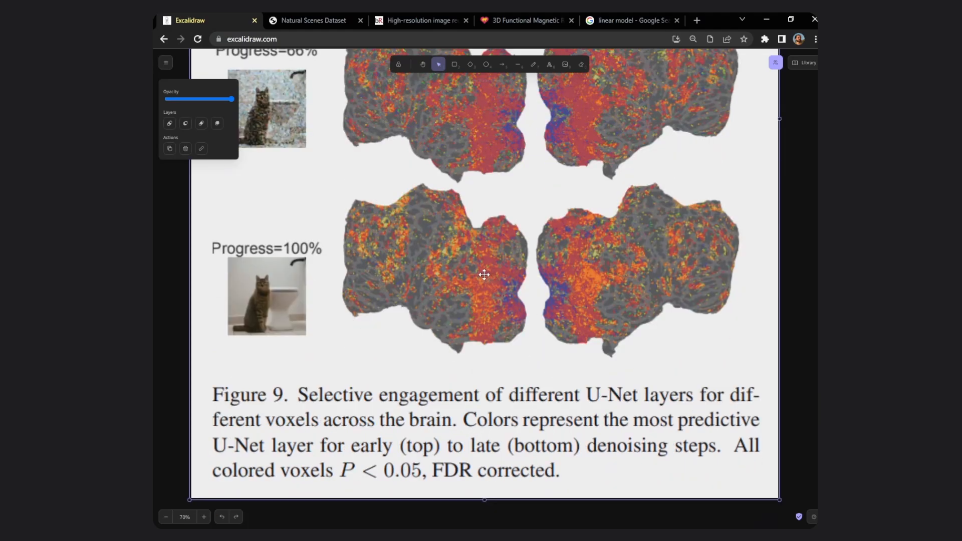
mouse_move(481, 271)
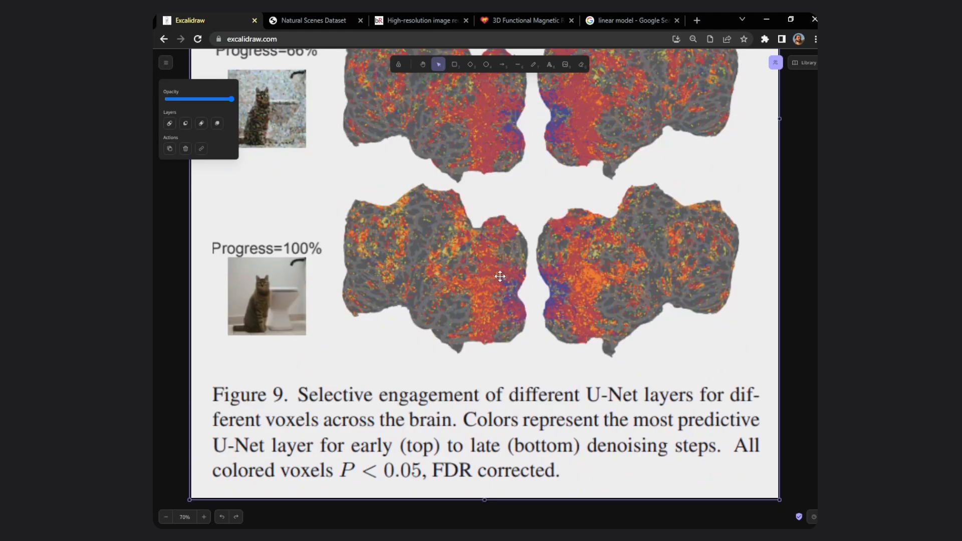
mouse_move(501, 310)
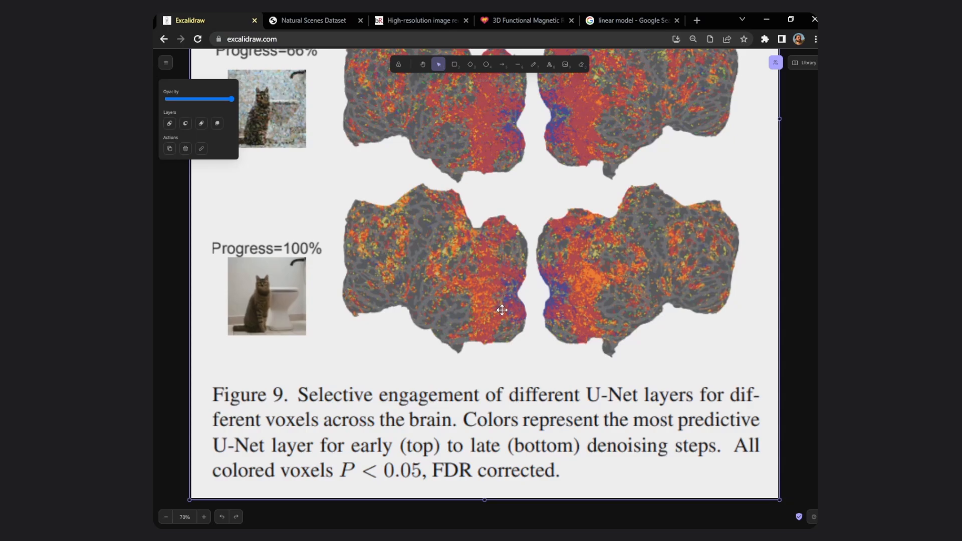
mouse_move(505, 311)
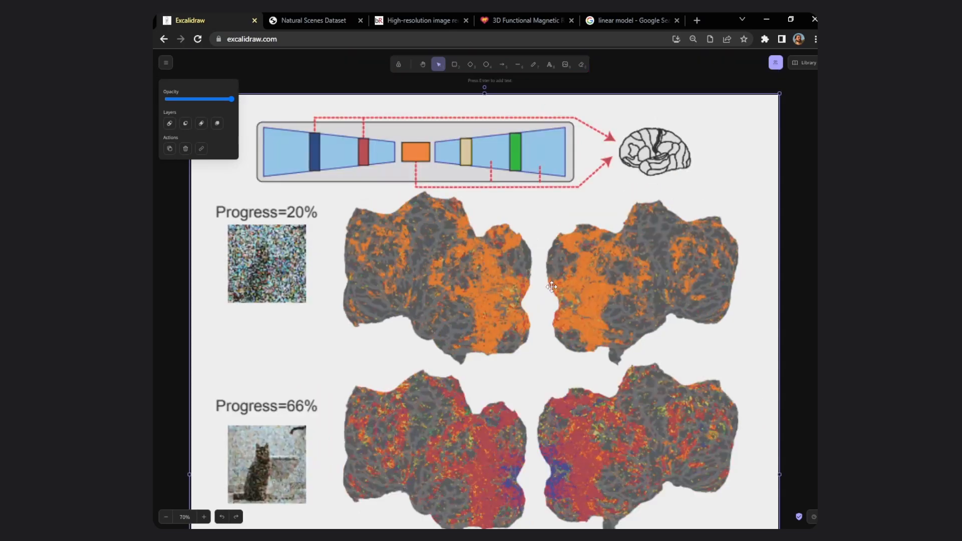
mouse_move(452, 166)
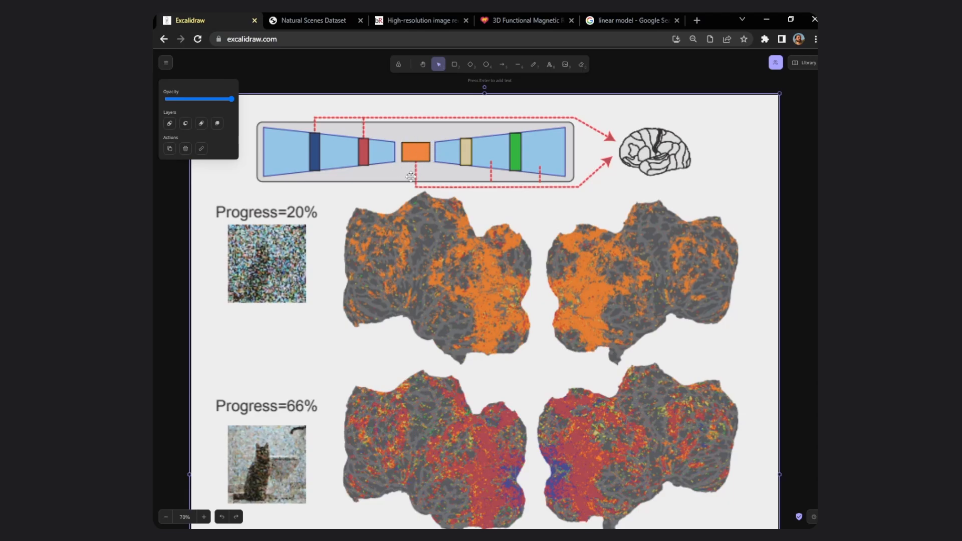
mouse_move(505, 291)
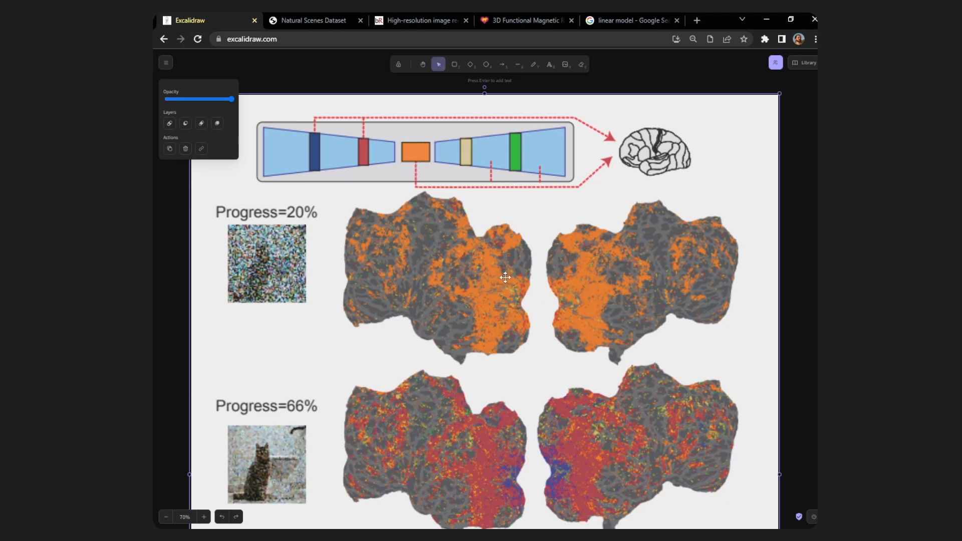
mouse_move(443, 235)
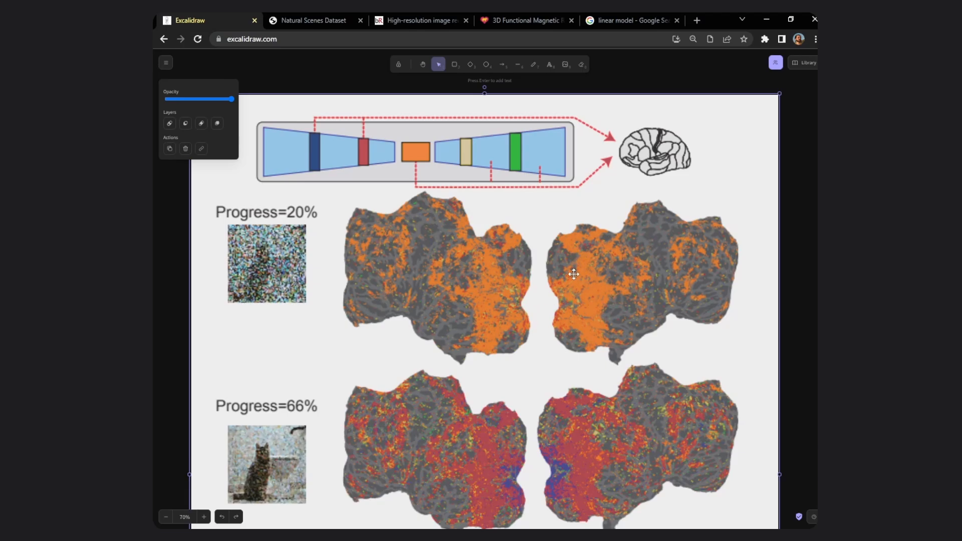
mouse_move(277, 242)
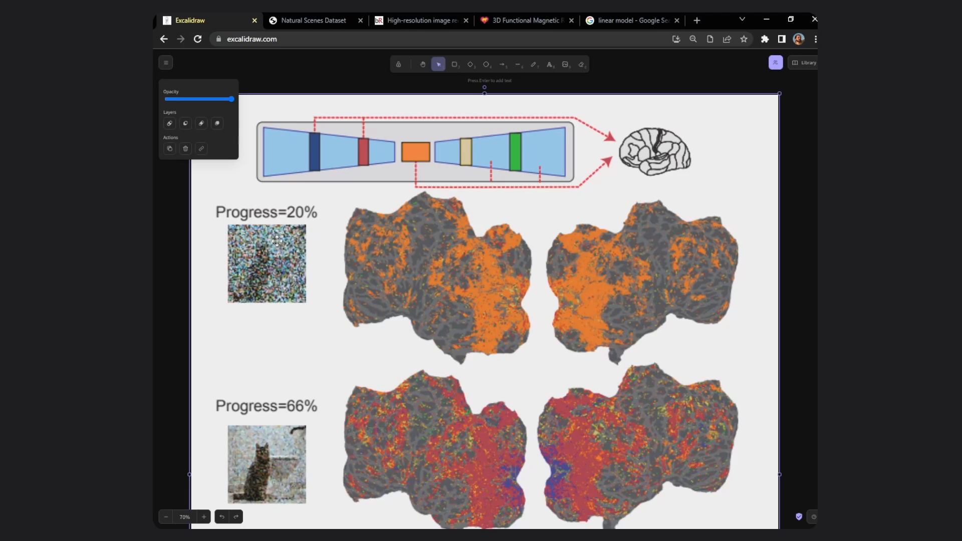
mouse_move(476, 299)
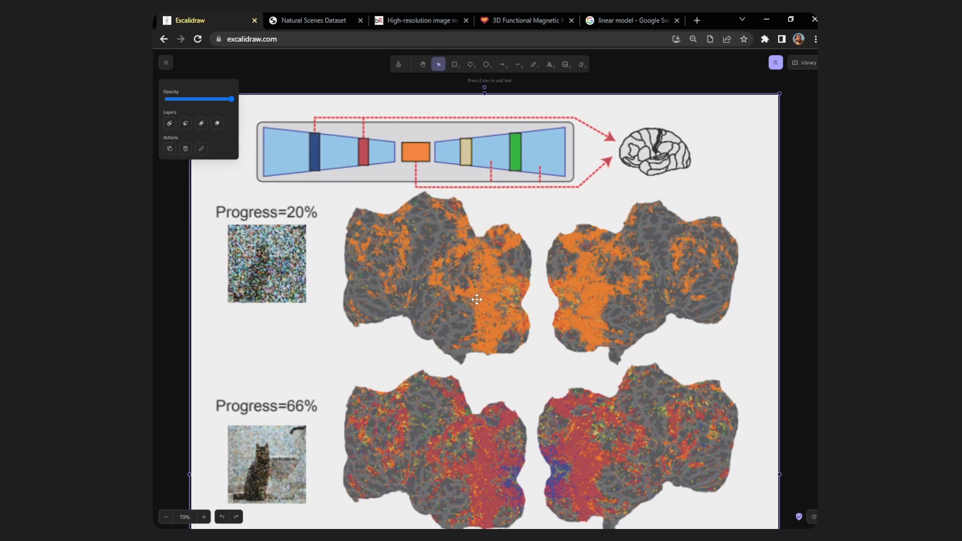
scroll("down", 3)
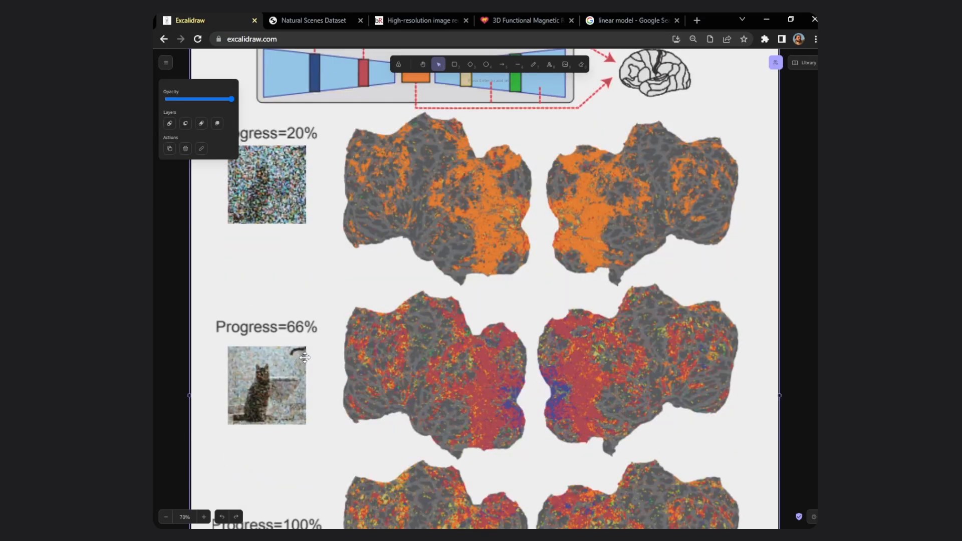
mouse_move(380, 269)
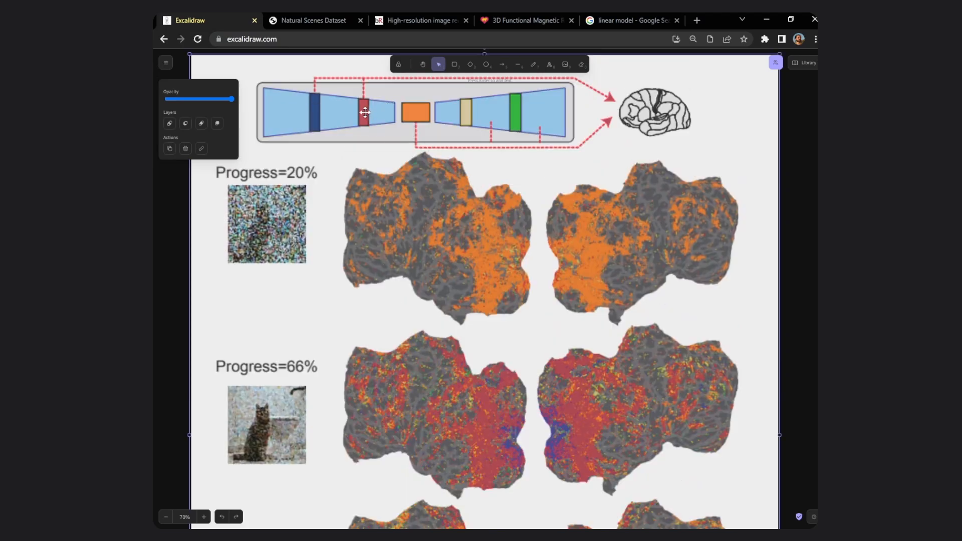
scroll("down", 3)
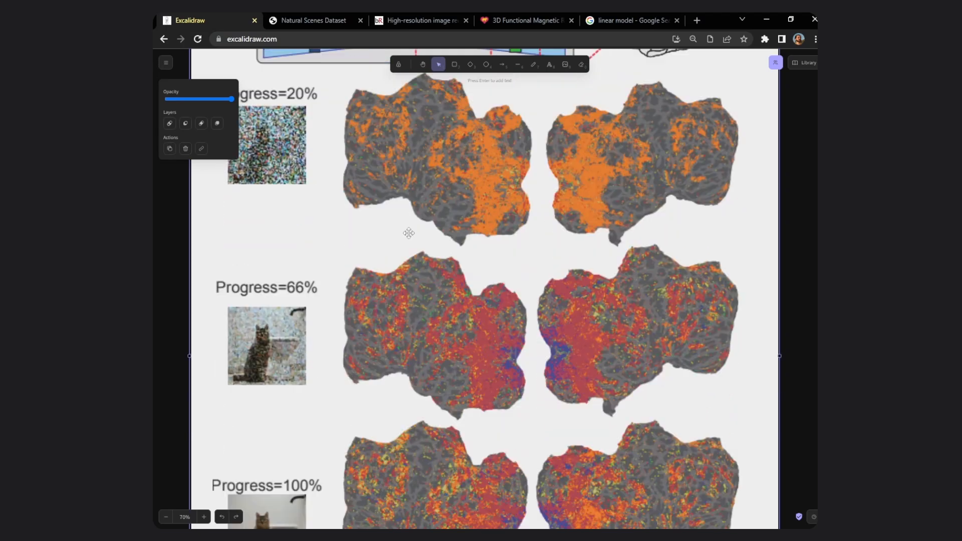
scroll("down", 3)
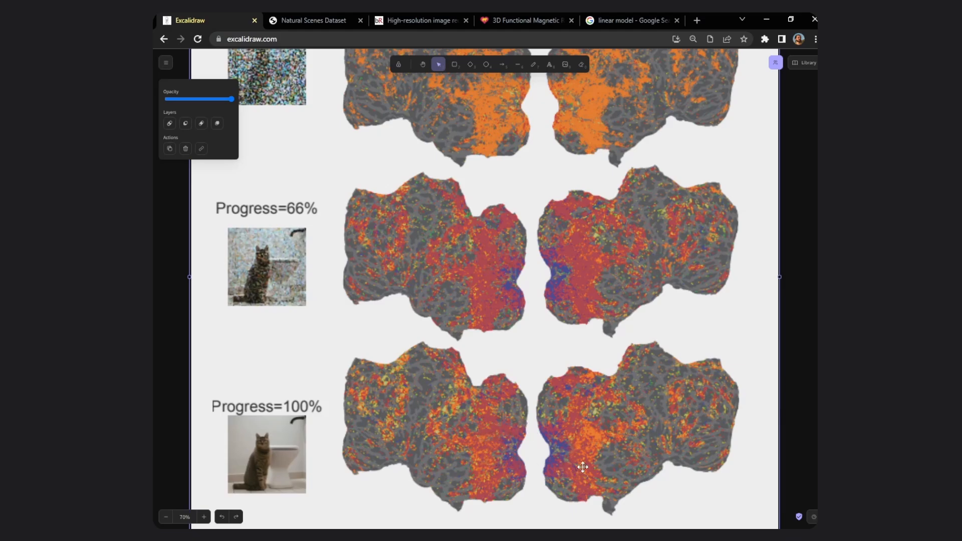
mouse_move(599, 441)
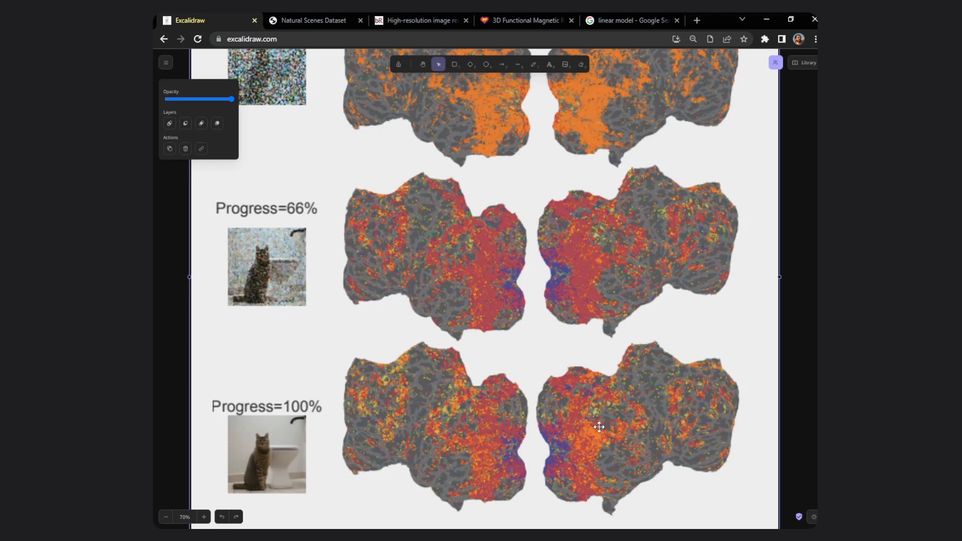
mouse_move(563, 349)
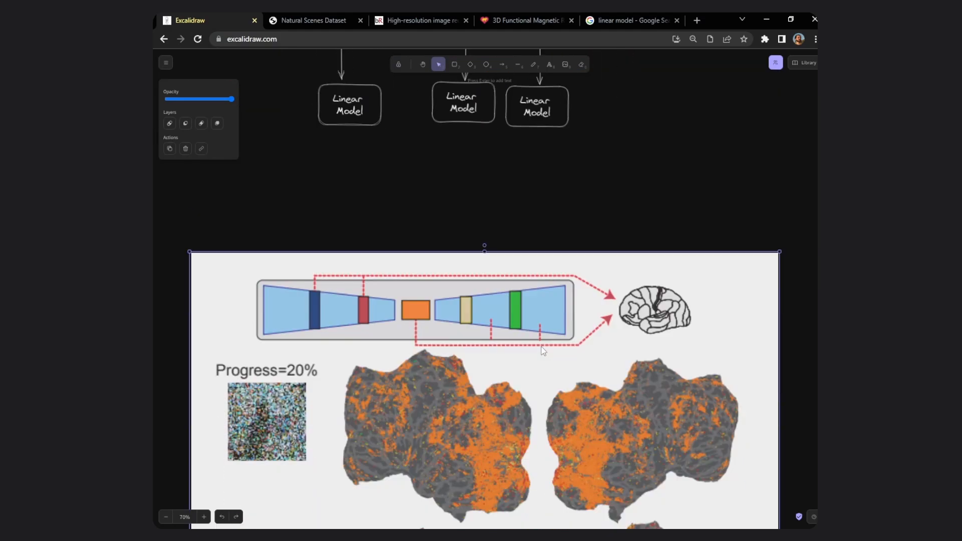
Scroll over the pasted brain-map figure on the canvas to review it.
scroll("down", 3)
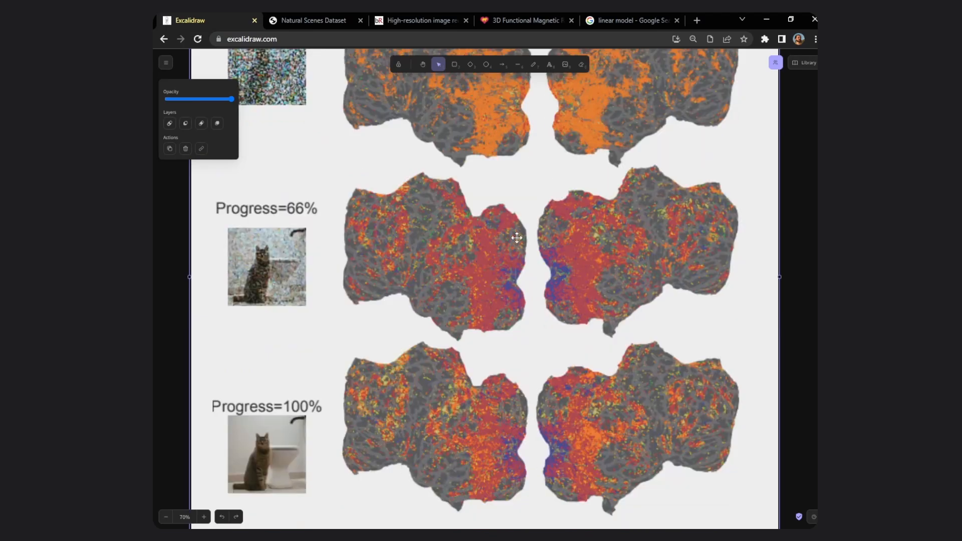
scroll("down", 3)
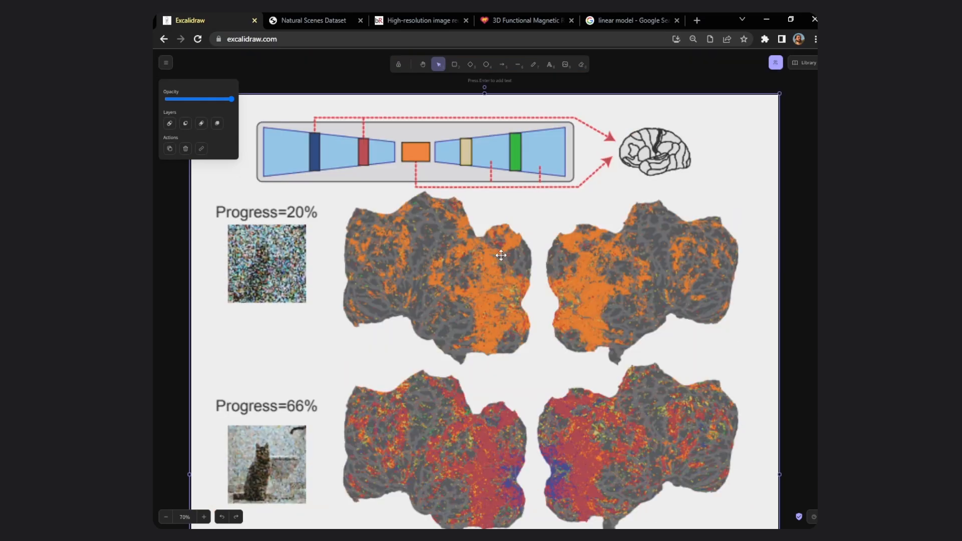
mouse_move(493, 250)
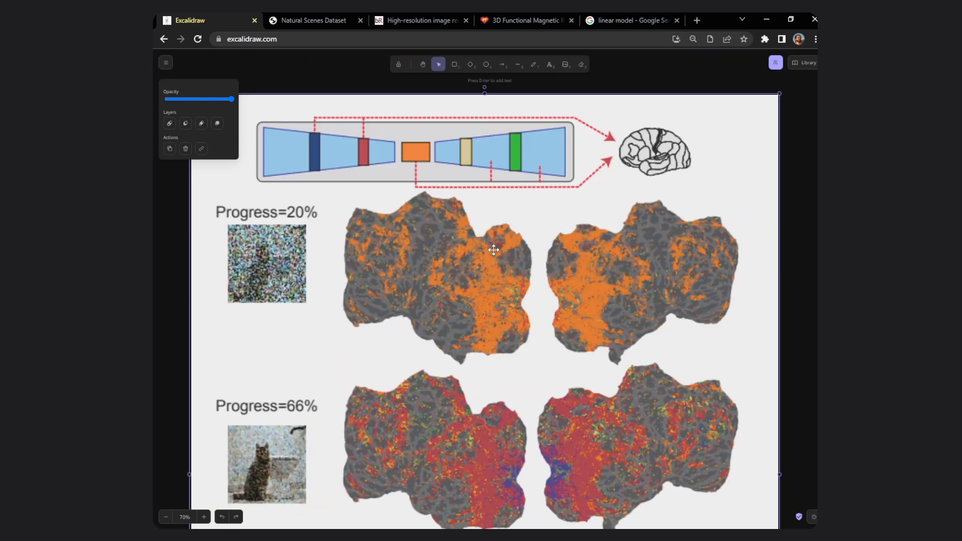
mouse_move(436, 139)
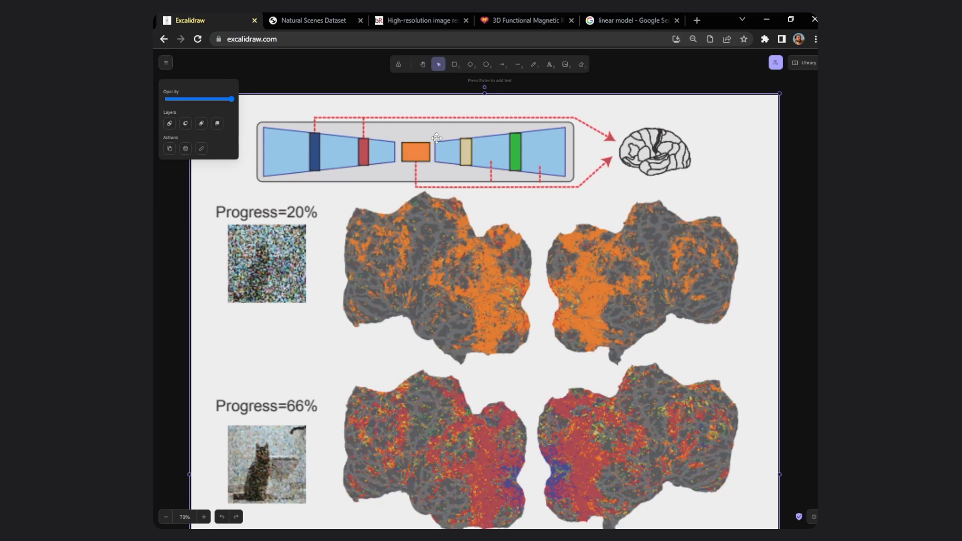
scroll("down", 3)
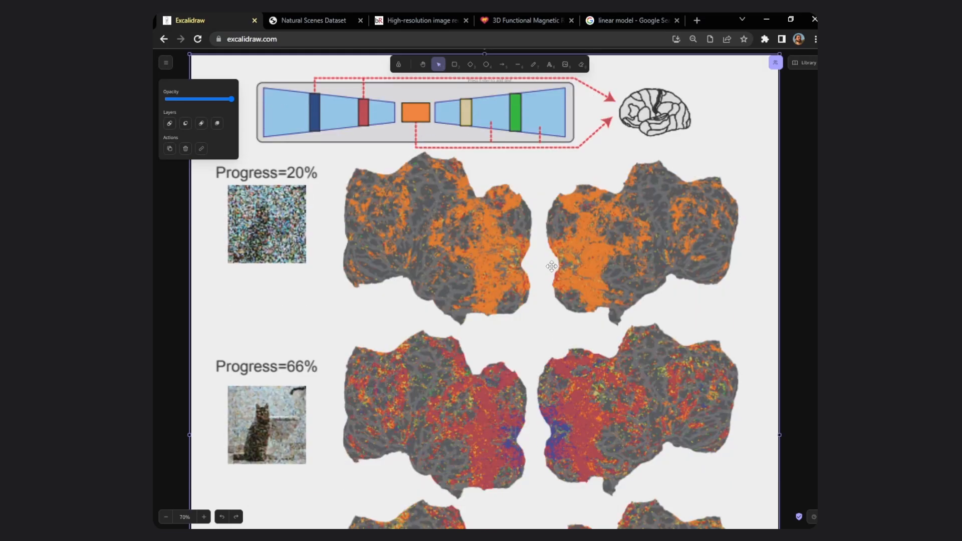
mouse_move(585, 270)
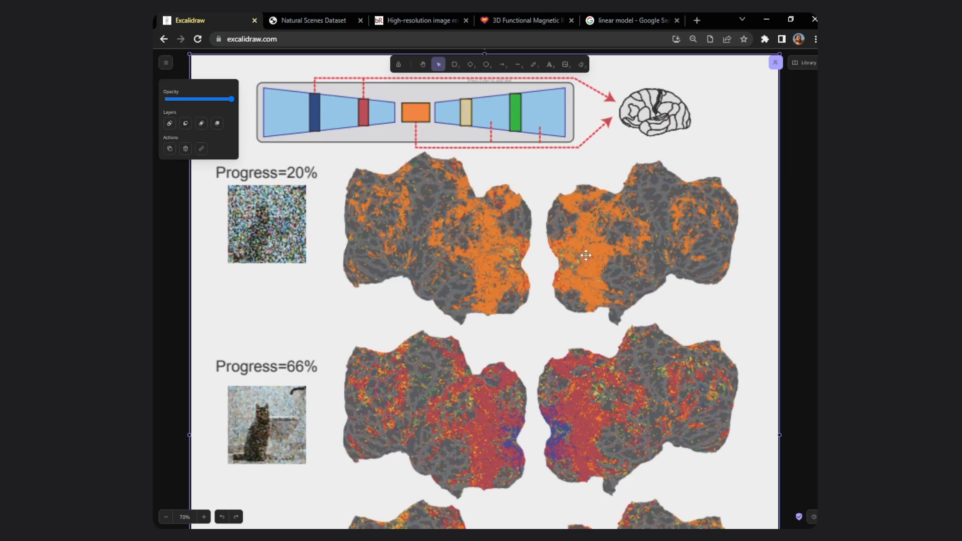
mouse_move(573, 271)
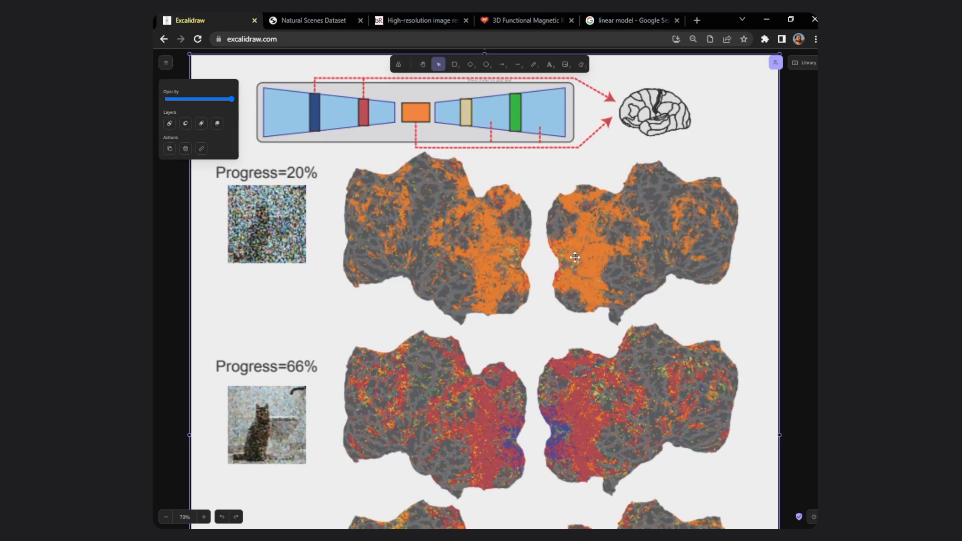
mouse_move(441, 141)
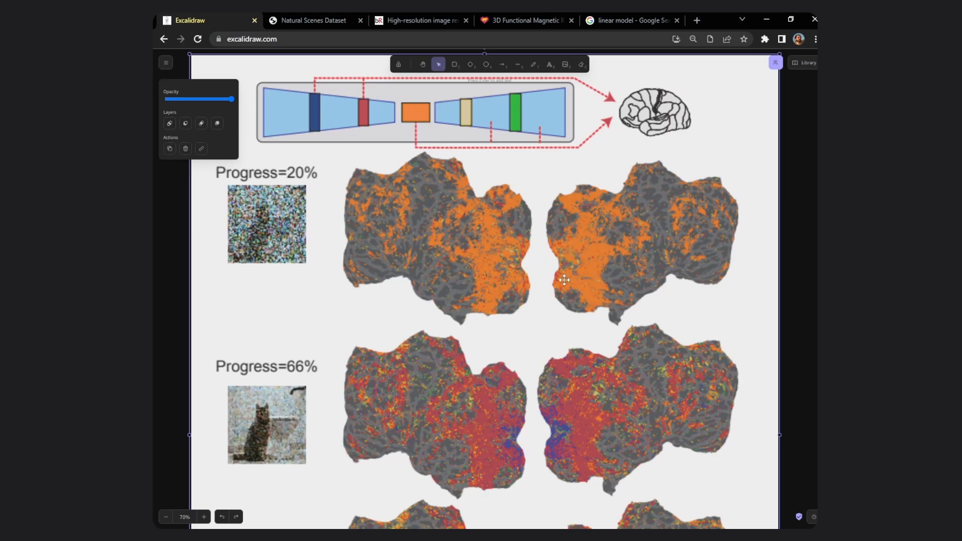
mouse_move(249, 176)
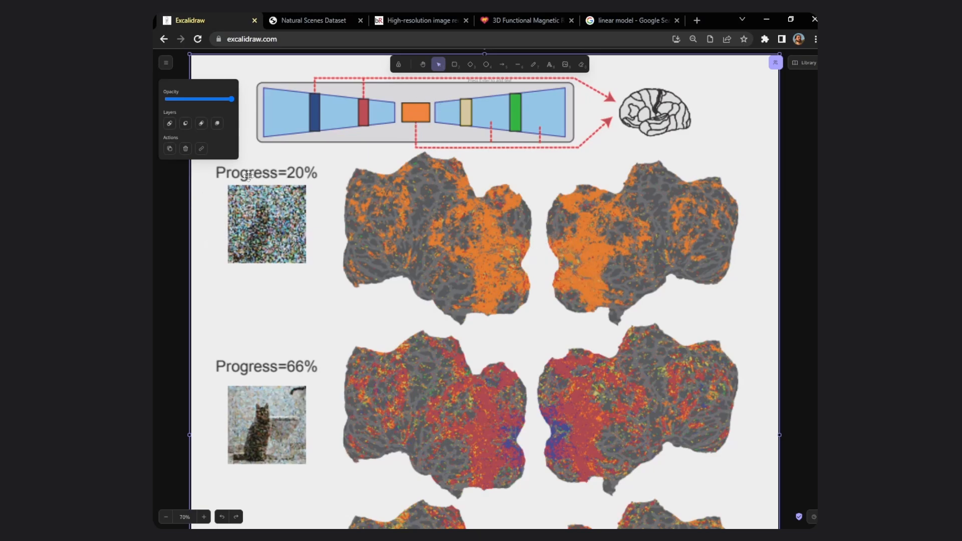
scroll("down", 3)
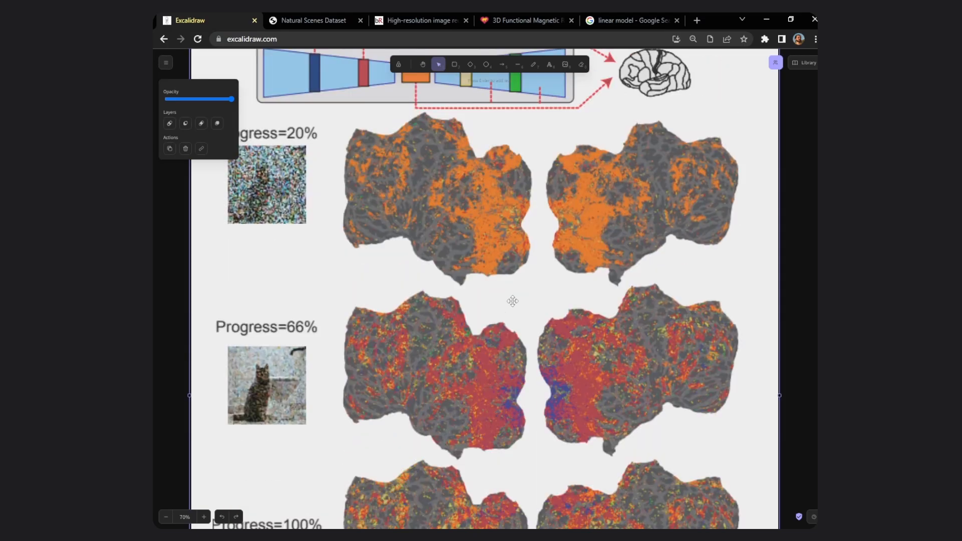
scroll("down", 3)
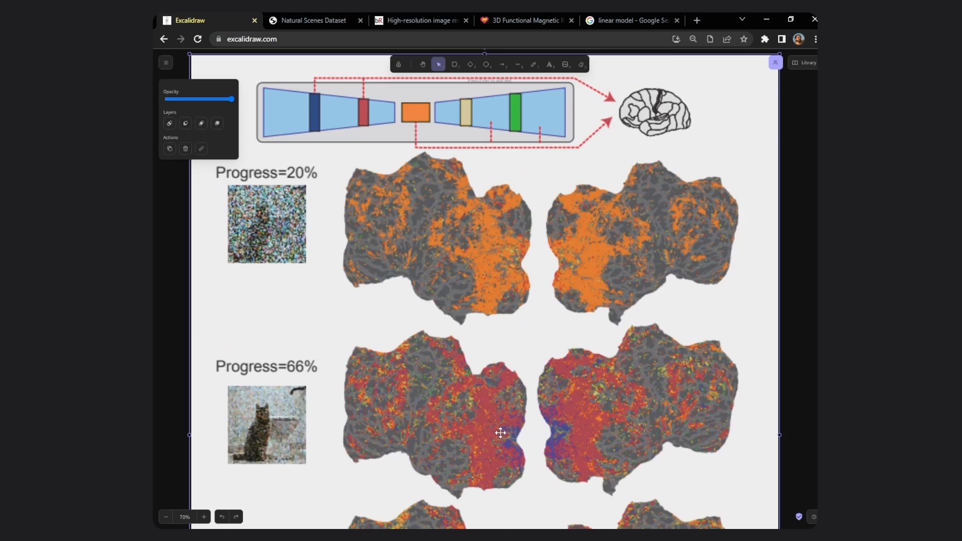
scroll("down", 3)
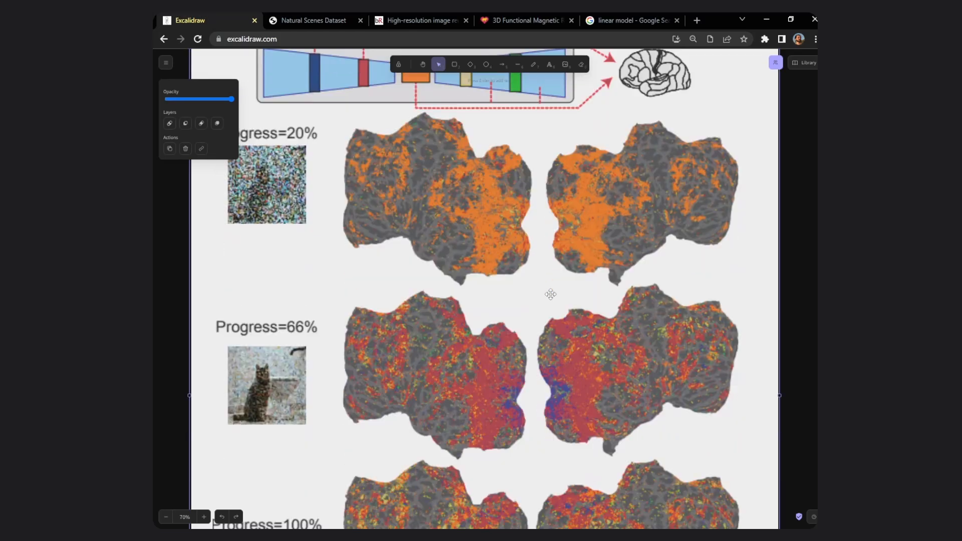
scroll("down", 3)
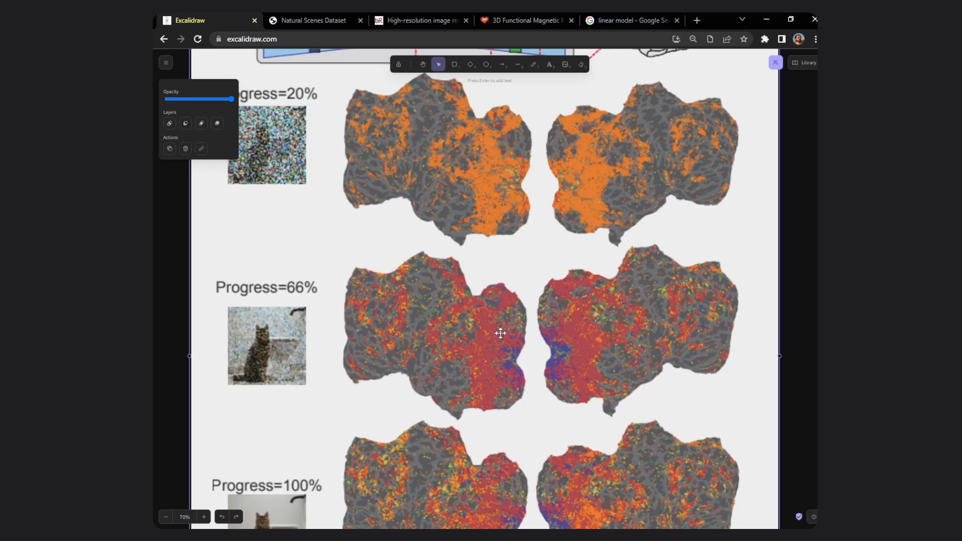
scroll("down", 3)
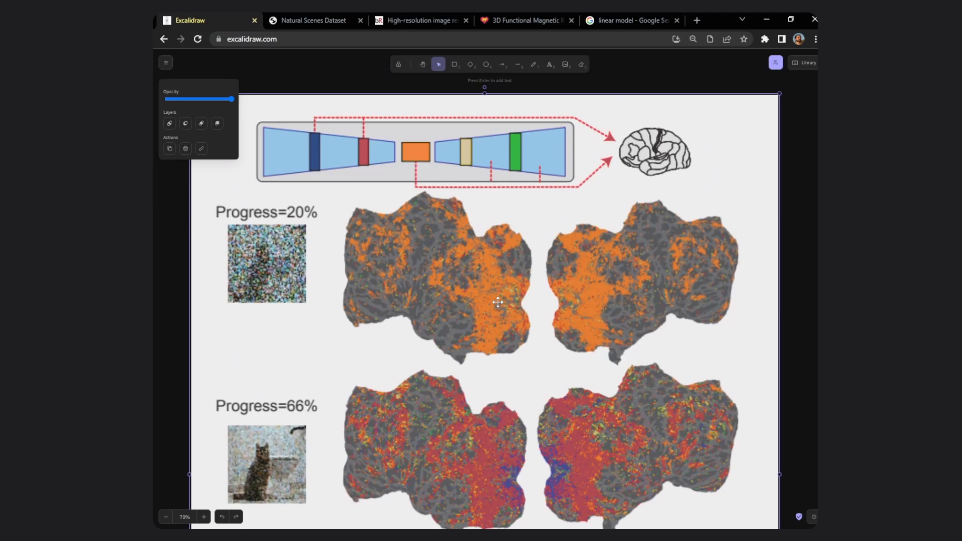
scroll("down", 3)
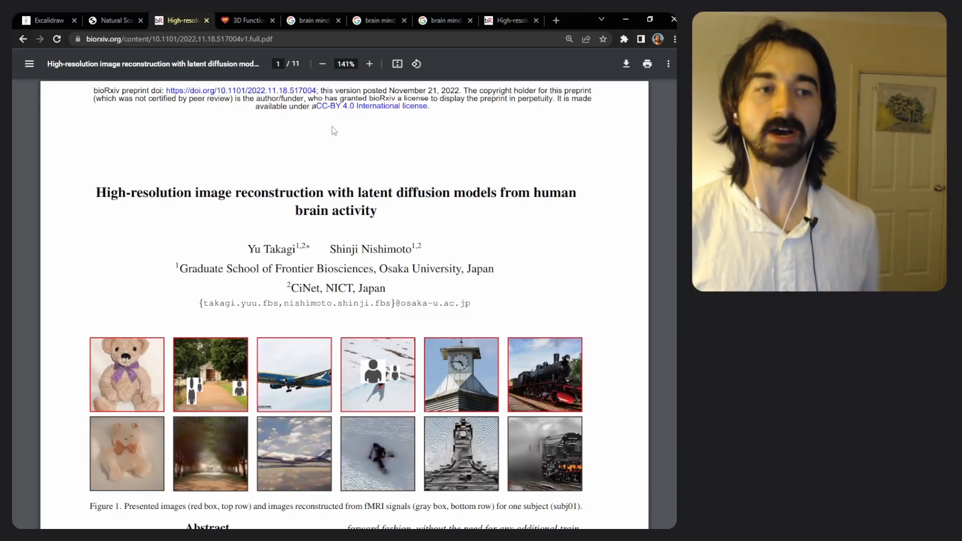
Flip through the image results, Natural Scenes Dataset page and paper PDF, then return to the Stable Diffusion diagram.
left_click_drag(263, 249, 422, 249)
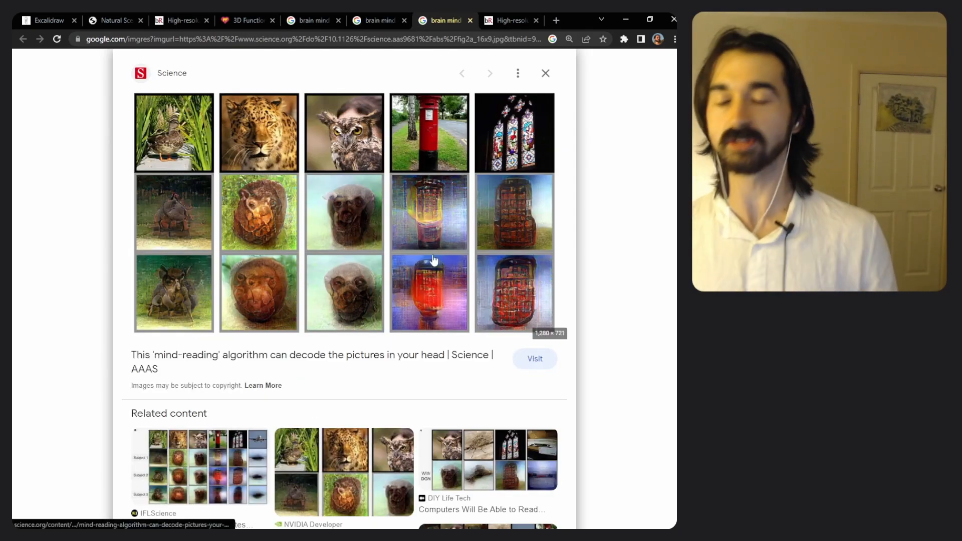
left_click(375, 21)
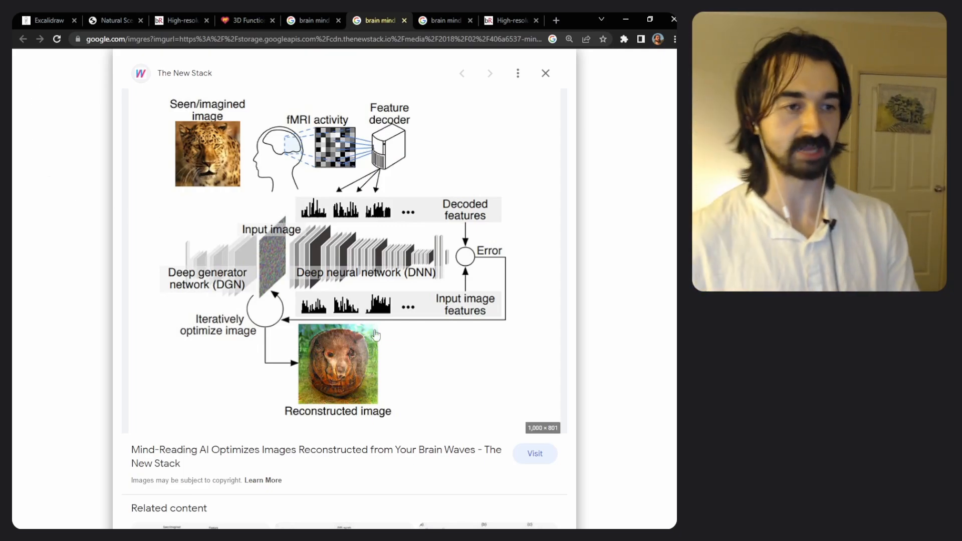
left_click(115, 20)
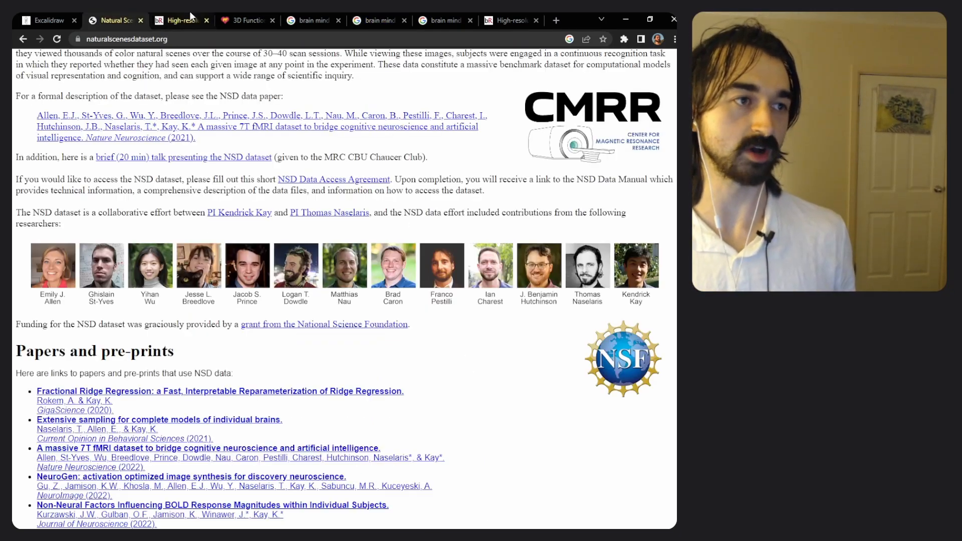
left_click(180, 20)
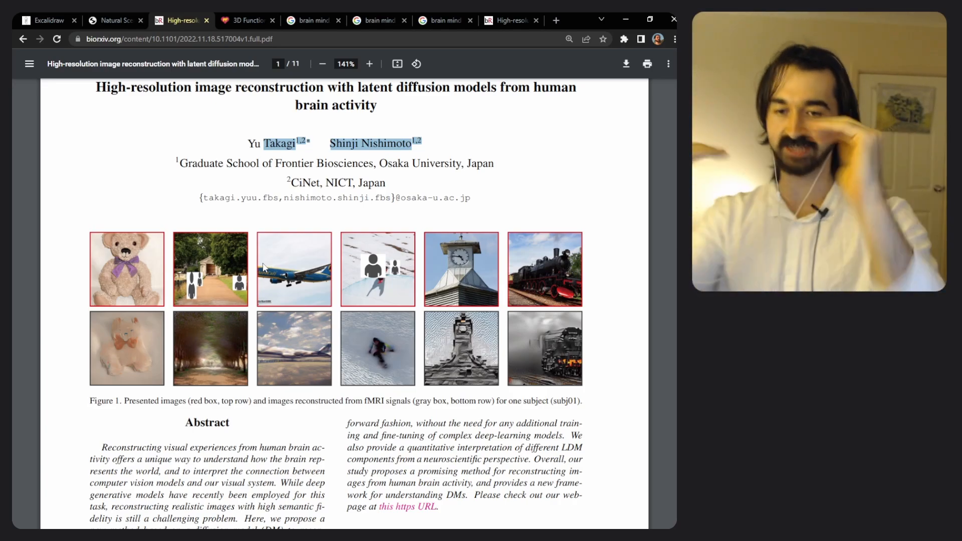
left_click(513, 20)
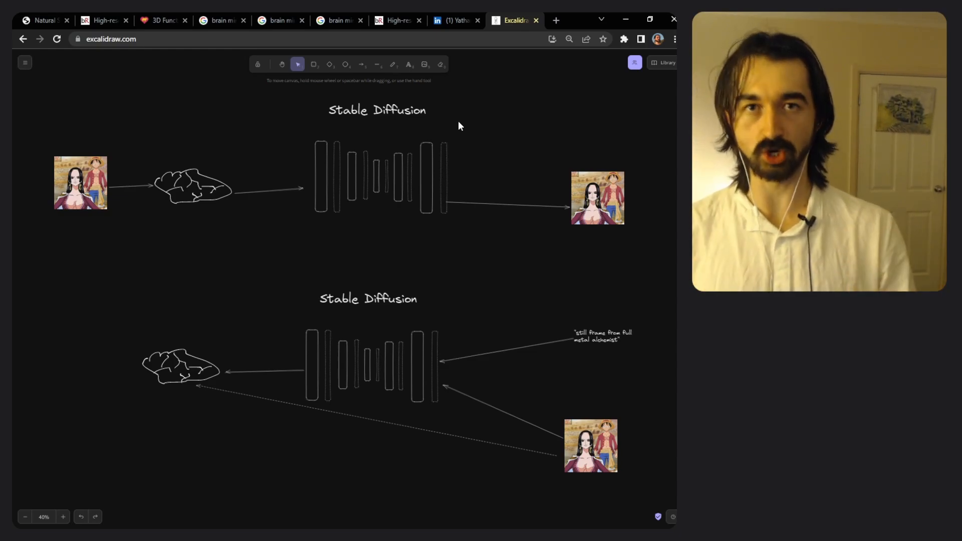
mouse_move(305, 211)
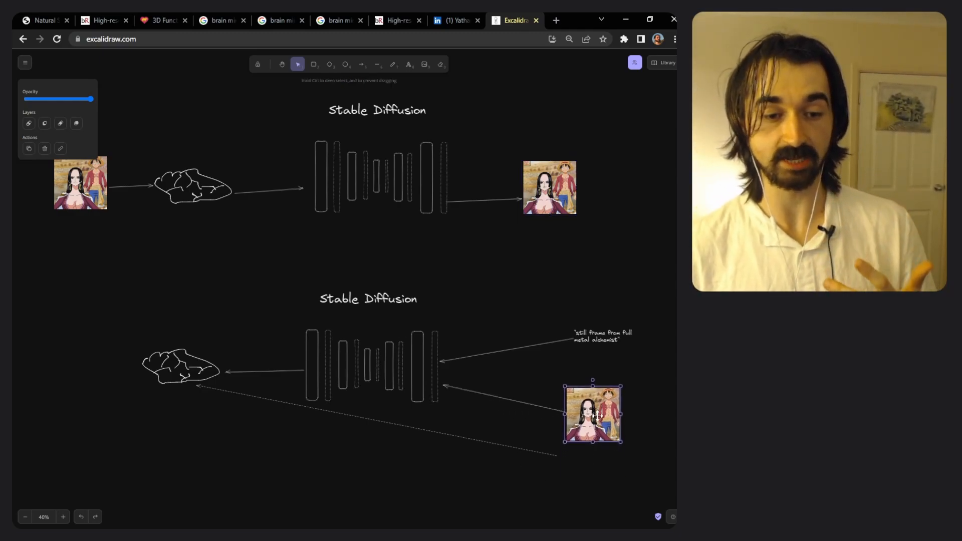
Reposition the character image in the lower pipeline, then switch to the LinkedIn profile page.
left_click_drag(592, 412, 590, 439)
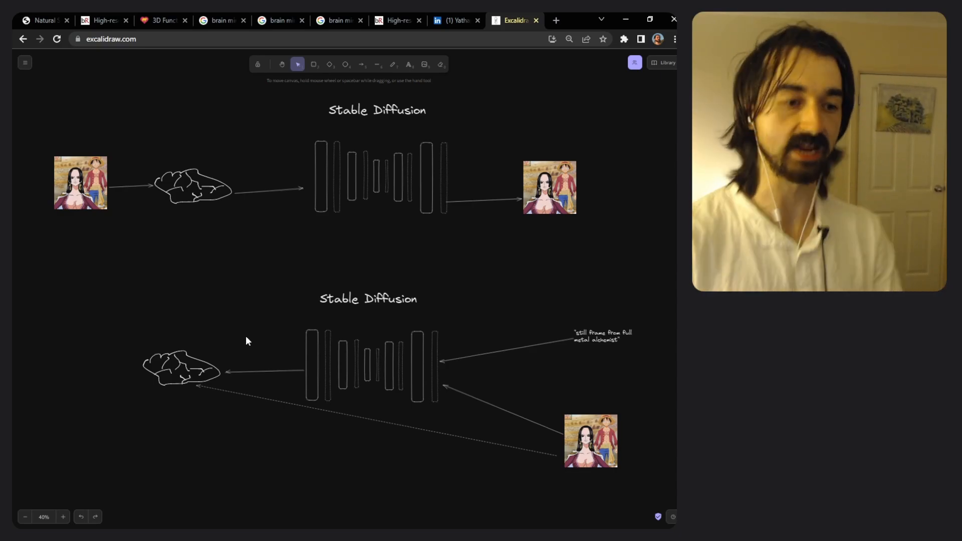
mouse_move(443, 293)
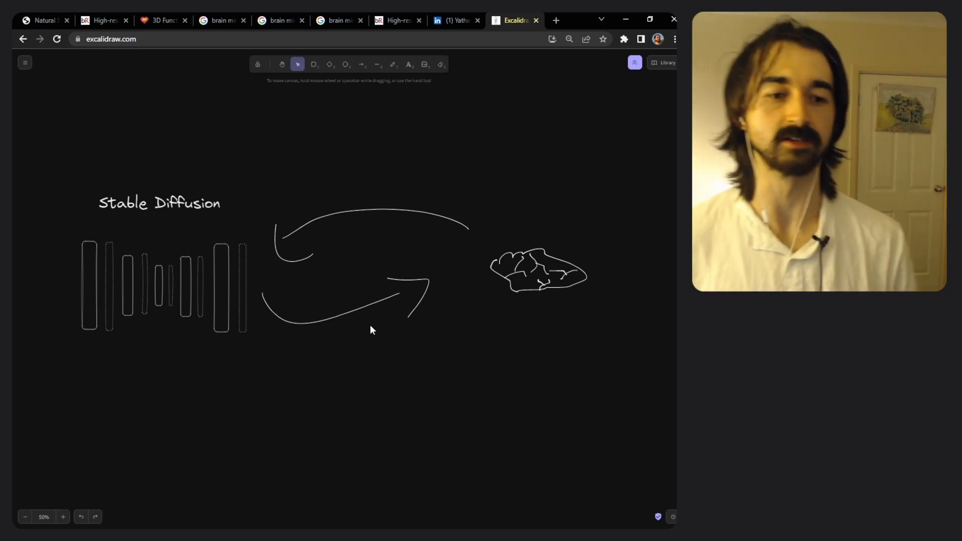
mouse_move(139, 473)
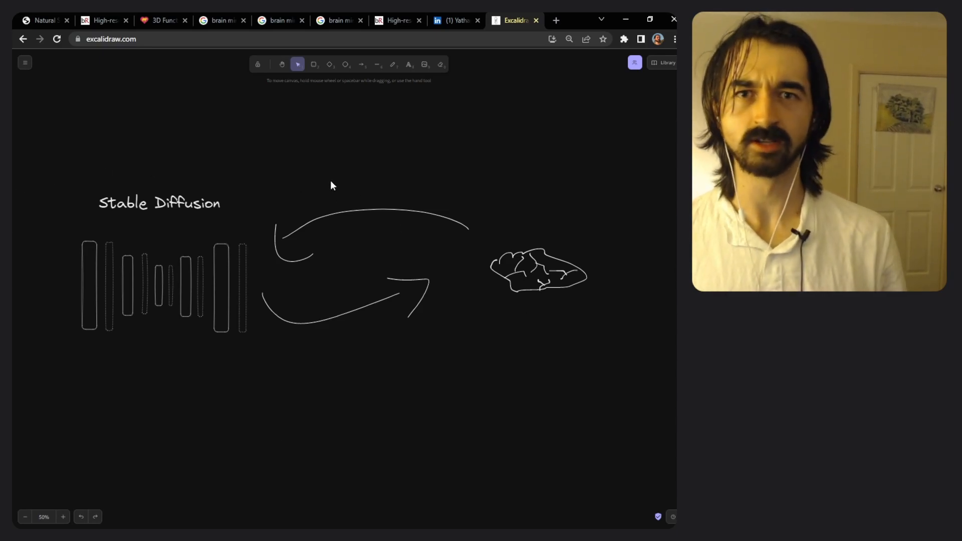
mouse_move(379, 178)
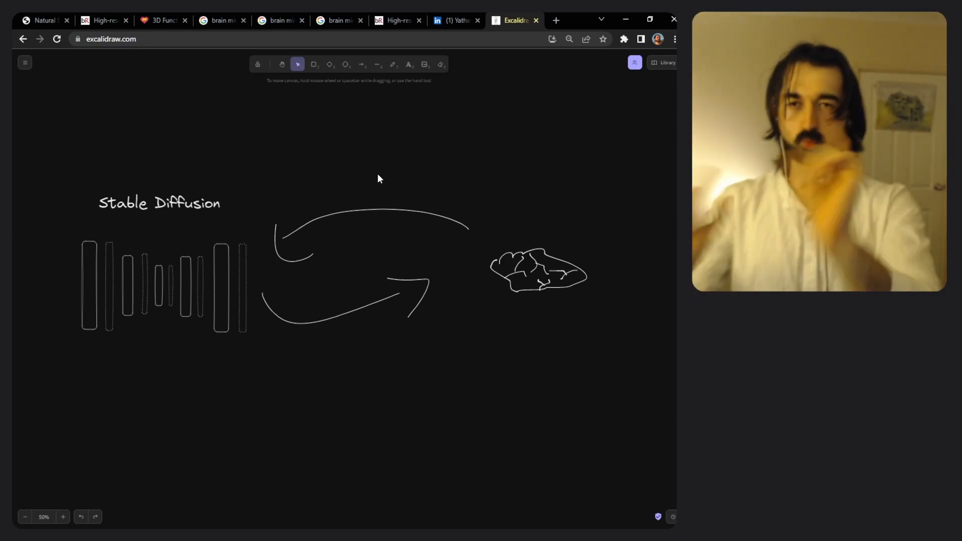
mouse_move(480, 88)
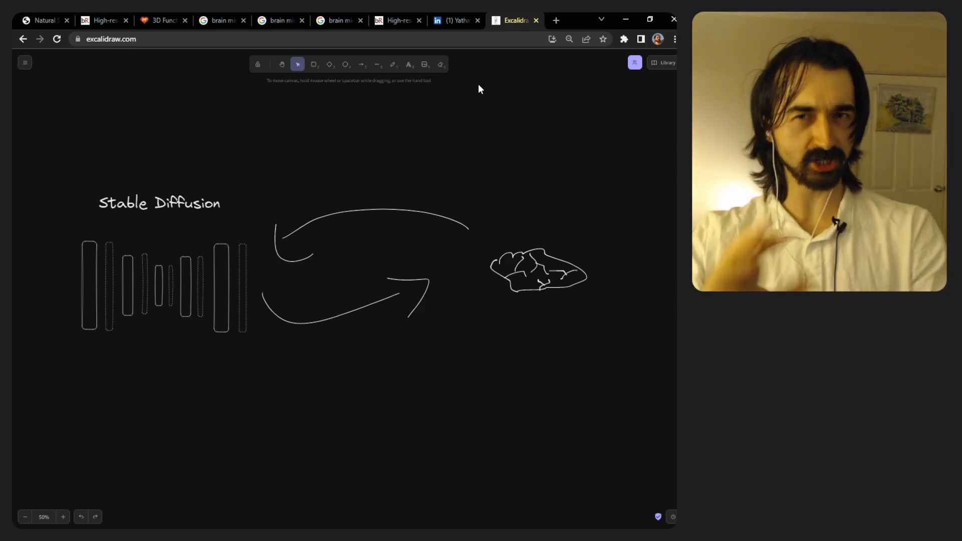
left_click(453, 20)
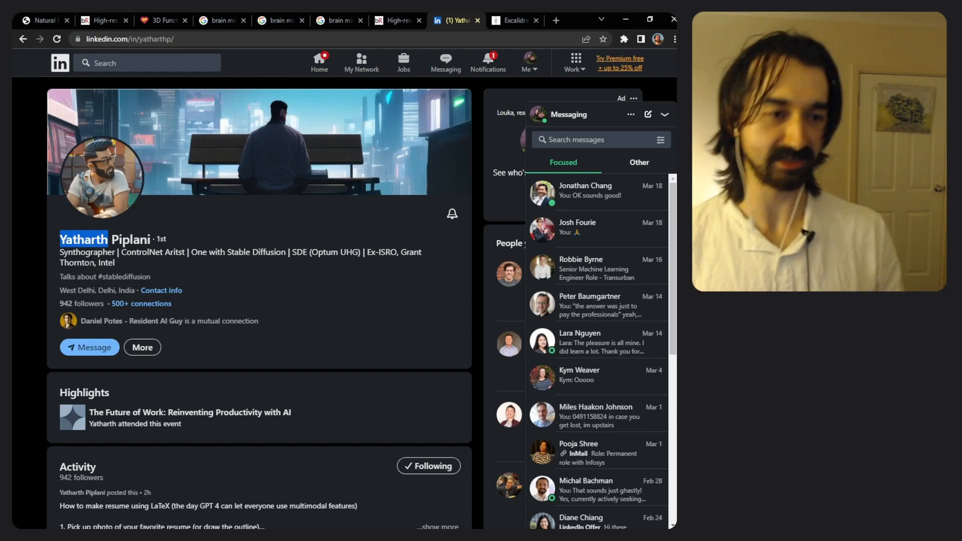
left_click(106, 21)
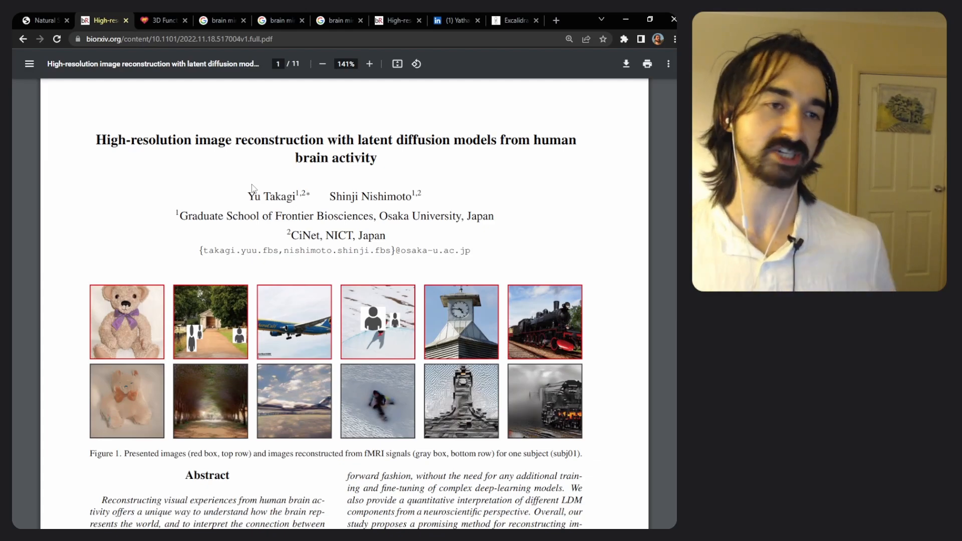
left_click(455, 20)
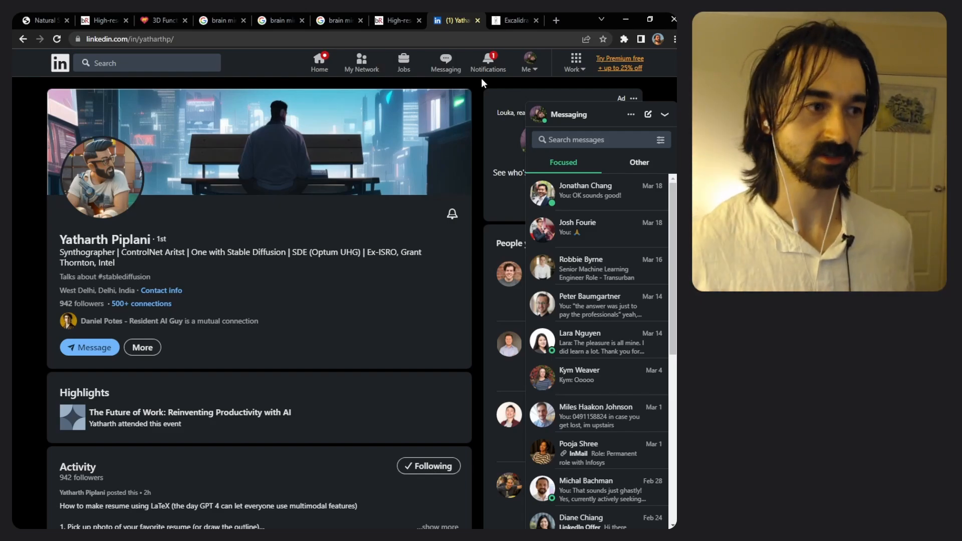
mouse_move(416, 132)
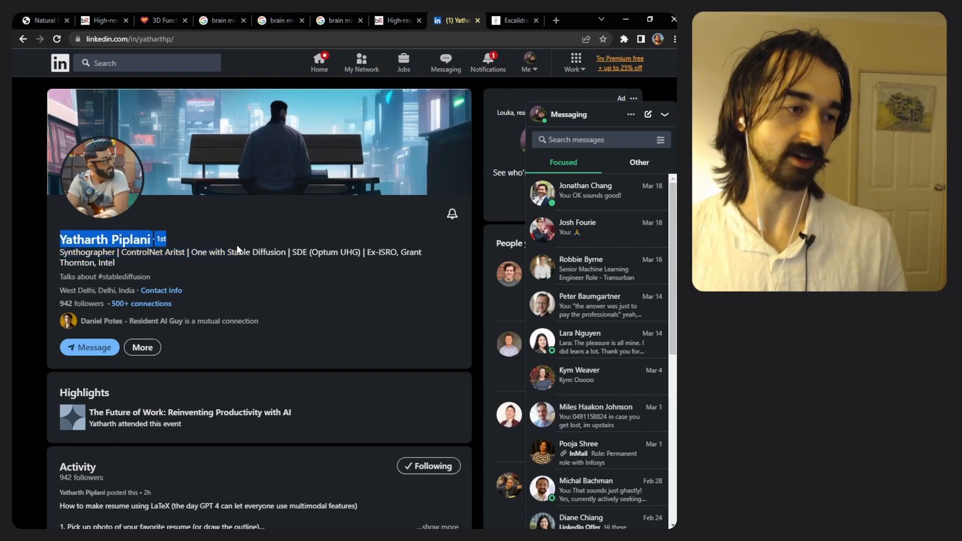
mouse_move(280, 217)
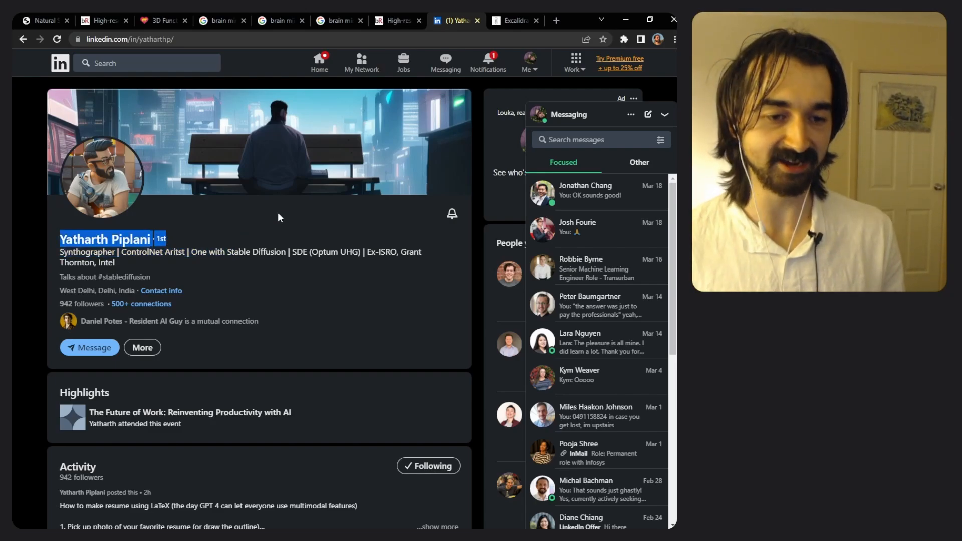